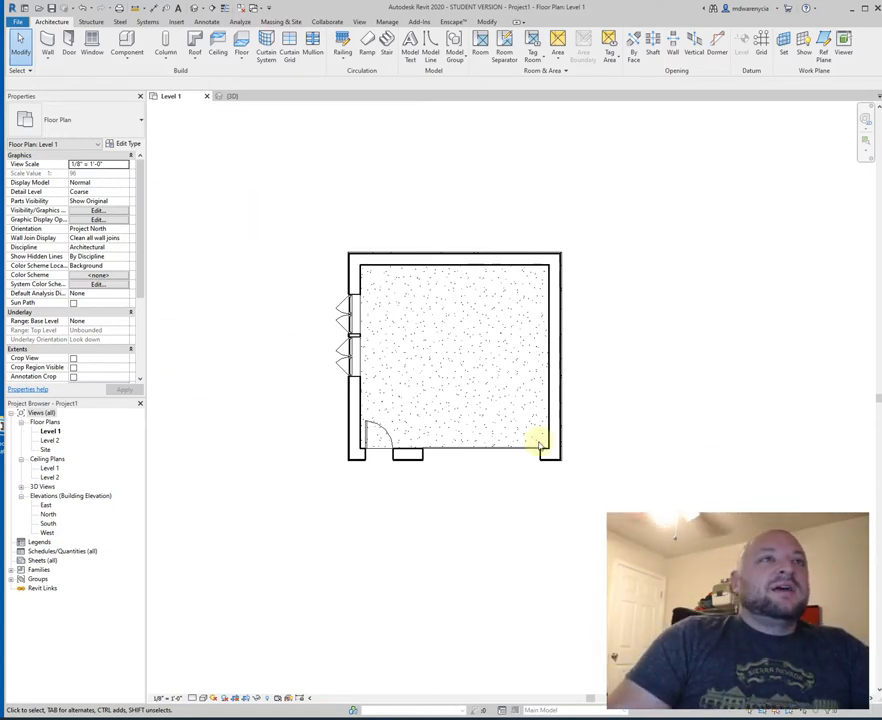
pyautogui.moveTo(368, 288)
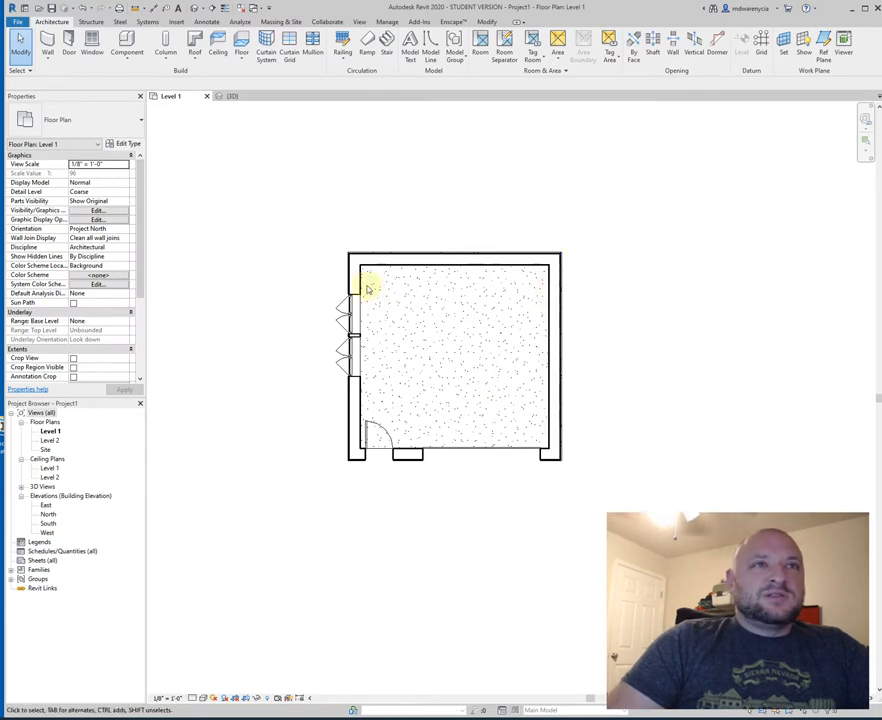
pyautogui.moveTo(664, 292)
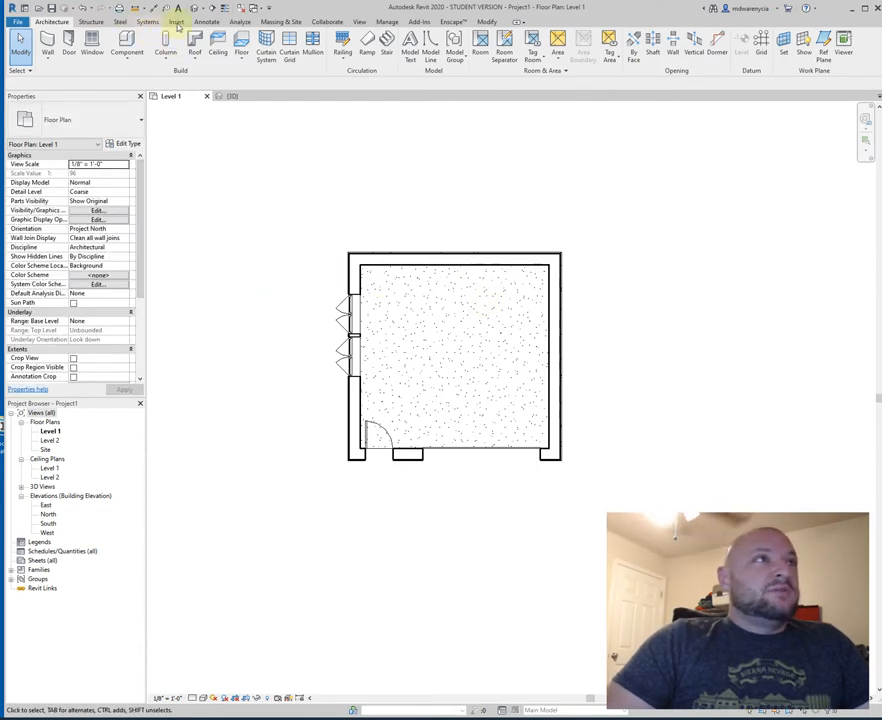
# Start Tag by Category from the Annotate tools, then exit without placing a tag
pyautogui.click(206, 20)
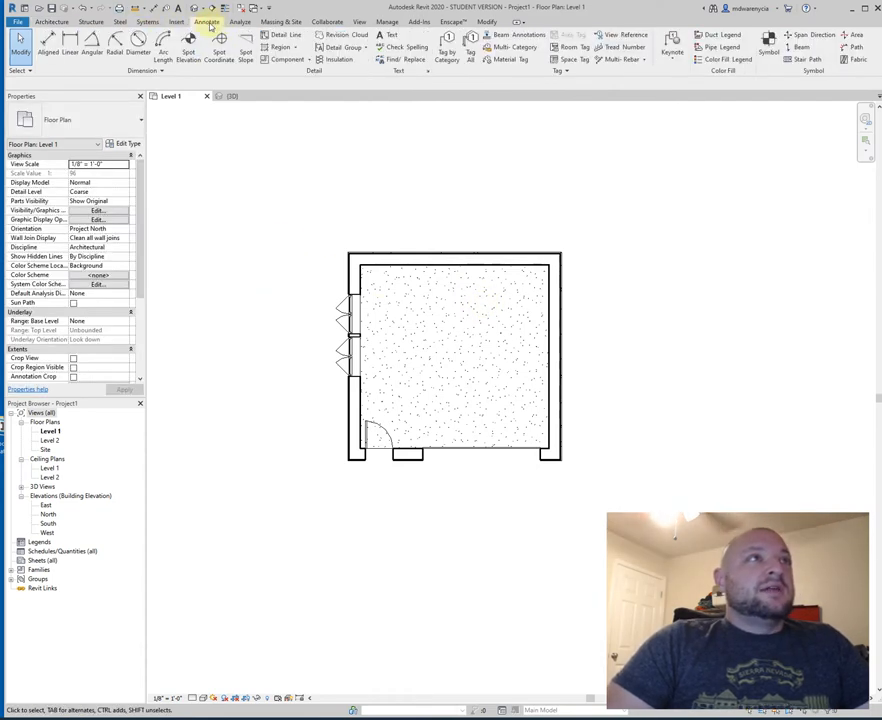
pyautogui.moveTo(514, 236)
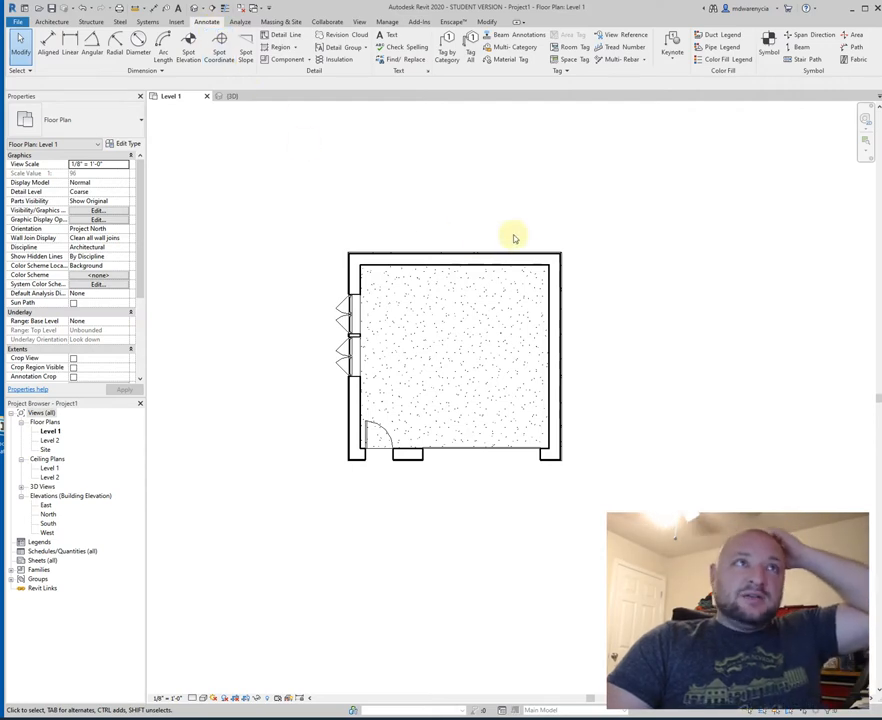
pyautogui.moveTo(424, 148)
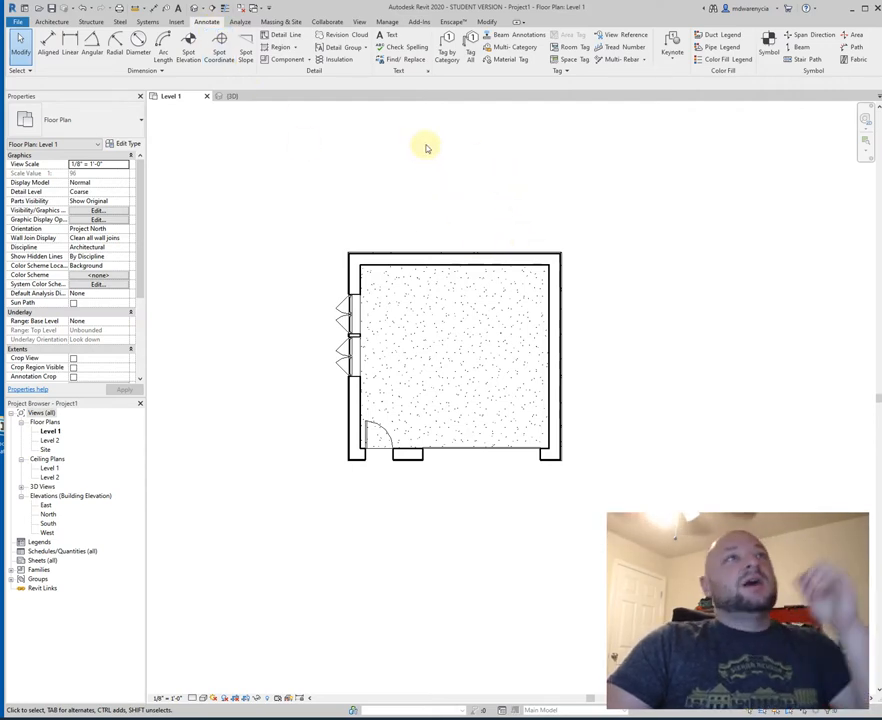
pyautogui.moveTo(446, 48)
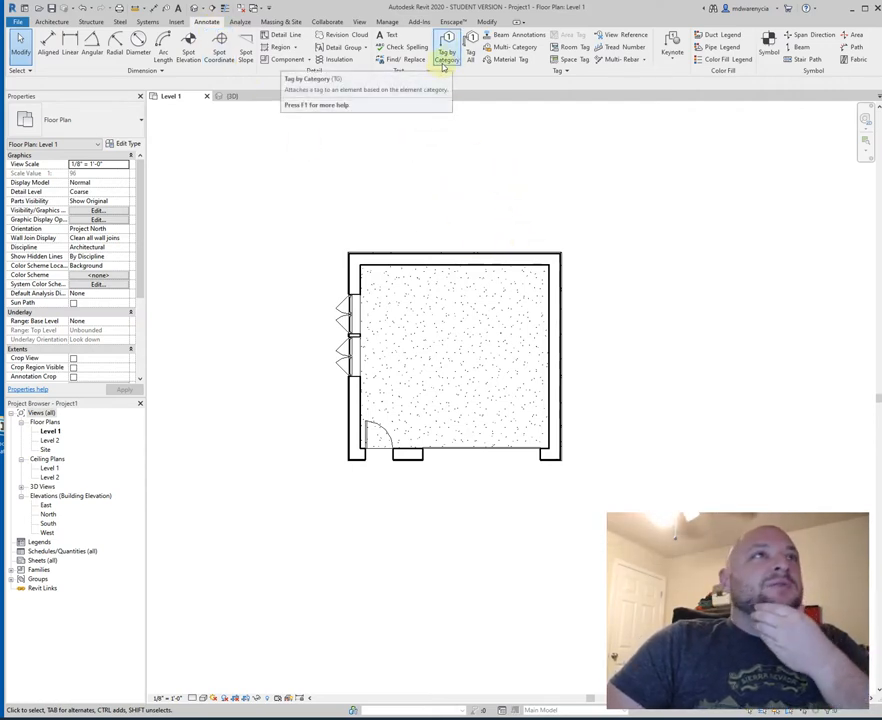
pyautogui.moveTo(456, 196)
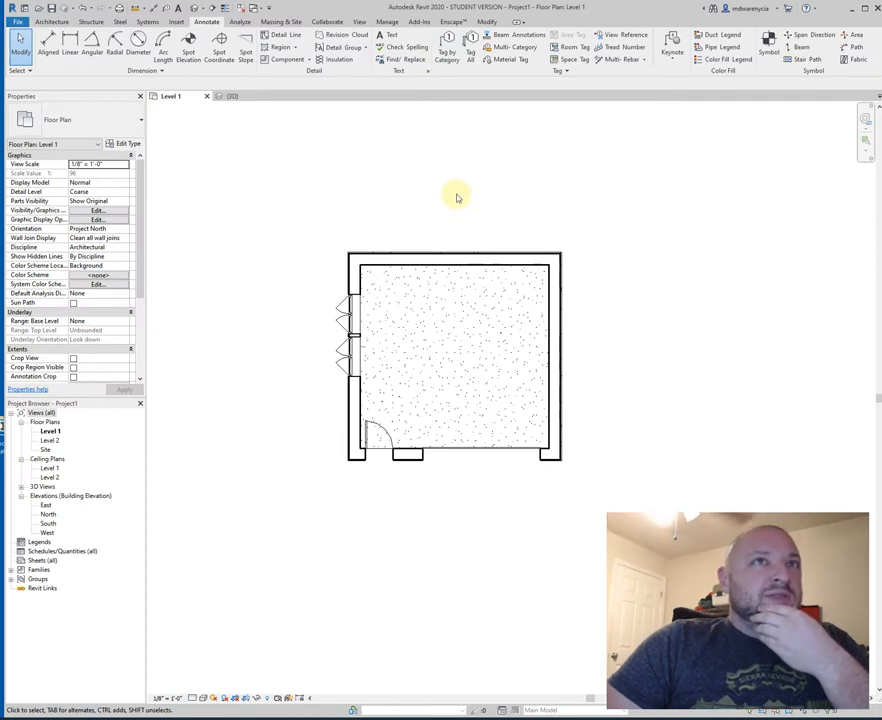
pyautogui.moveTo(378, 238)
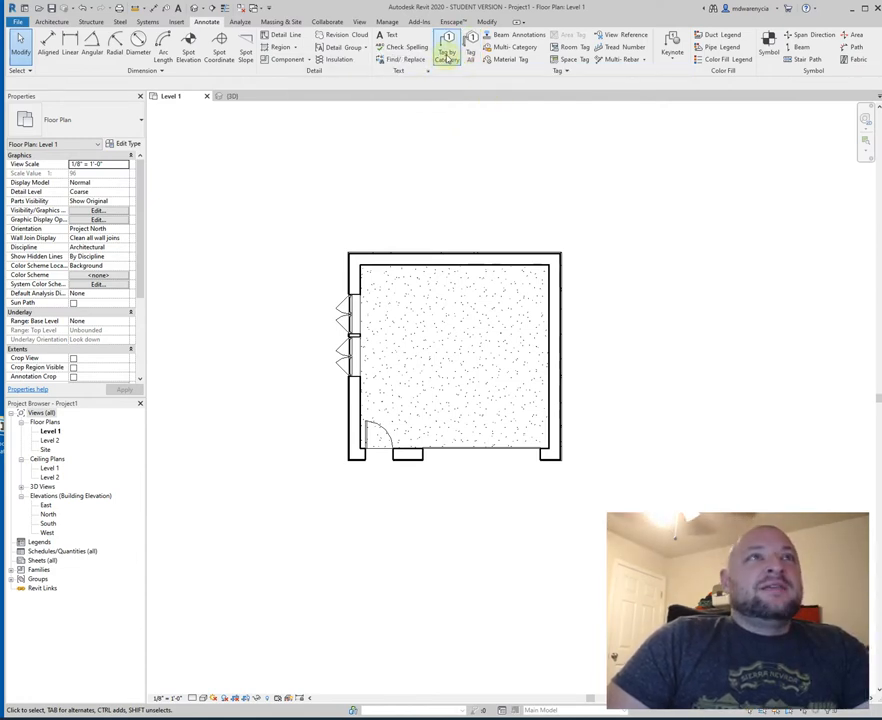
pyautogui.click(446, 50)
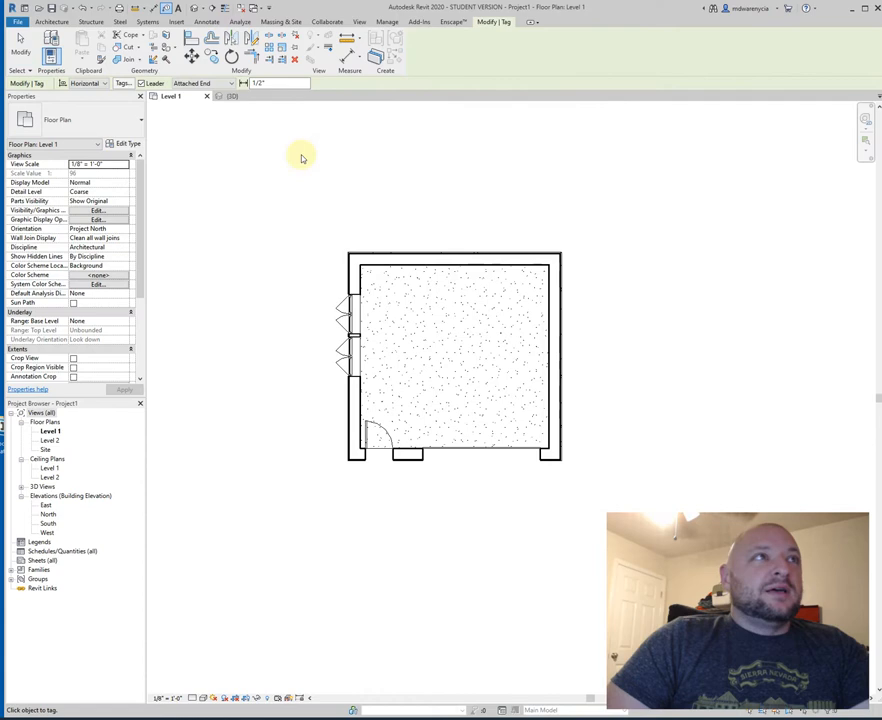
pyautogui.click(206, 20)
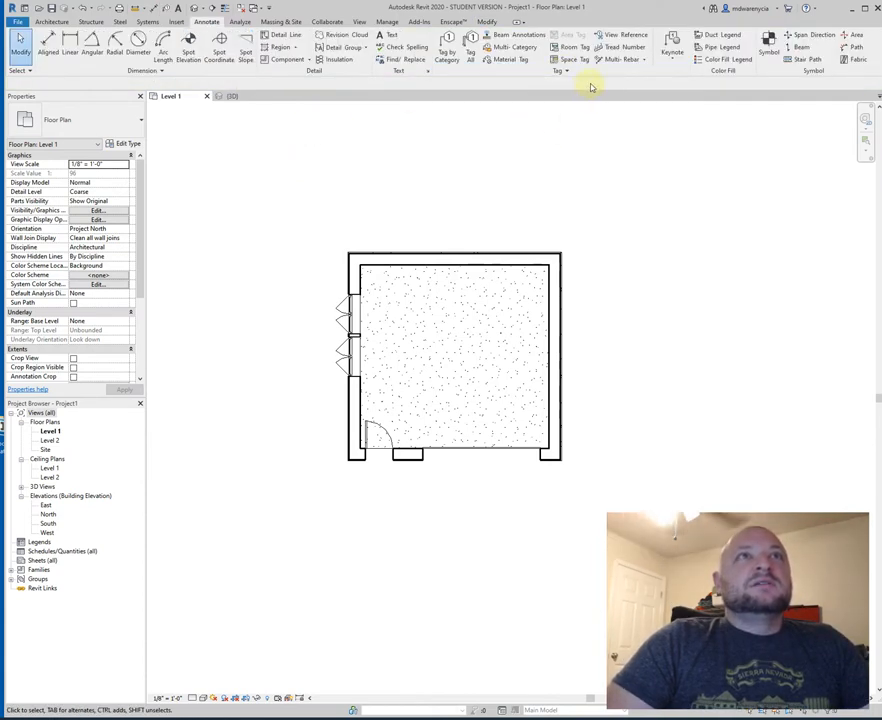
pyautogui.moveTo(600, 82)
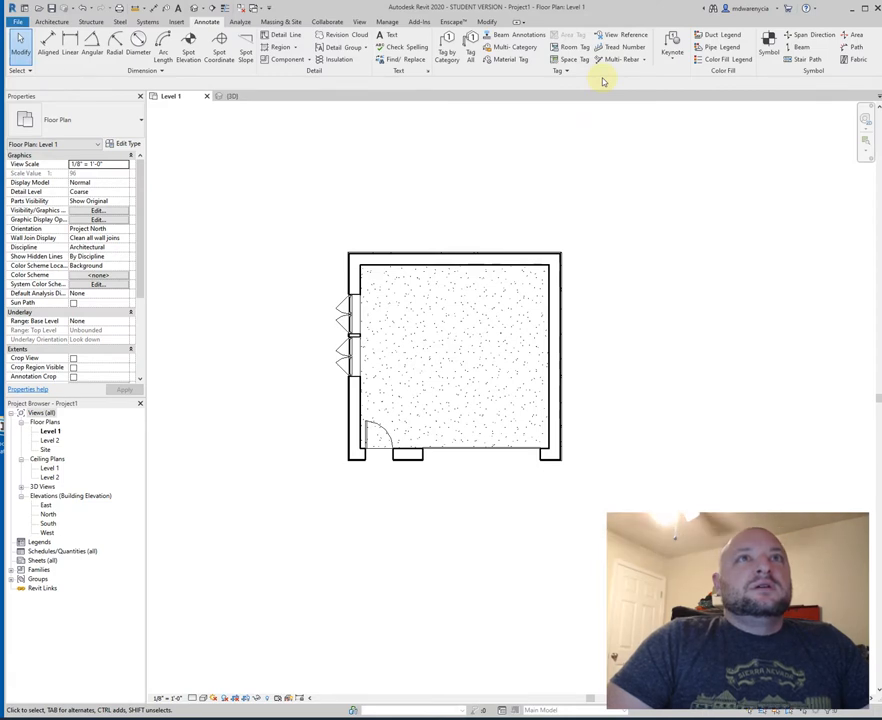
pyautogui.moveTo(508, 60)
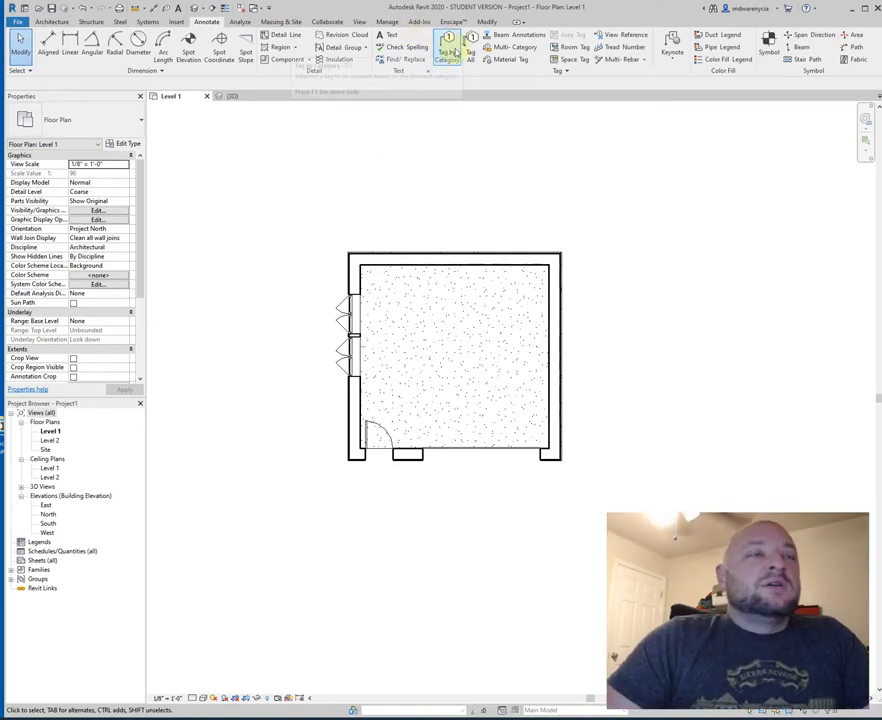
pyautogui.click(448, 44)
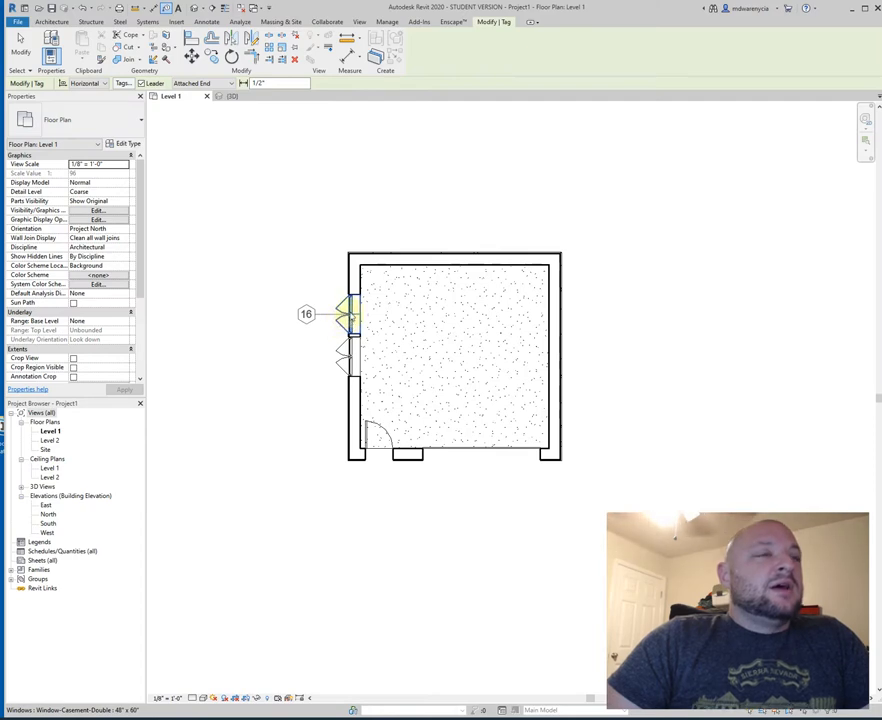
pyautogui.moveTo(344, 316)
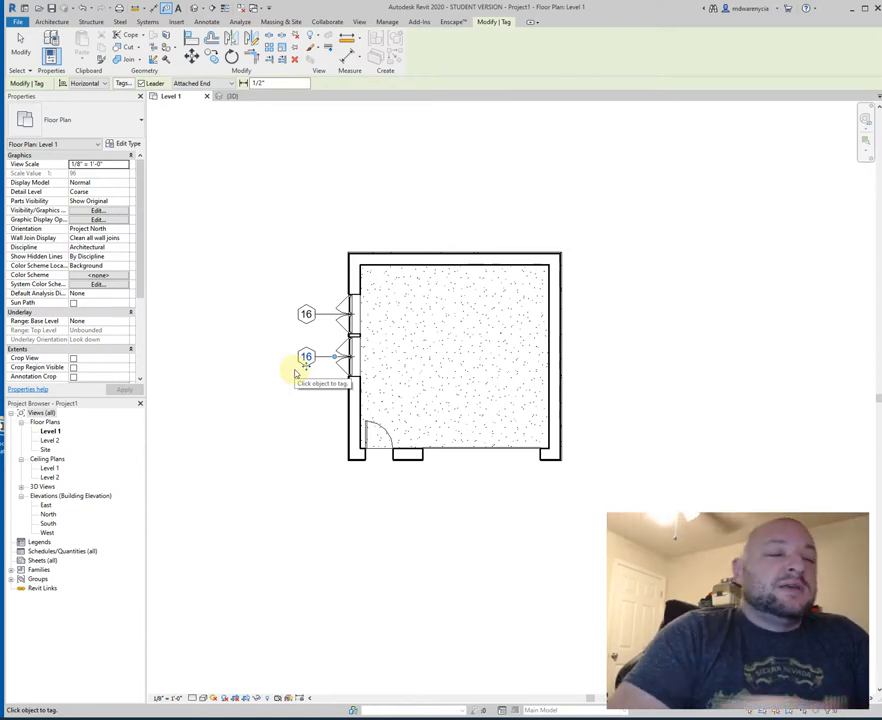
pyautogui.click(380, 450)
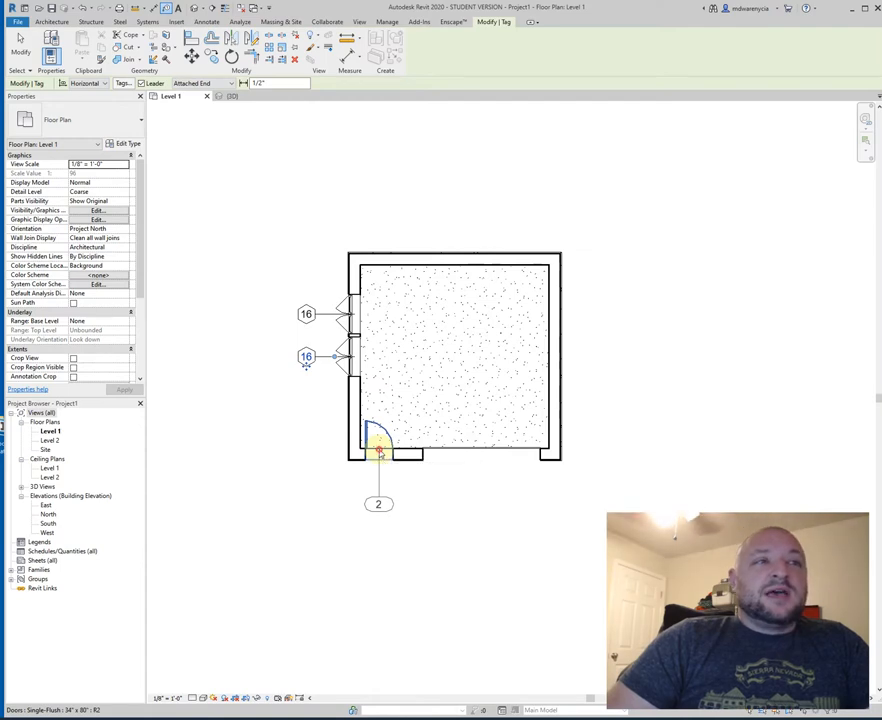
pyautogui.click(480, 458)
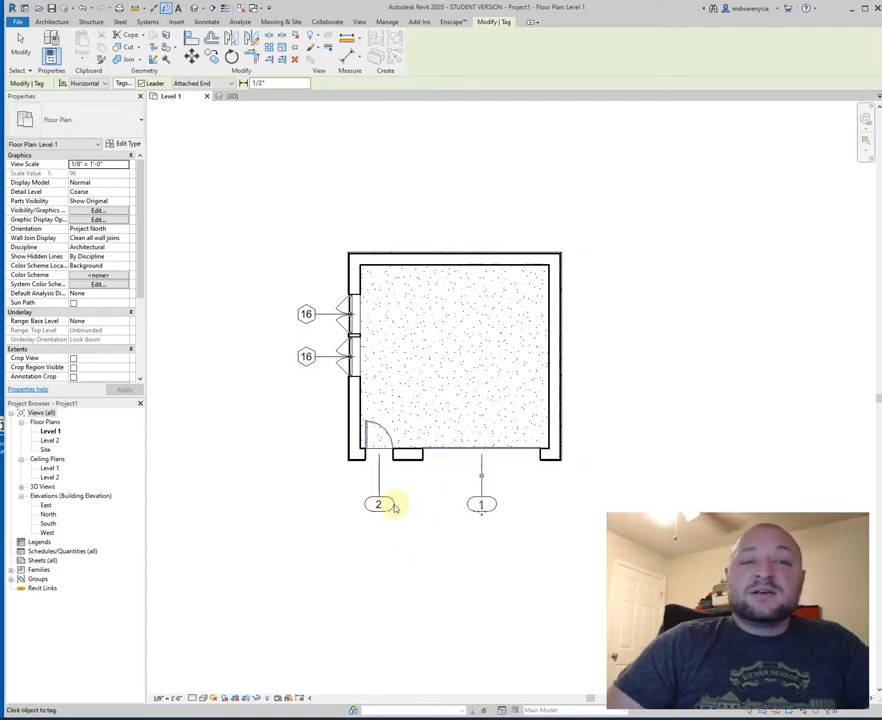
pyautogui.moveTo(380, 528)
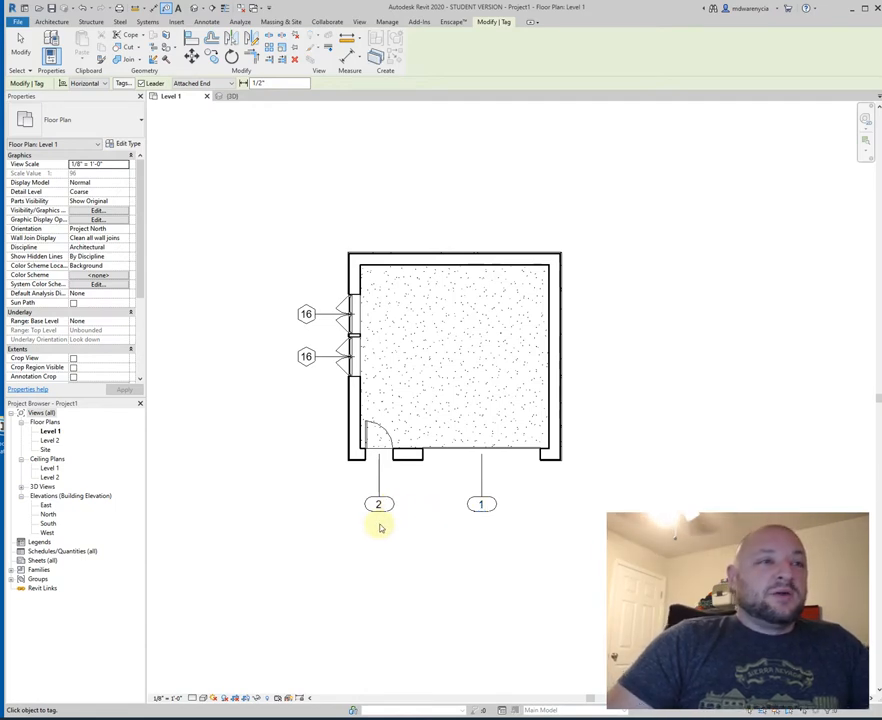
pyautogui.click(378, 504)
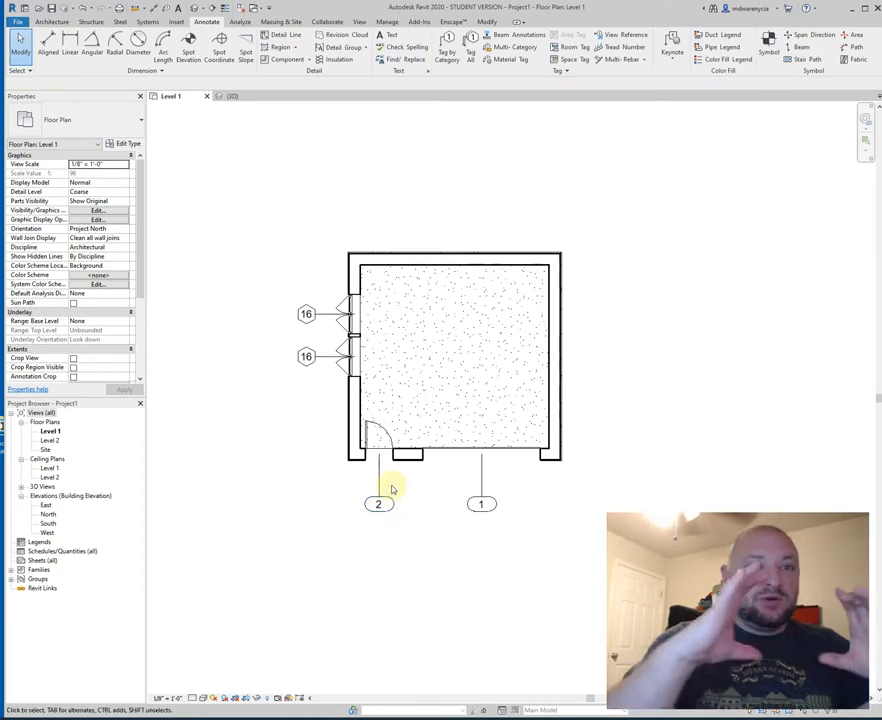
pyautogui.click(306, 356)
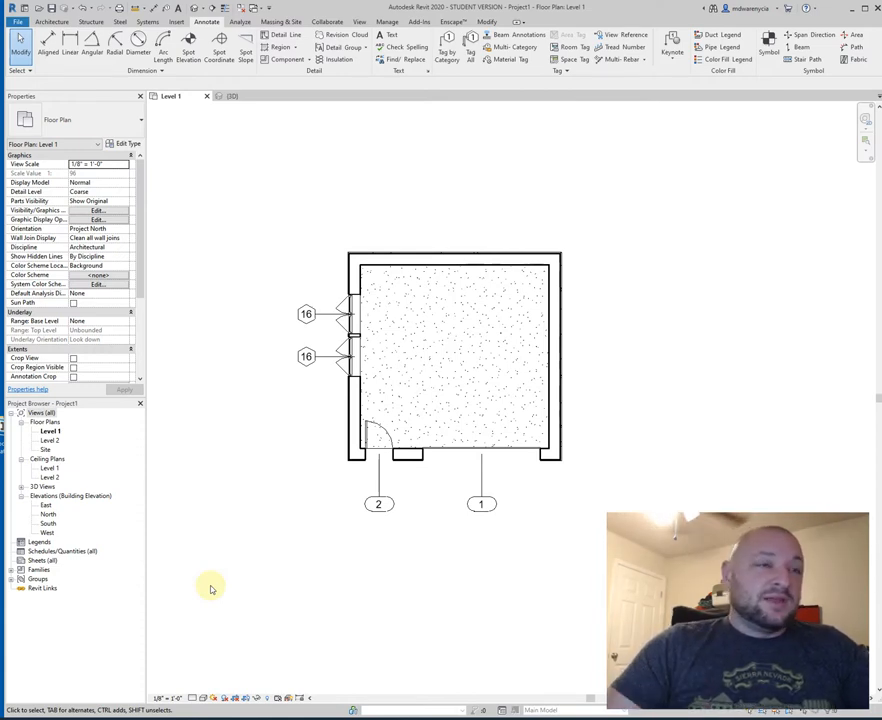
pyautogui.moveTo(424, 496)
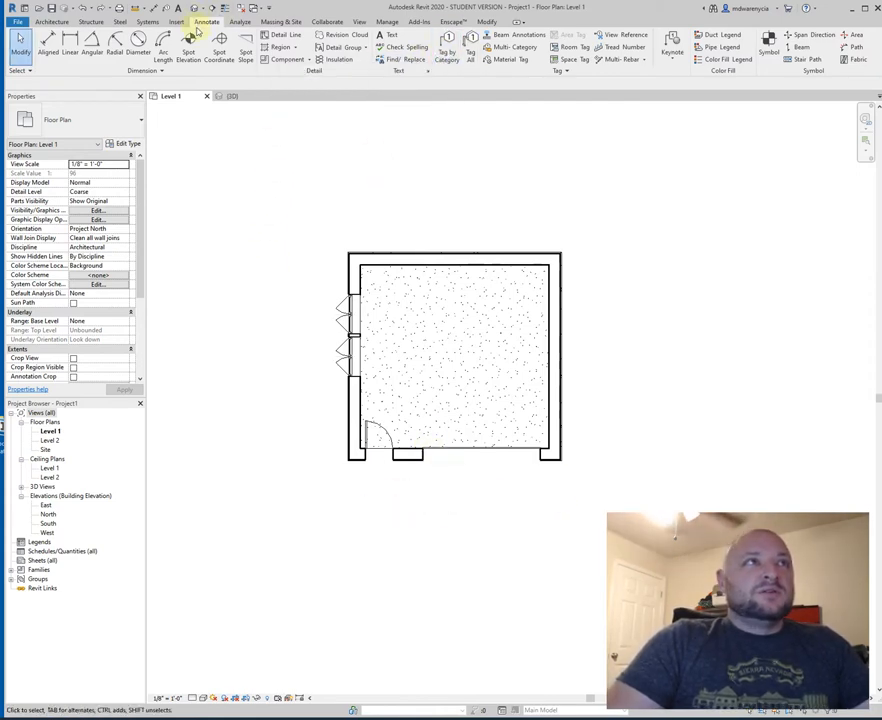
pyautogui.click(344, 316)
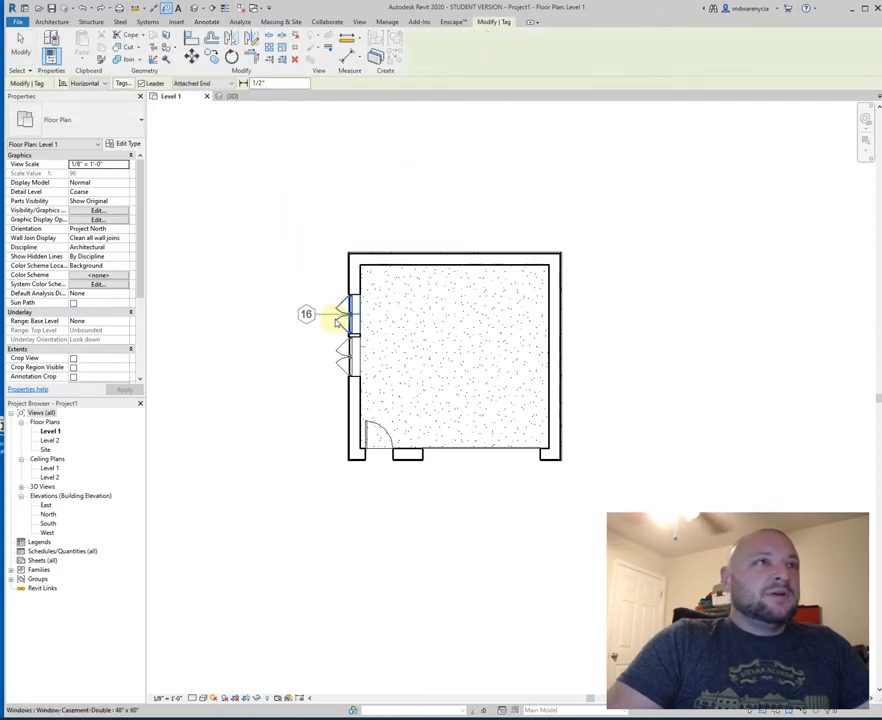
pyautogui.click(208, 20)
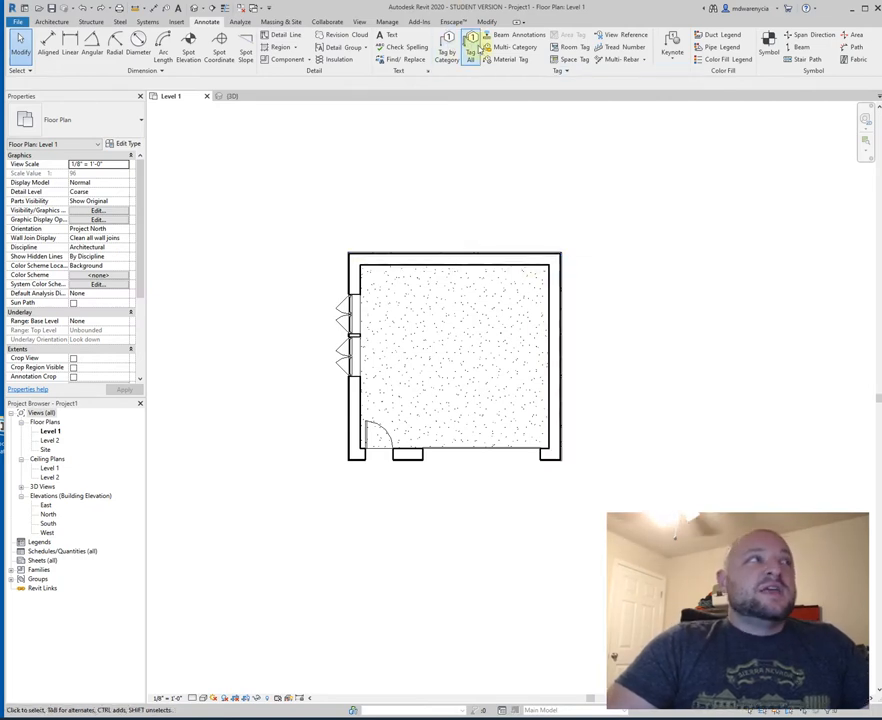
# Use Tag All Not Tagged to tag every untagged door and window with leader lines
pyautogui.click(470, 48)
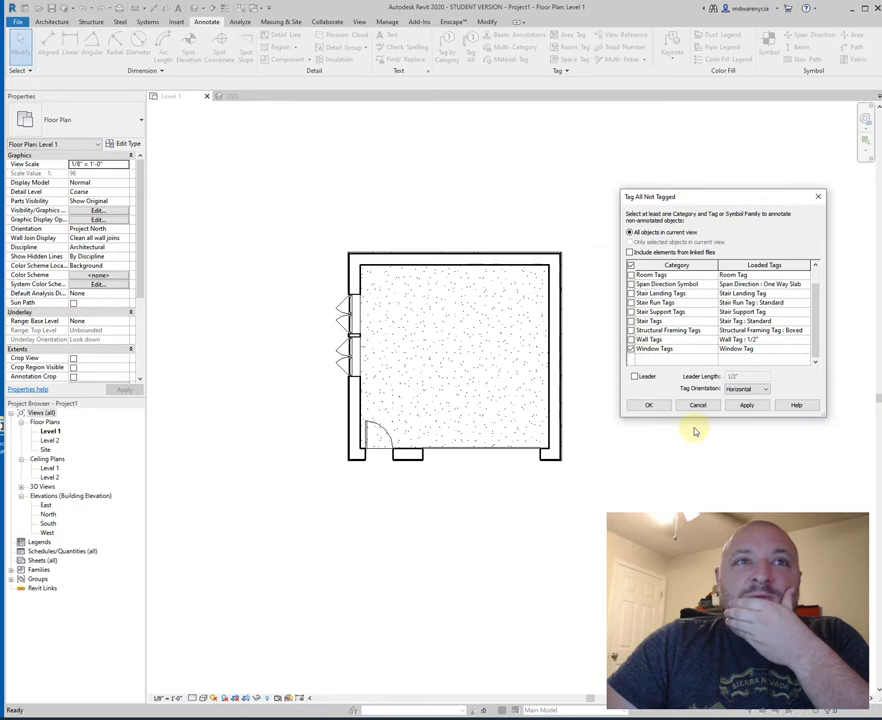
pyautogui.click(648, 404)
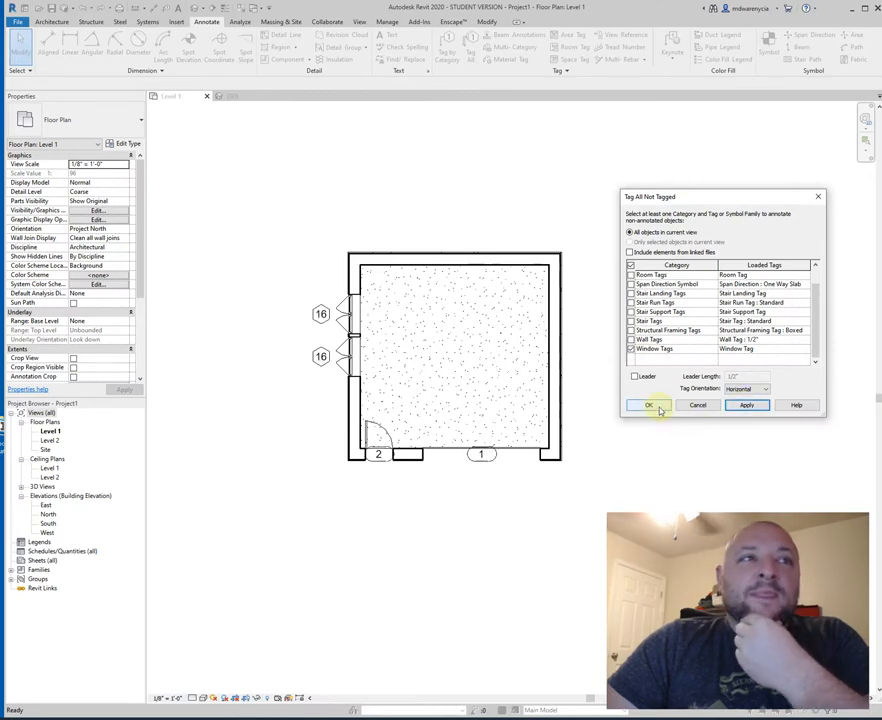
pyautogui.click(648, 404)
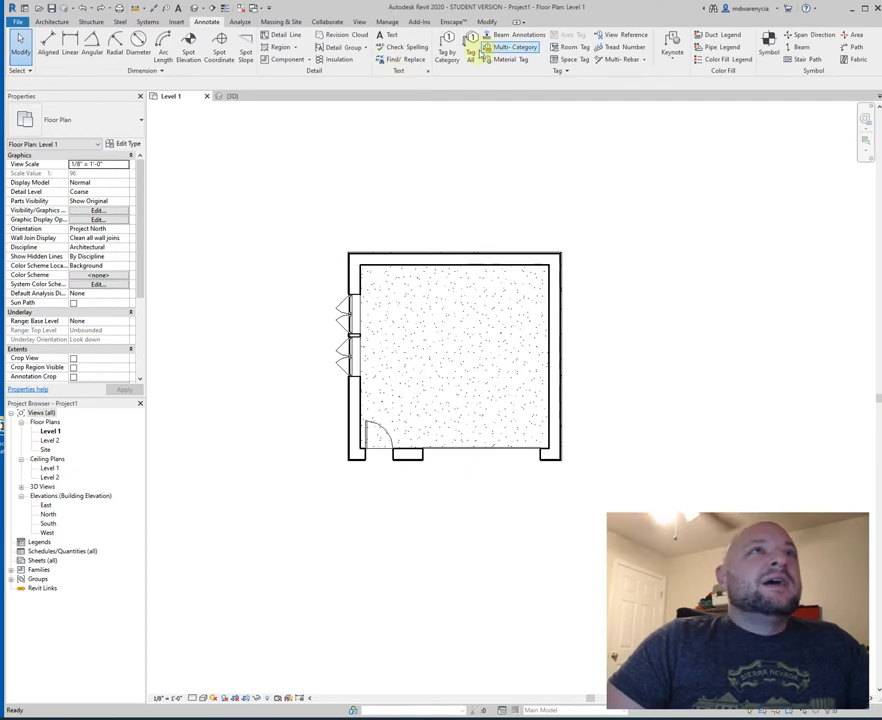
pyautogui.click(470, 44)
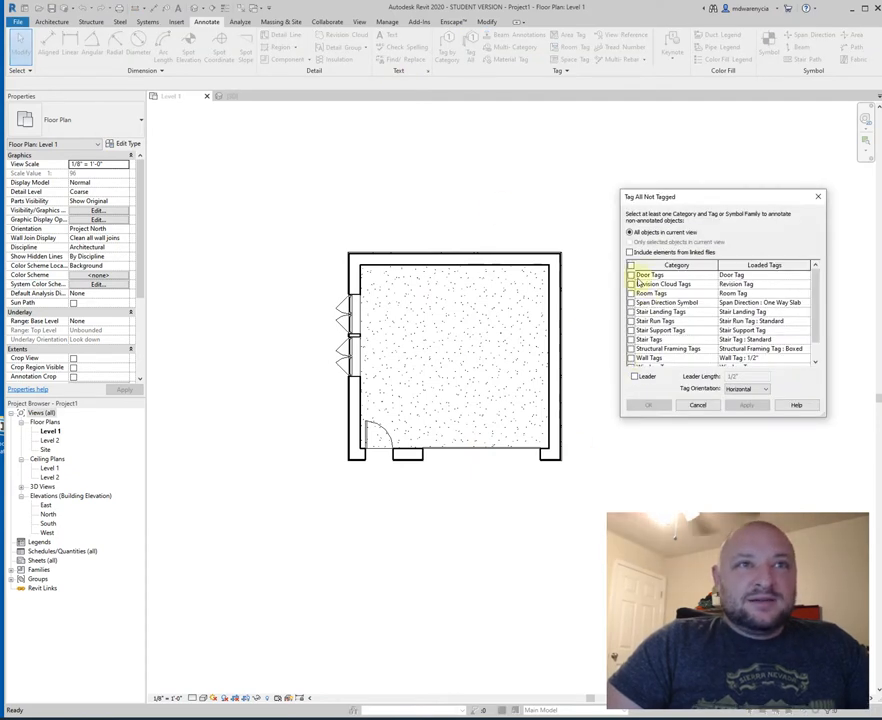
pyautogui.scroll(-3)
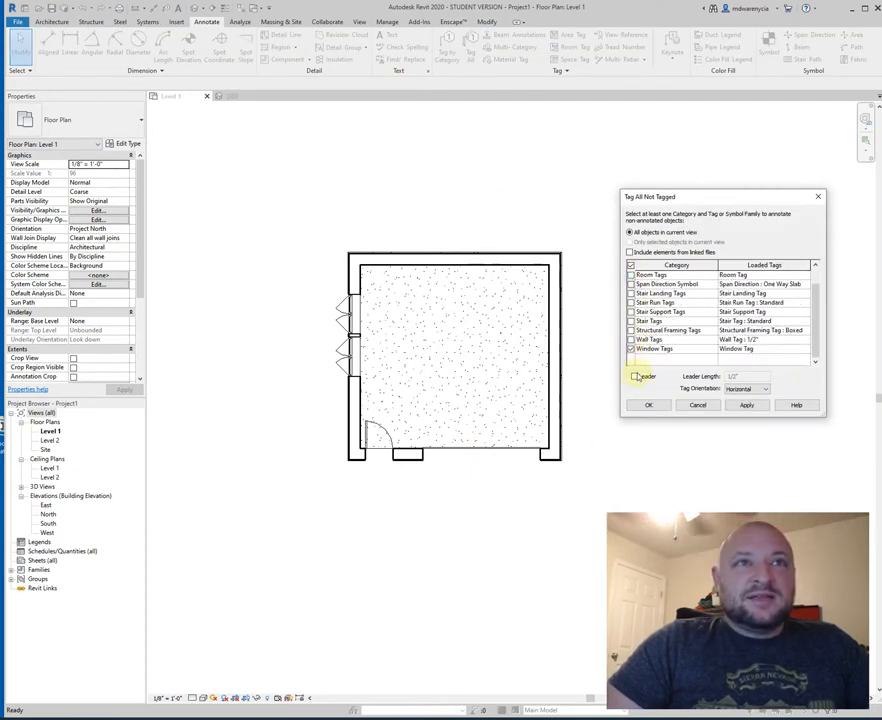
pyautogui.click(636, 376)
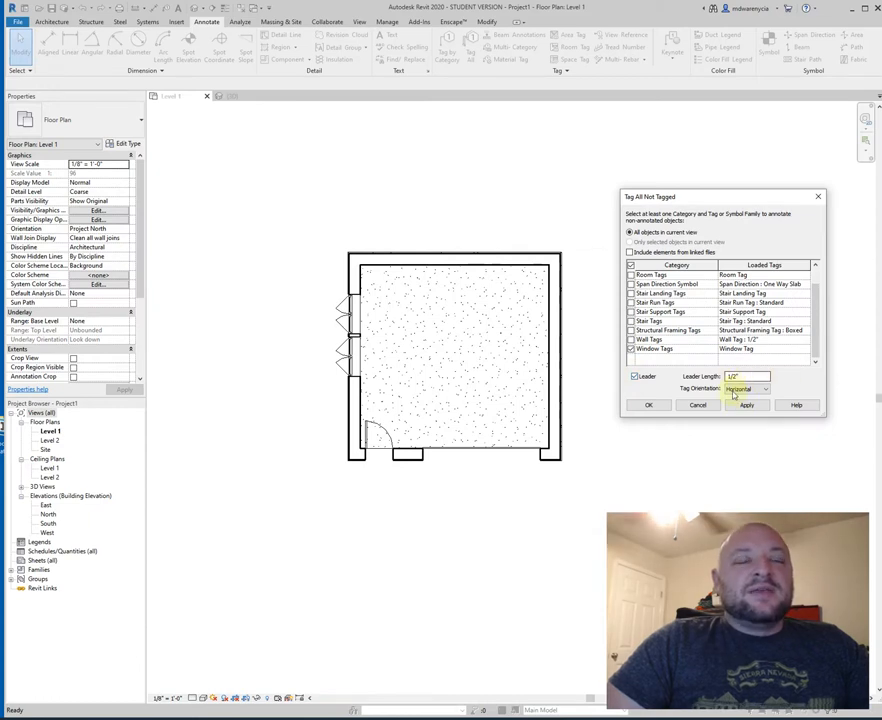
pyautogui.click(746, 404)
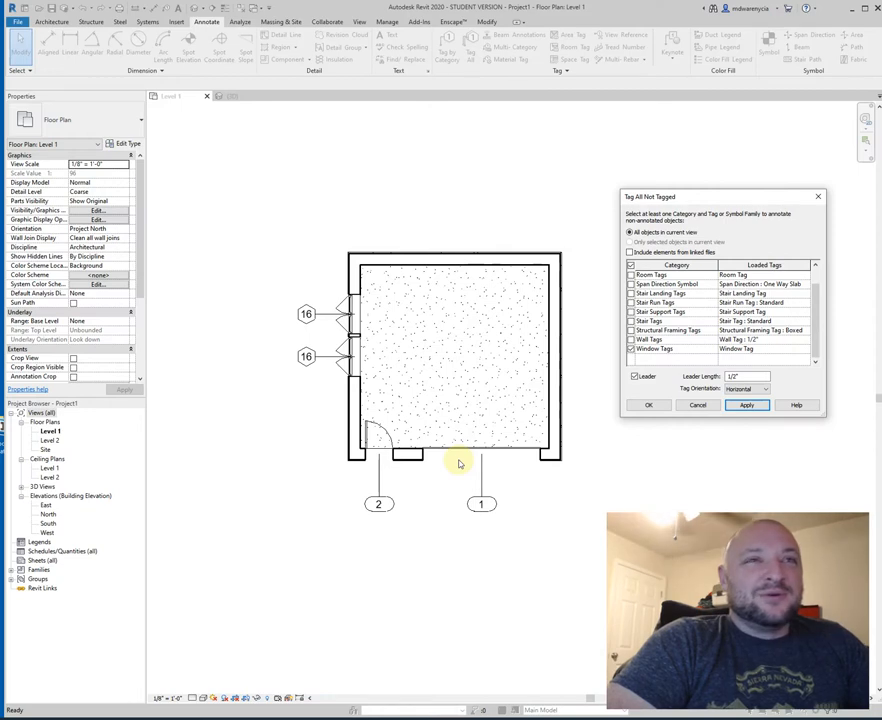
pyautogui.moveTo(614, 438)
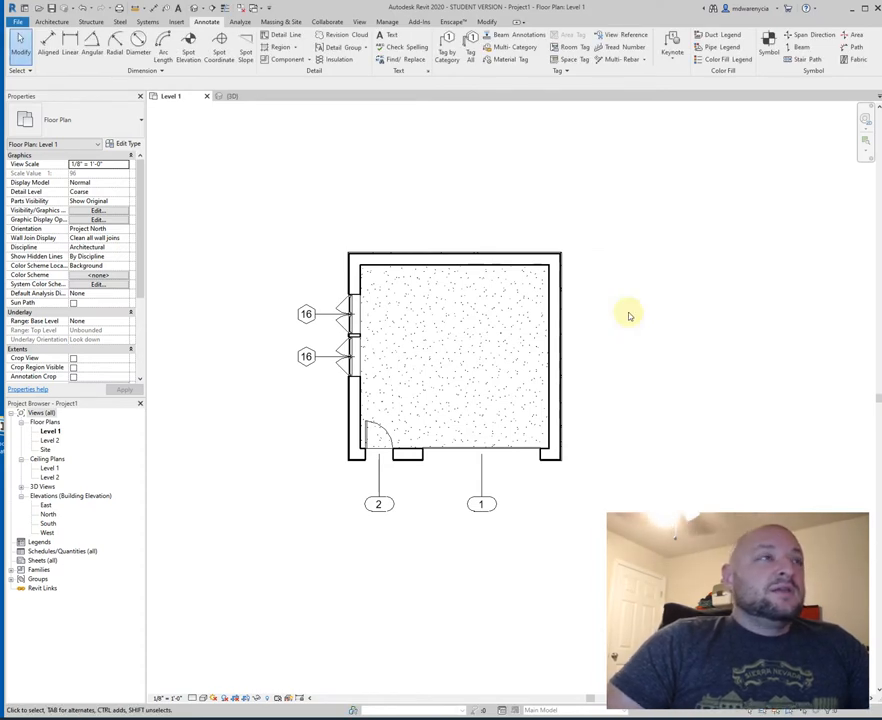
pyautogui.moveTo(416, 304)
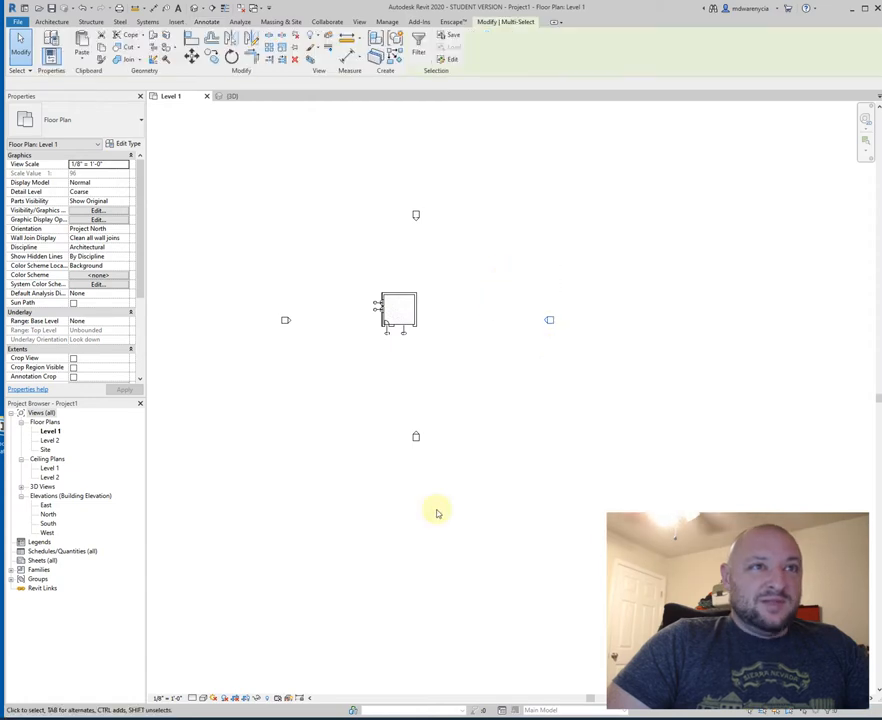
pyautogui.click(206, 20)
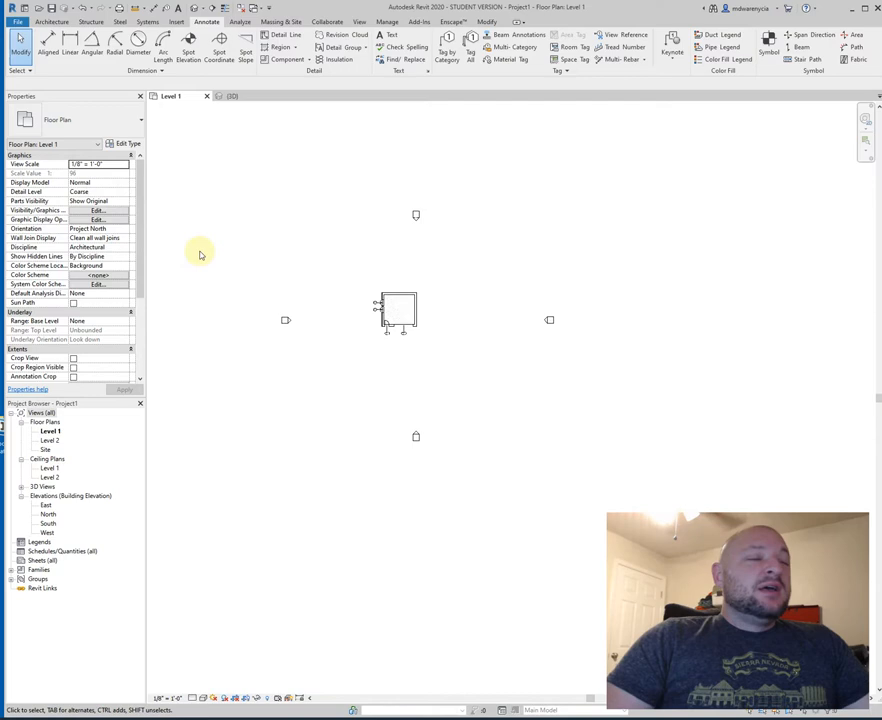
pyautogui.moveTo(556, 332)
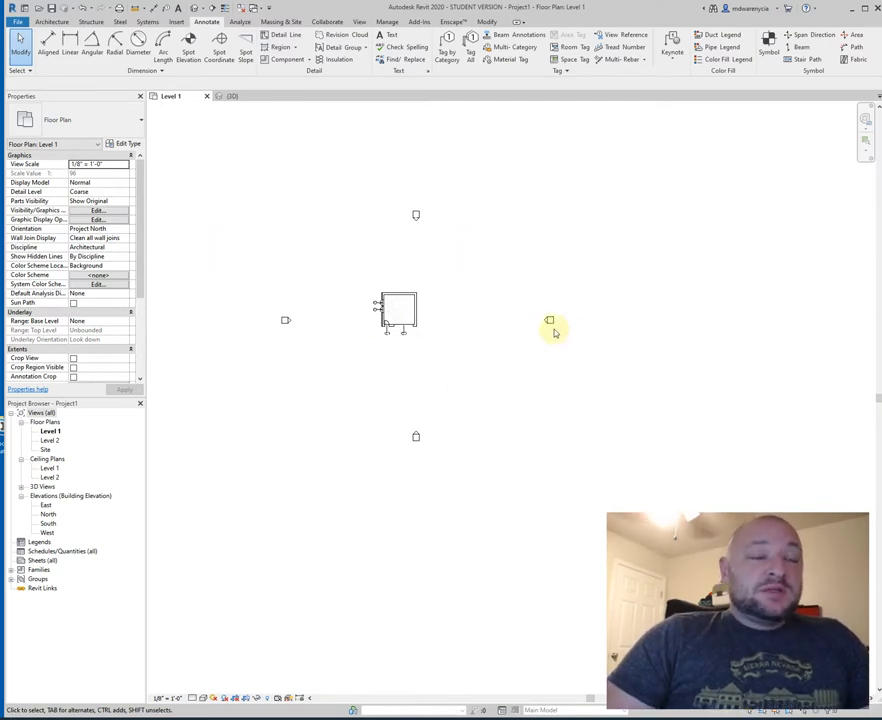
pyautogui.click(550, 320)
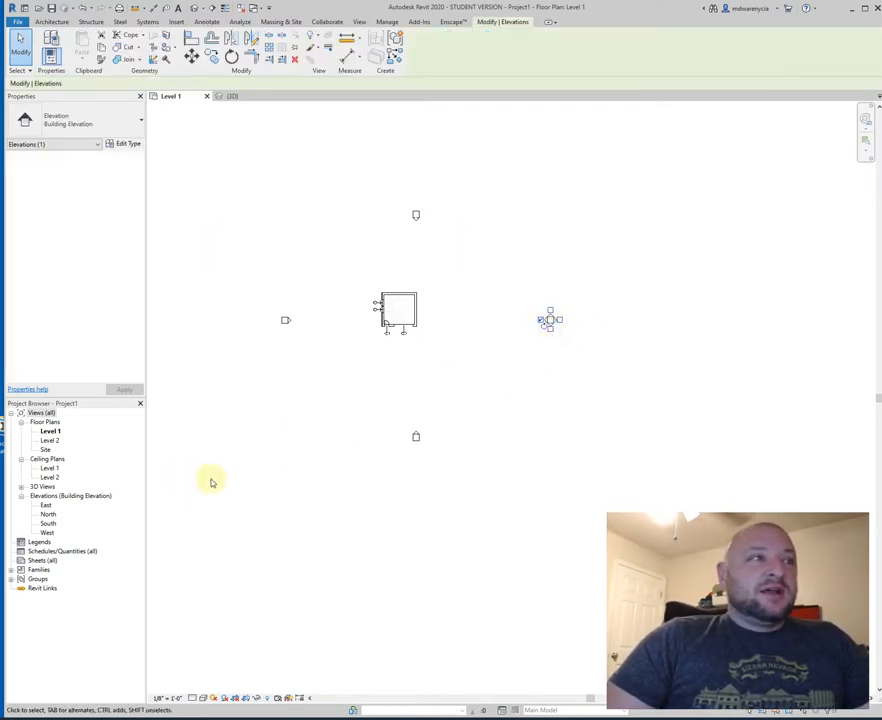
pyautogui.moveTo(72, 532)
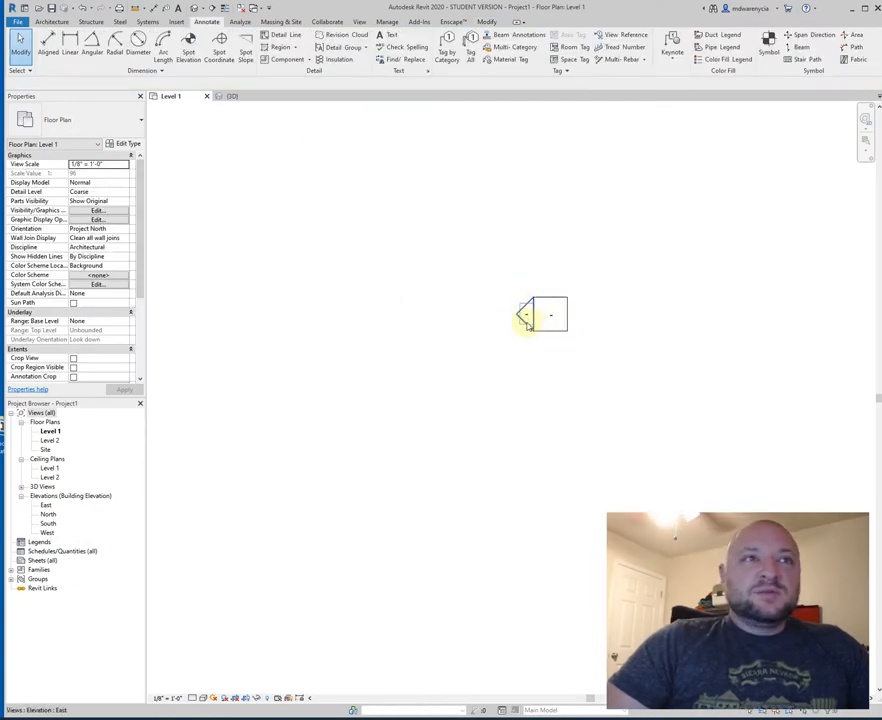
pyautogui.click(528, 316)
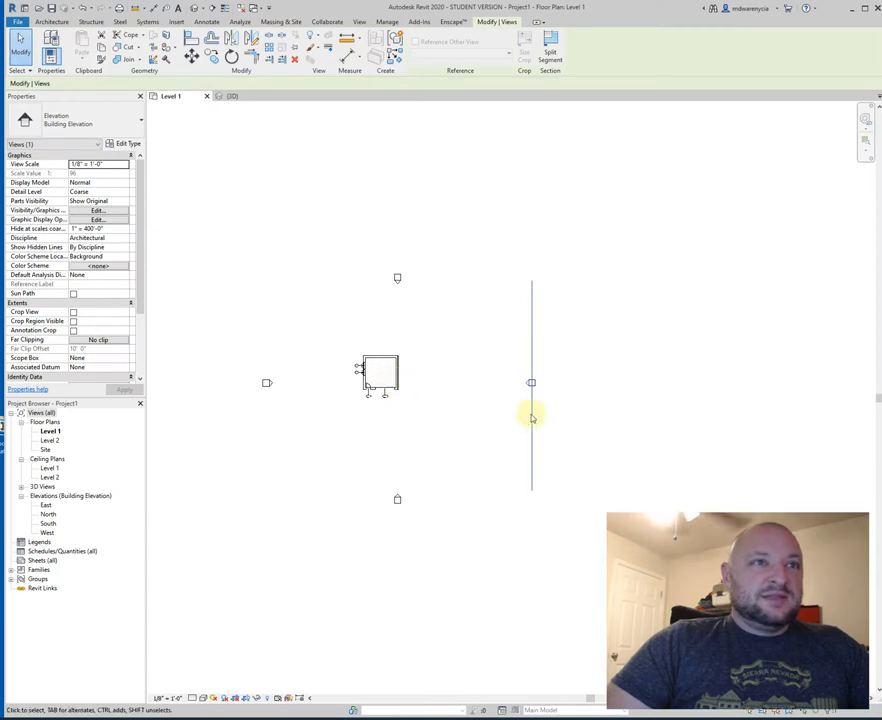
pyautogui.moveTo(544, 384)
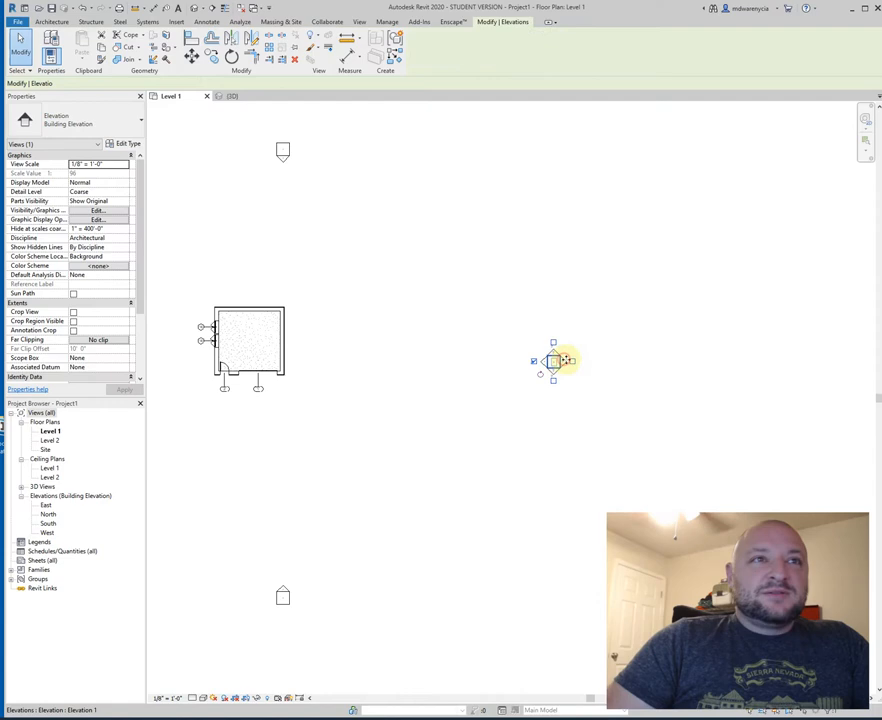
pyautogui.click(530, 358)
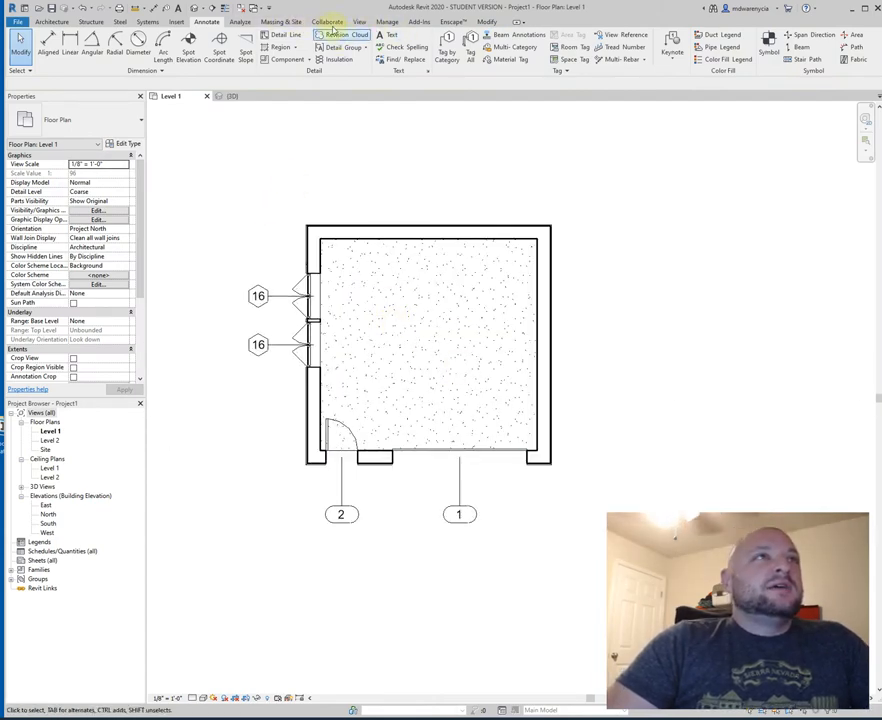
# Place an interior elevation marker in the centre of the room
pyautogui.click(360, 20)
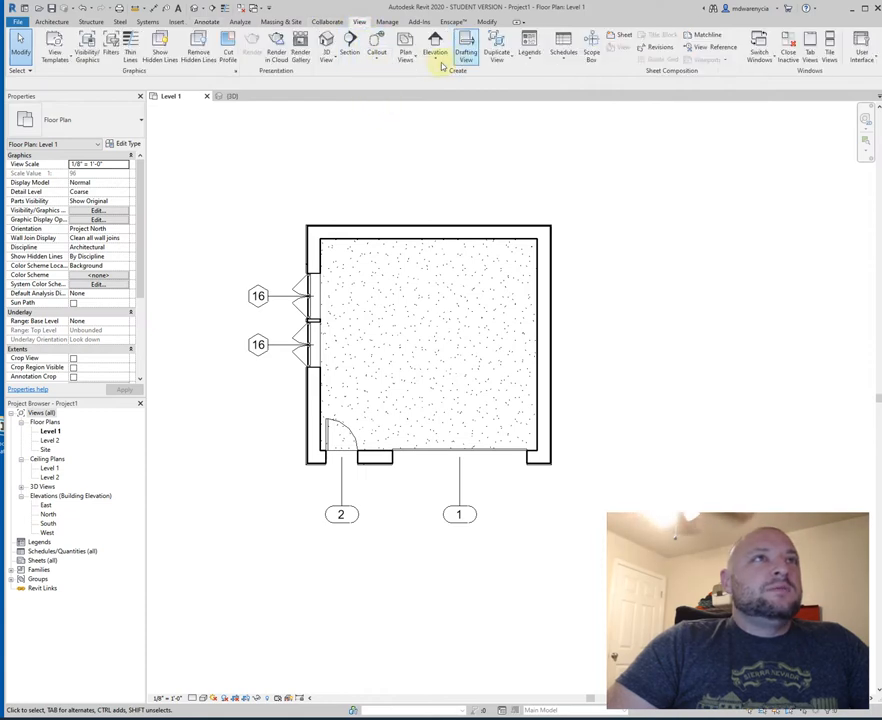
pyautogui.moveTo(436, 50)
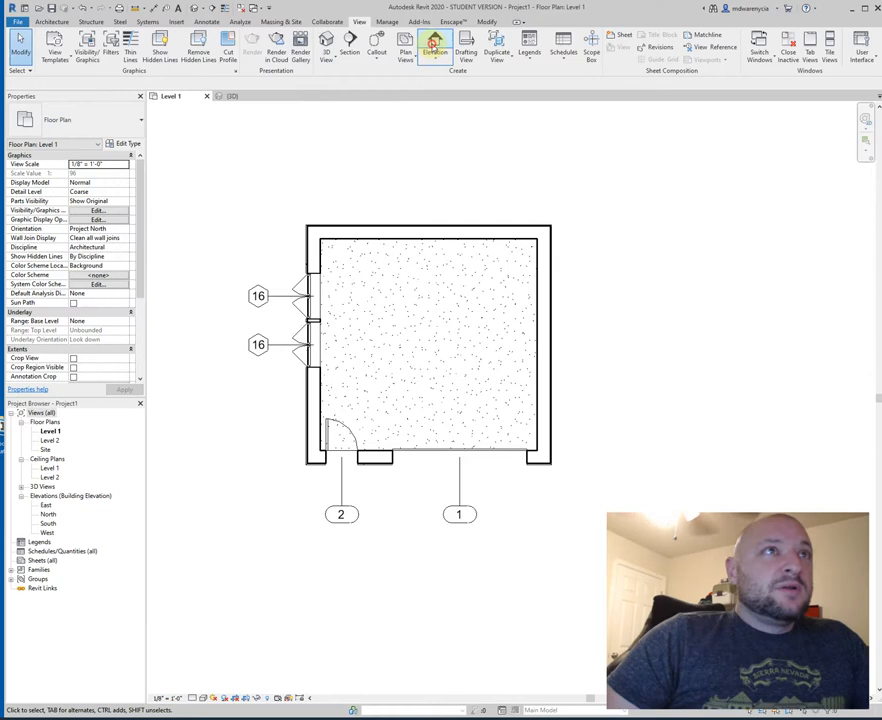
pyautogui.click(434, 48)
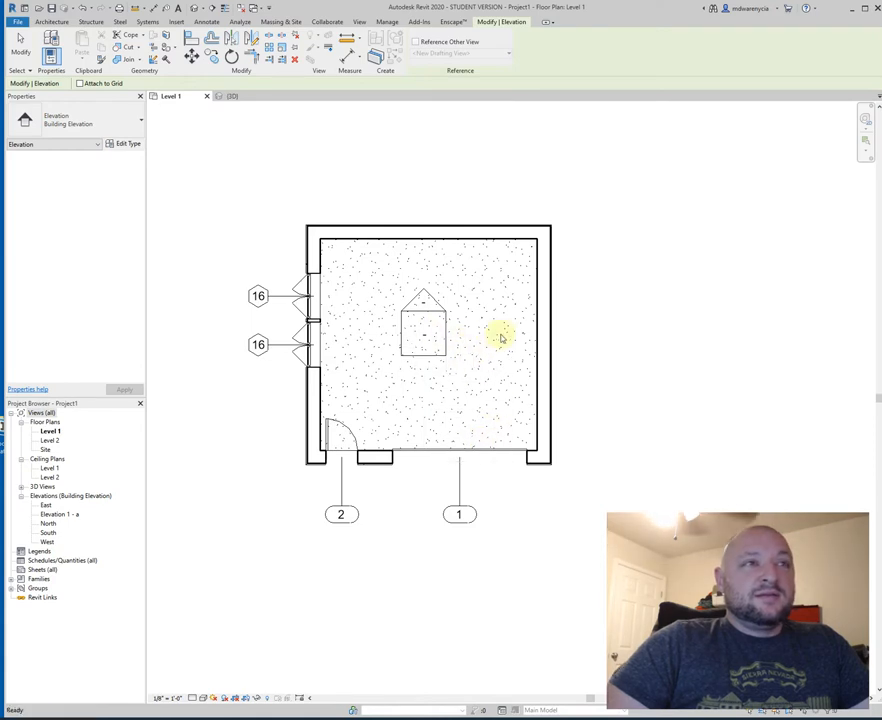
pyautogui.click(420, 298)
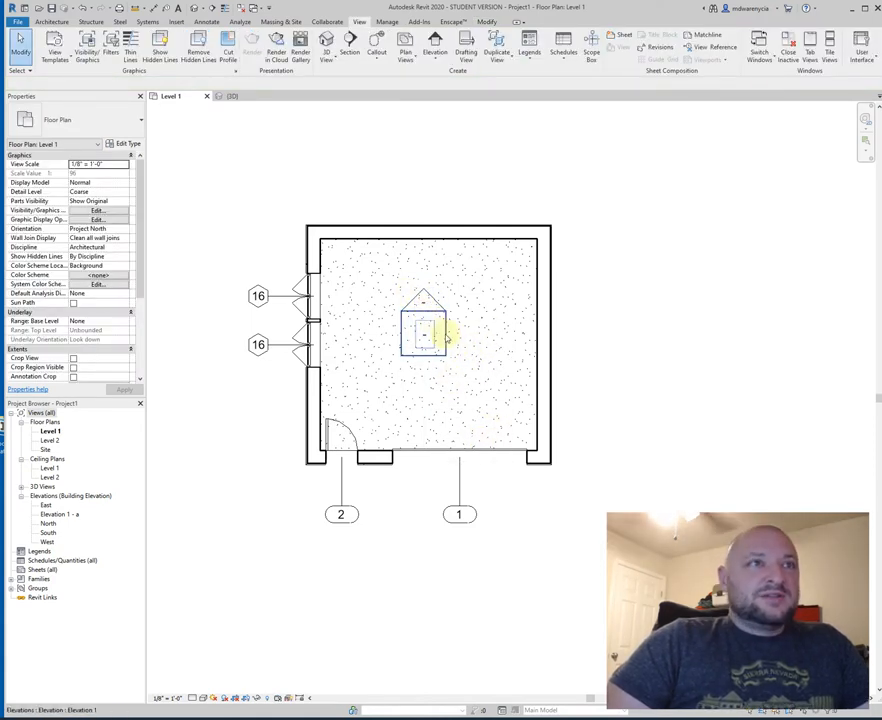
# Enable the marker's remaining directions so it faces all four walls
pyautogui.click(424, 334)
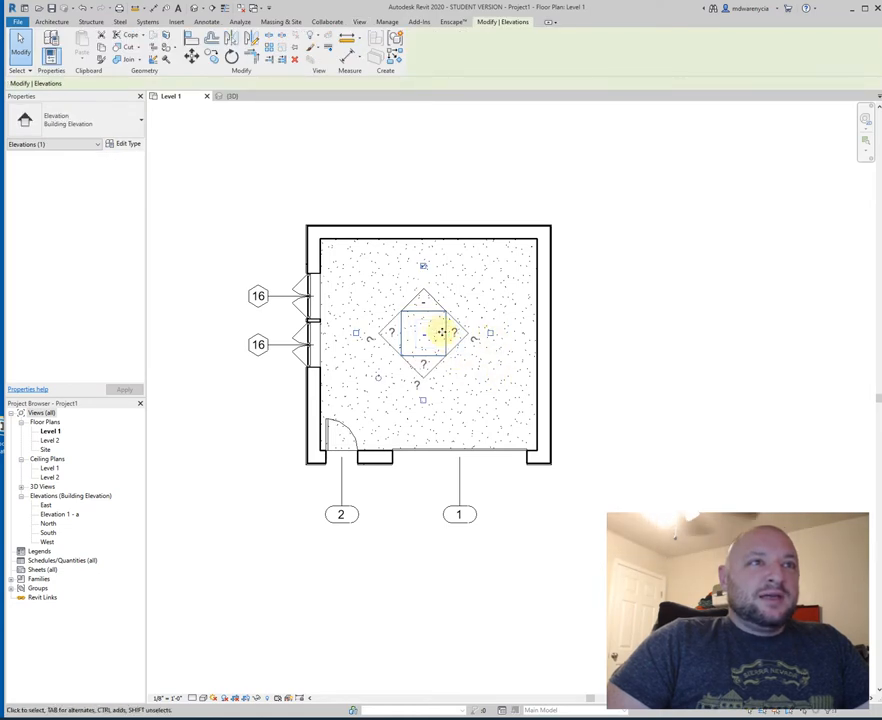
pyautogui.click(440, 320)
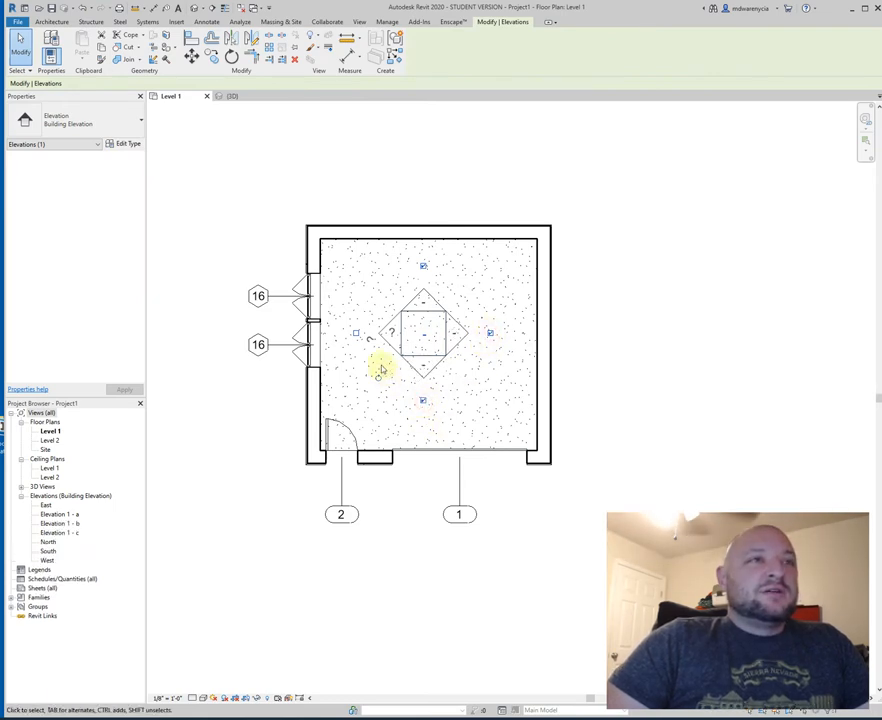
pyautogui.click(46, 504)
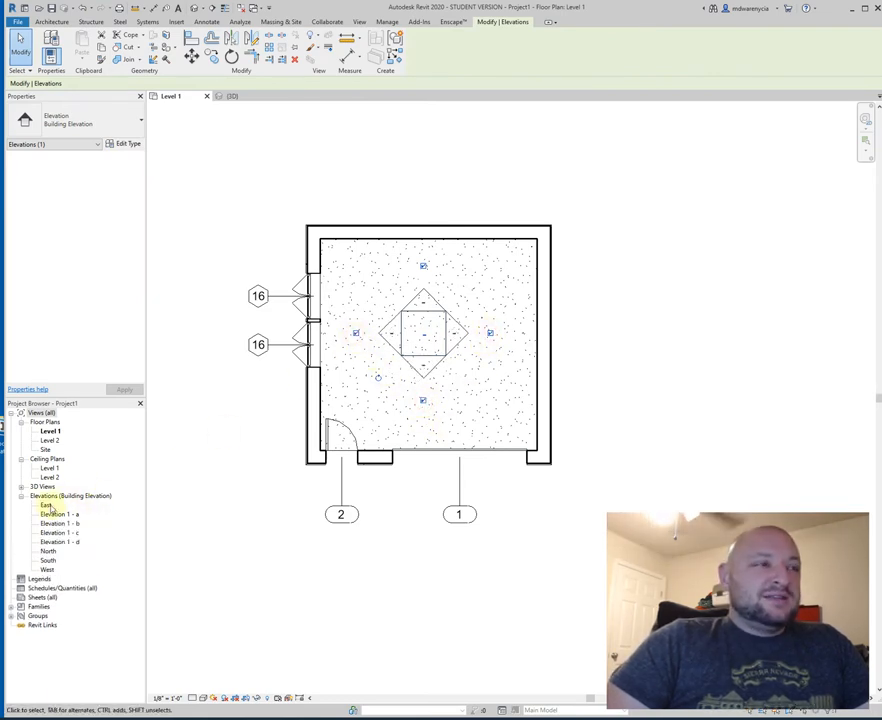
pyautogui.click(46, 504)
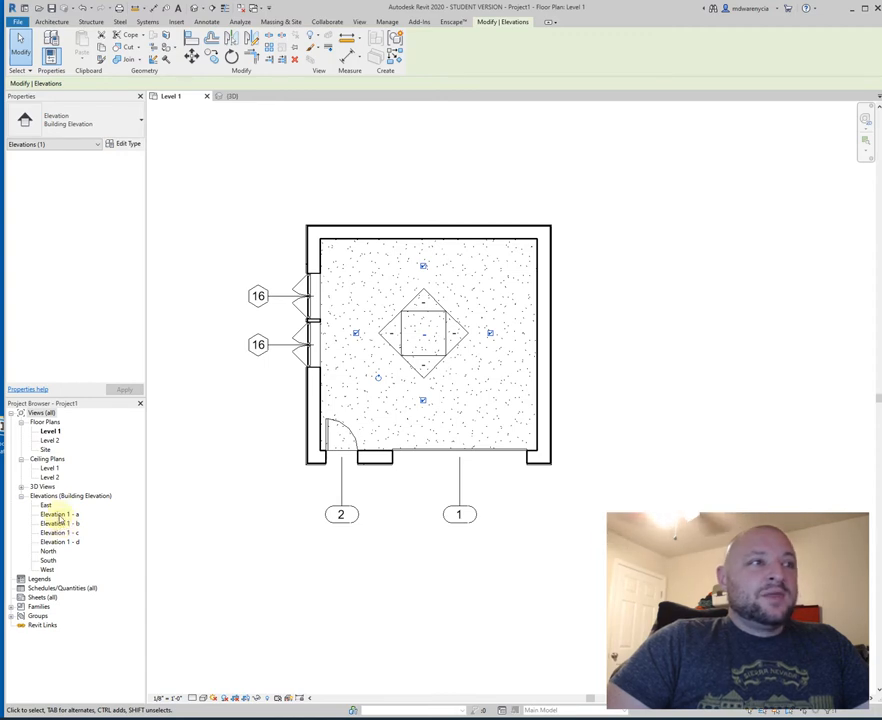
pyautogui.click(56, 514)
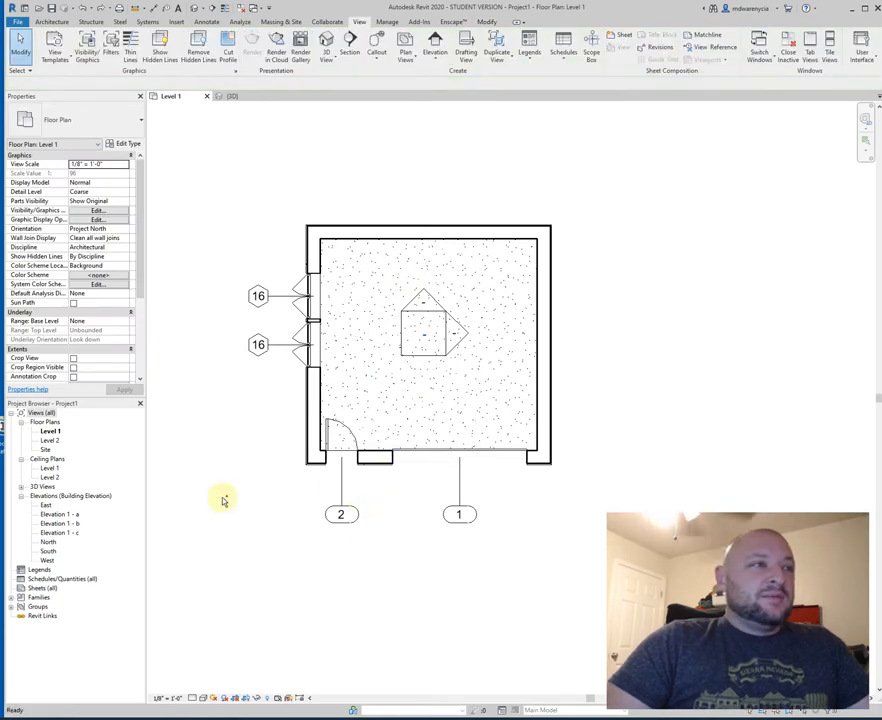
pyautogui.click(58, 514)
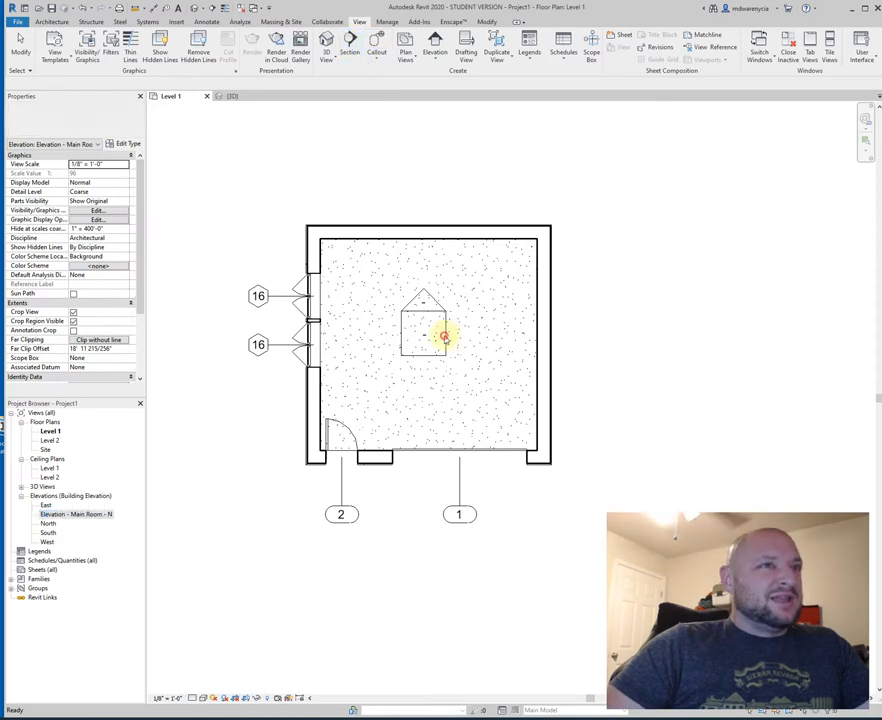
pyautogui.click(444, 332)
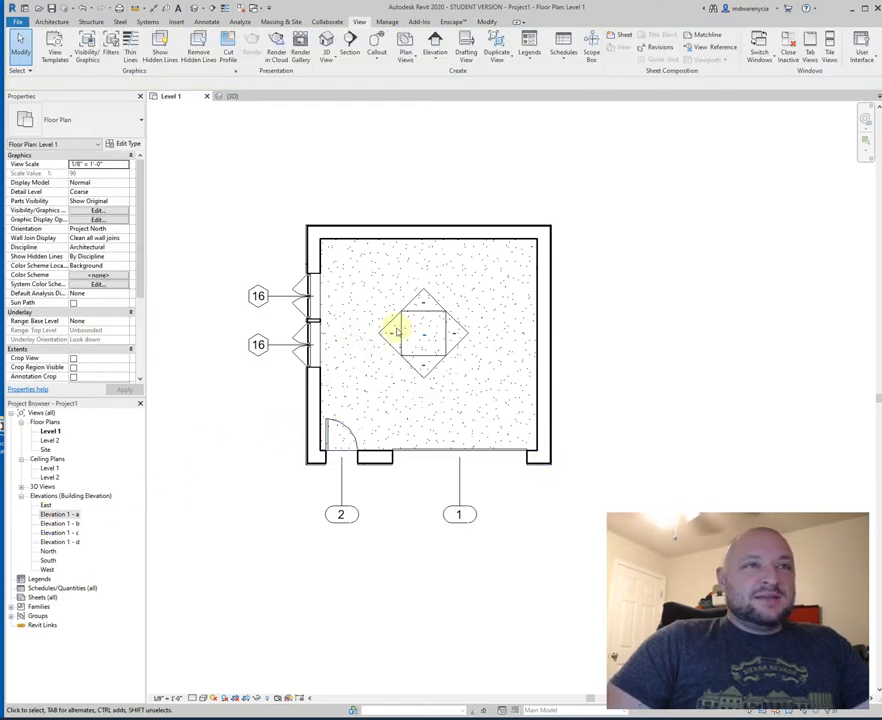
# Go to the upward-facing interior elevation view, then switch to the {3D} view
pyautogui.click(56, 512)
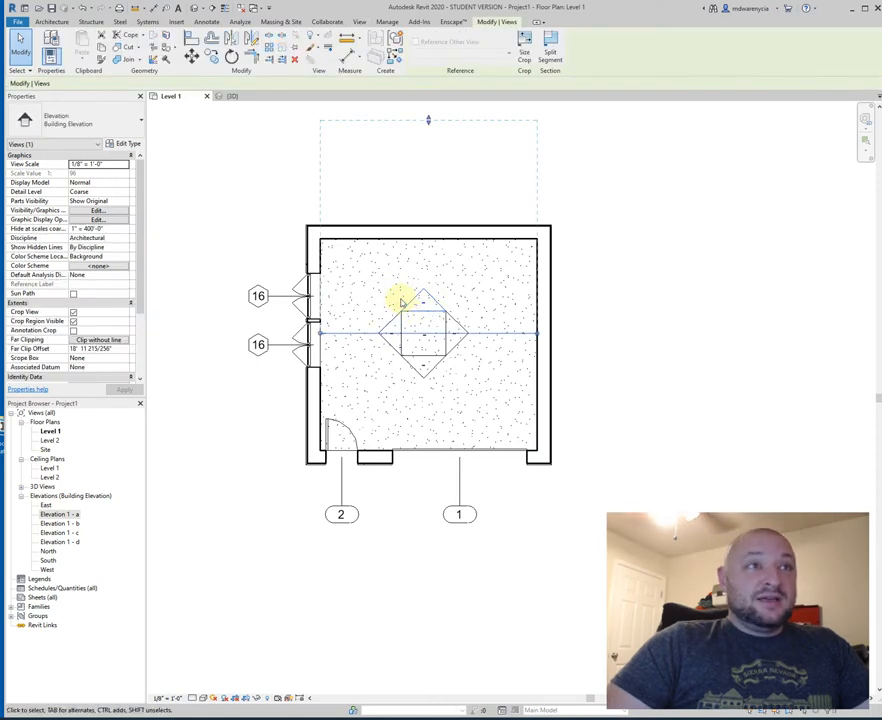
pyautogui.rightClick(400, 302)
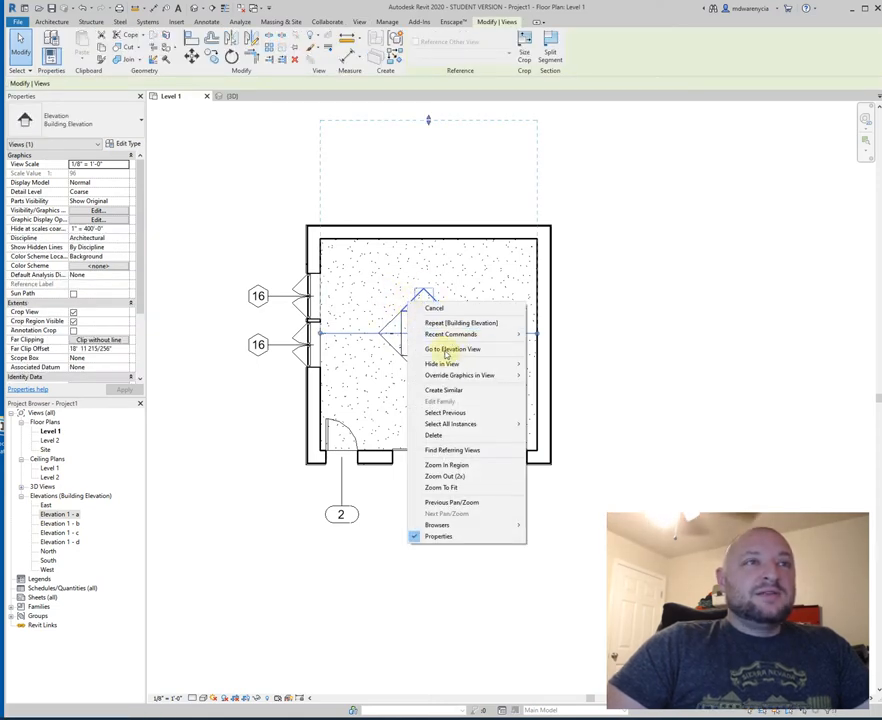
pyautogui.click(452, 348)
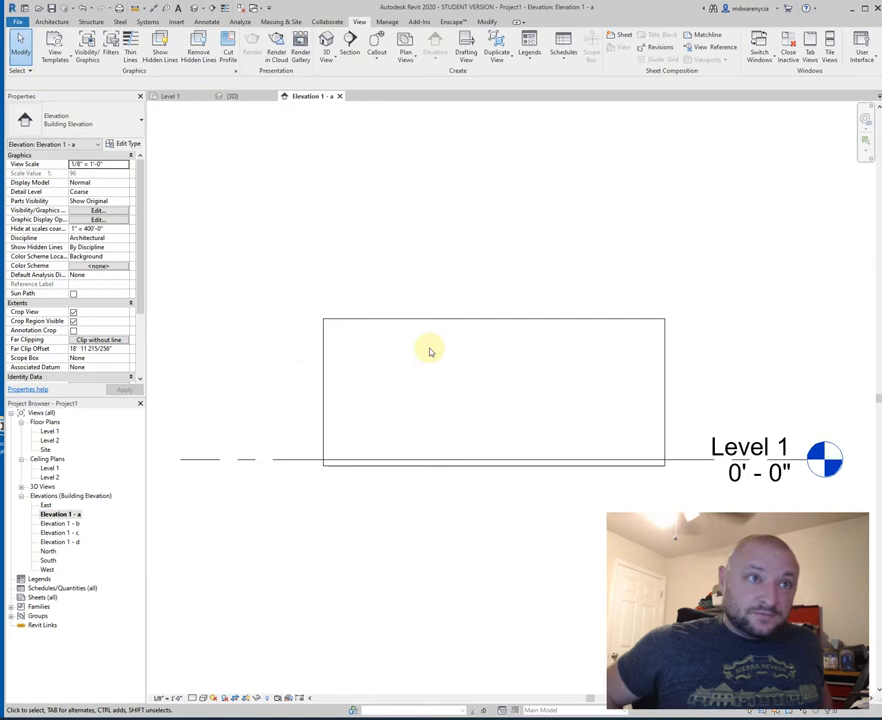
pyautogui.moveTo(556, 340)
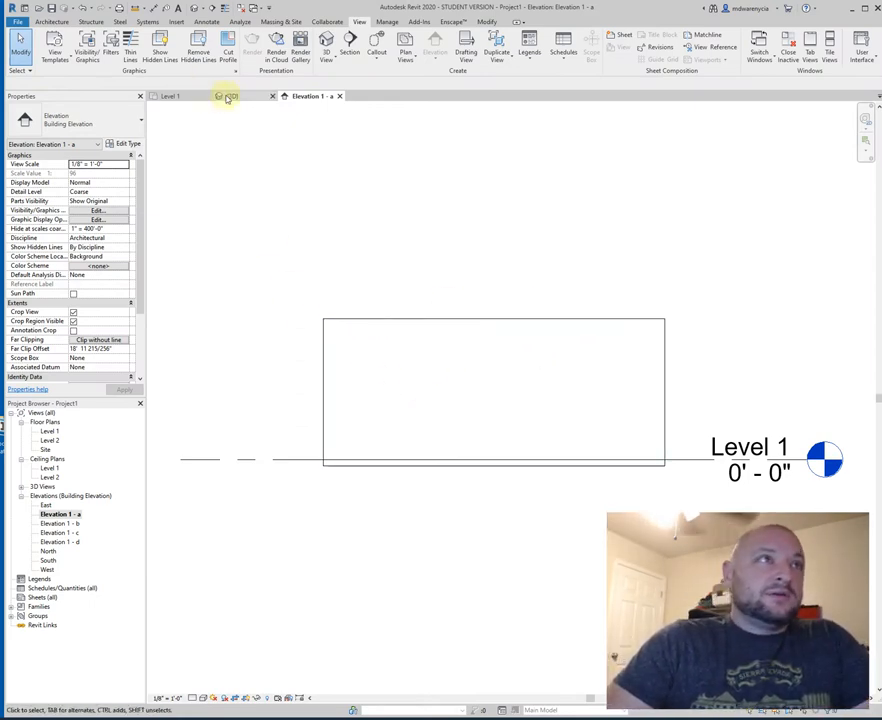
pyautogui.click(232, 96)
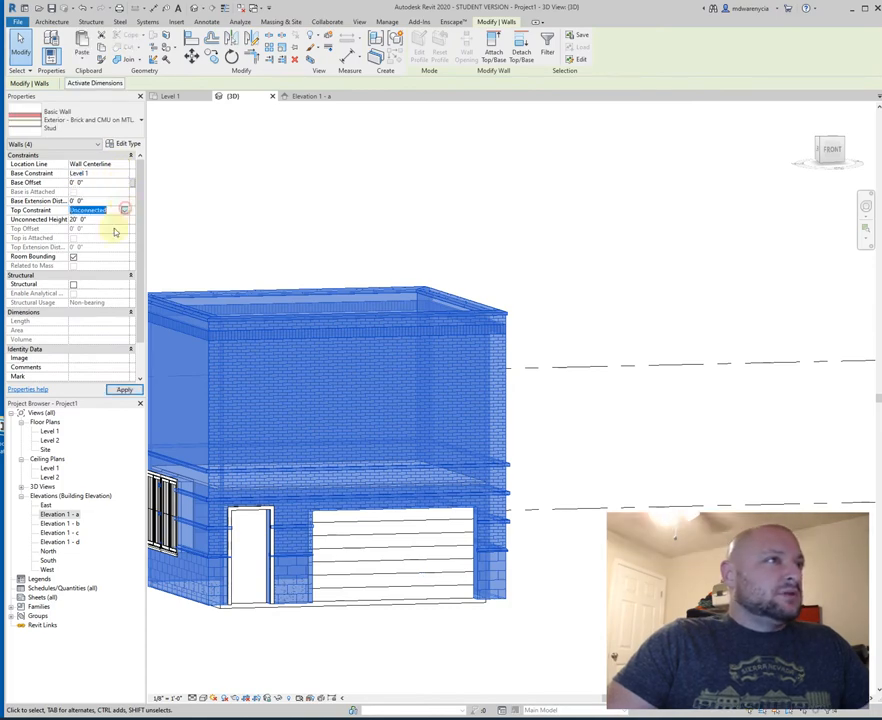
# Select and release the double casement windows in the elevation, then reopen the Level 1 plan
pyautogui.click(300, 392)
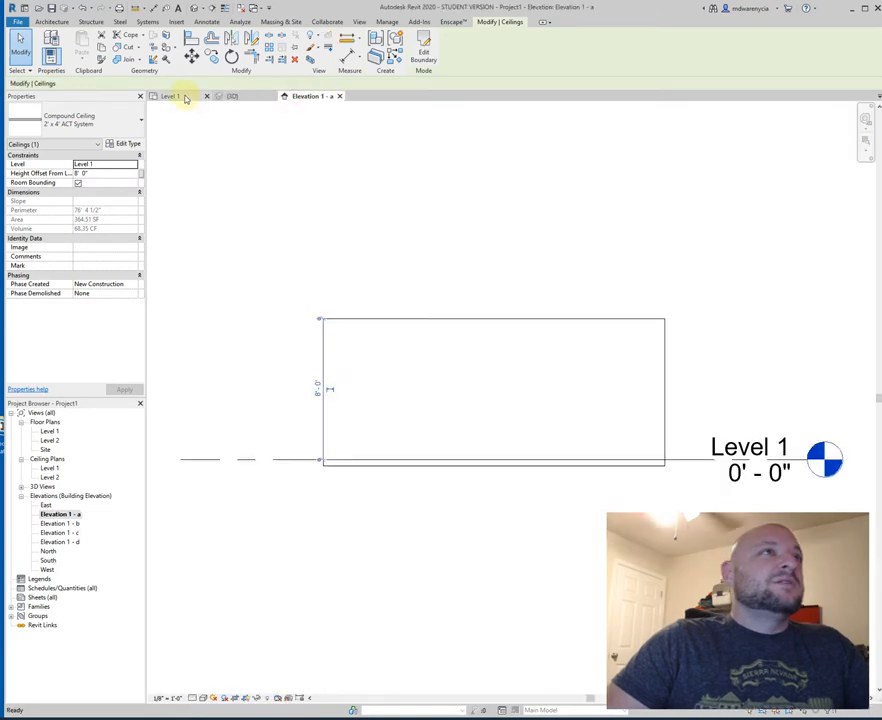
pyautogui.click(170, 96)
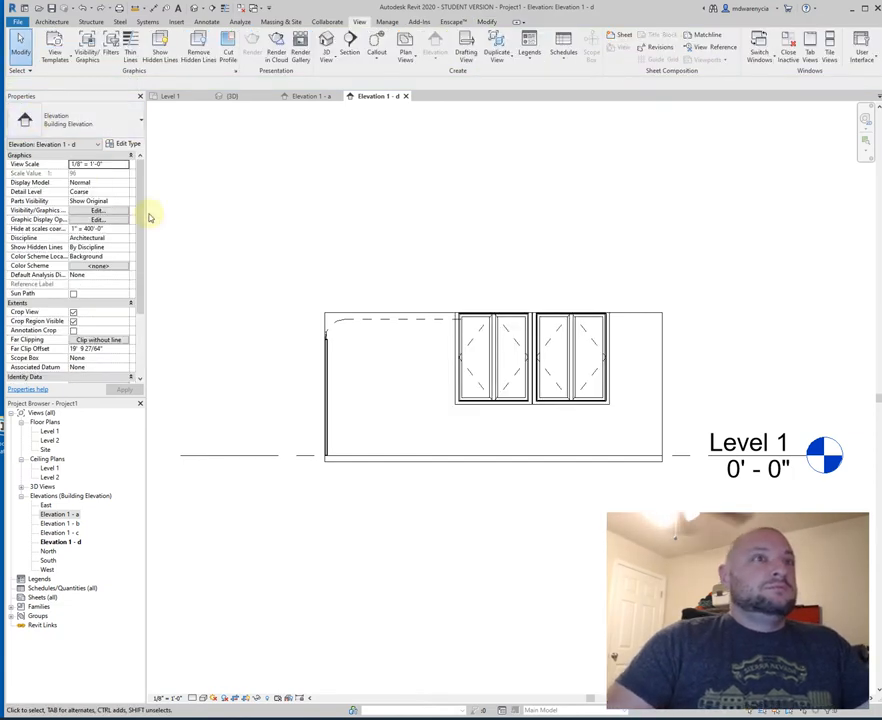
pyautogui.click(530, 360)
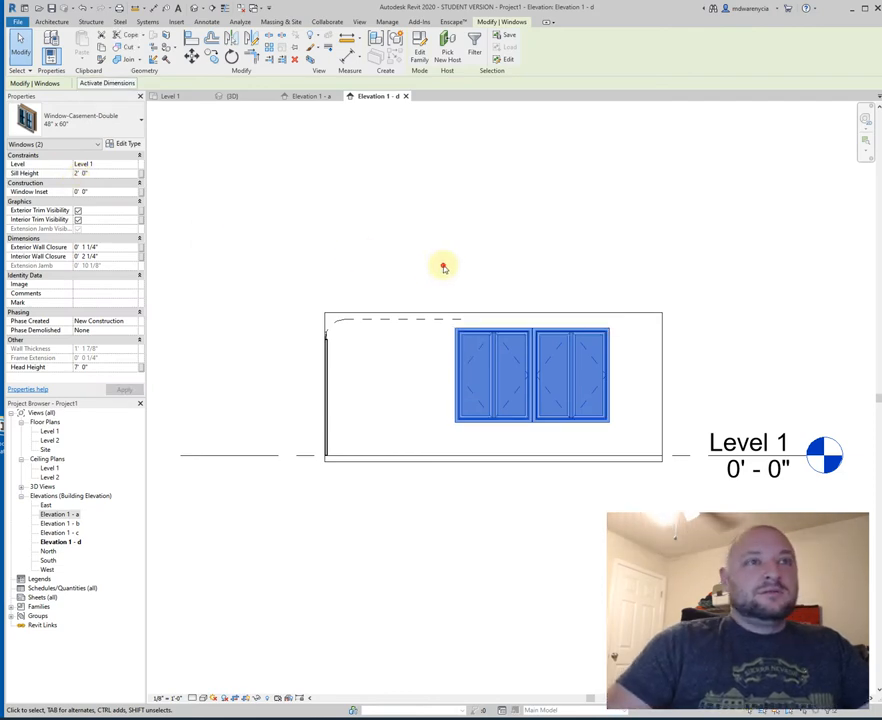
pyautogui.click(444, 266)
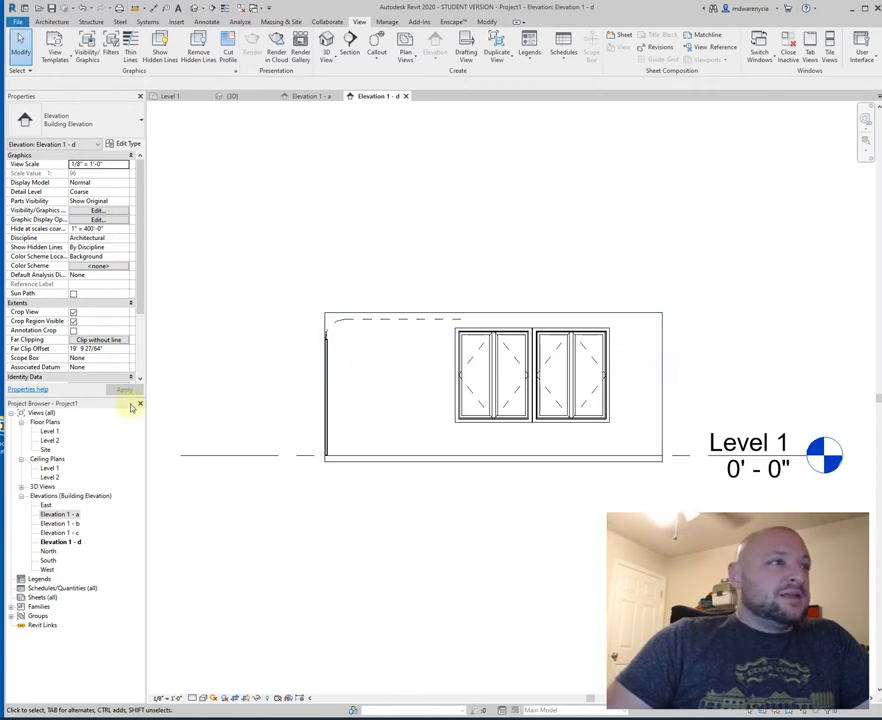
pyautogui.doubleClick(48, 430)
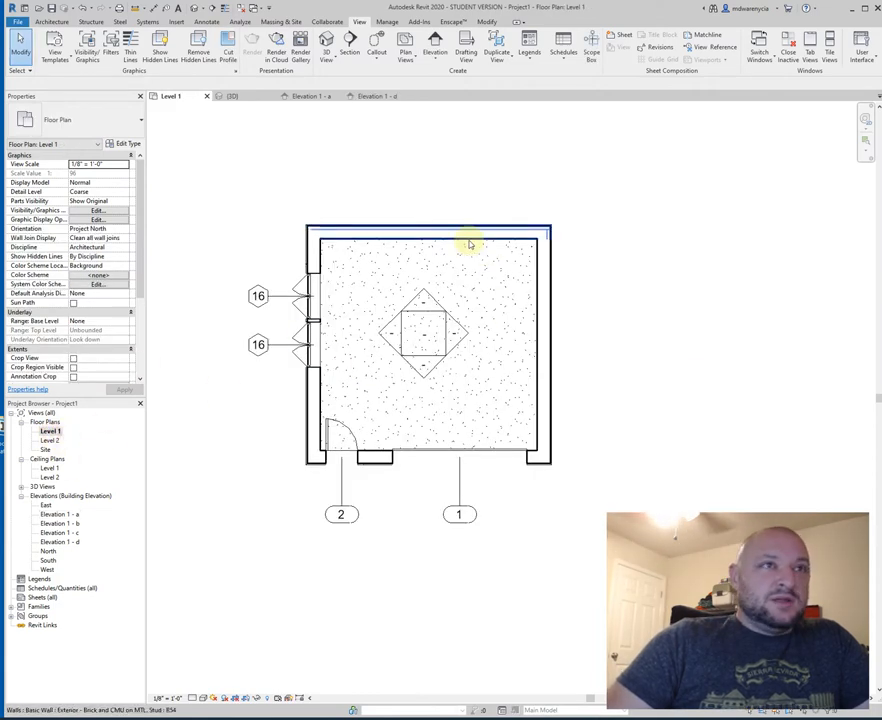
pyautogui.click(478, 204)
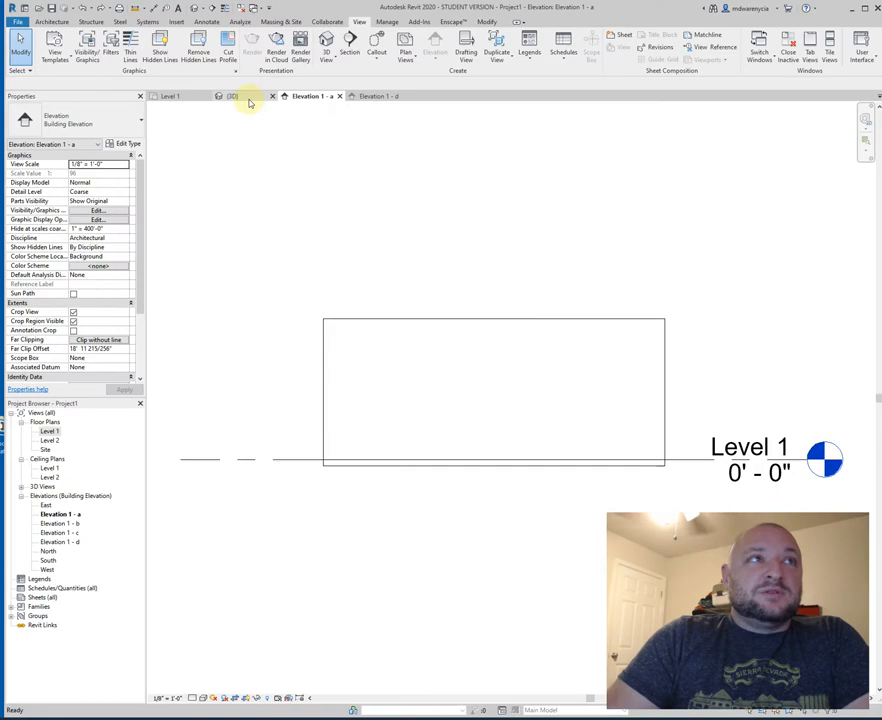
pyautogui.click(232, 96)
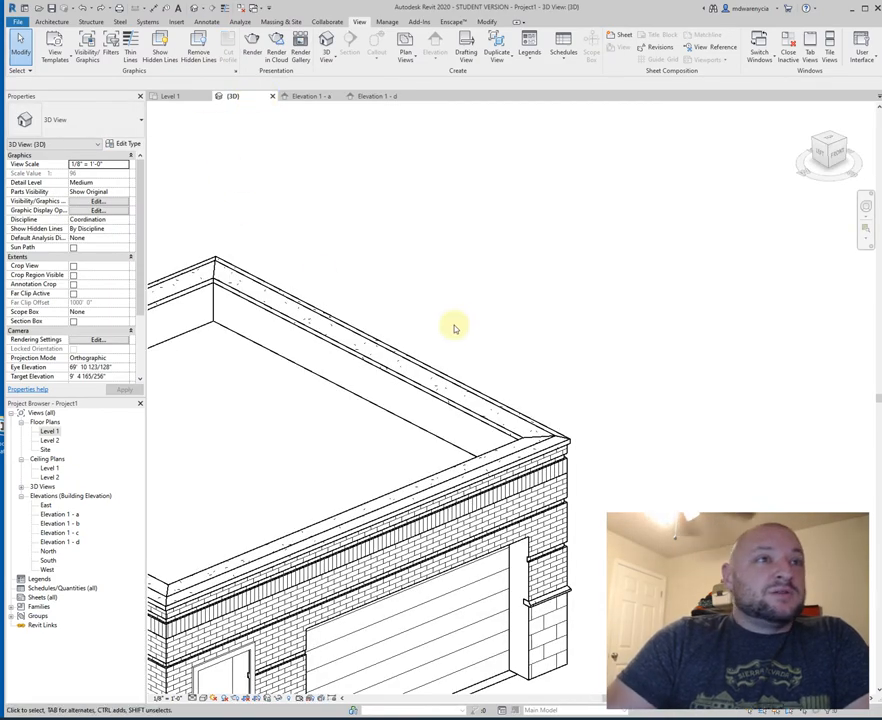
pyautogui.moveTo(456, 328); pyautogui.dragTo(442, 332)
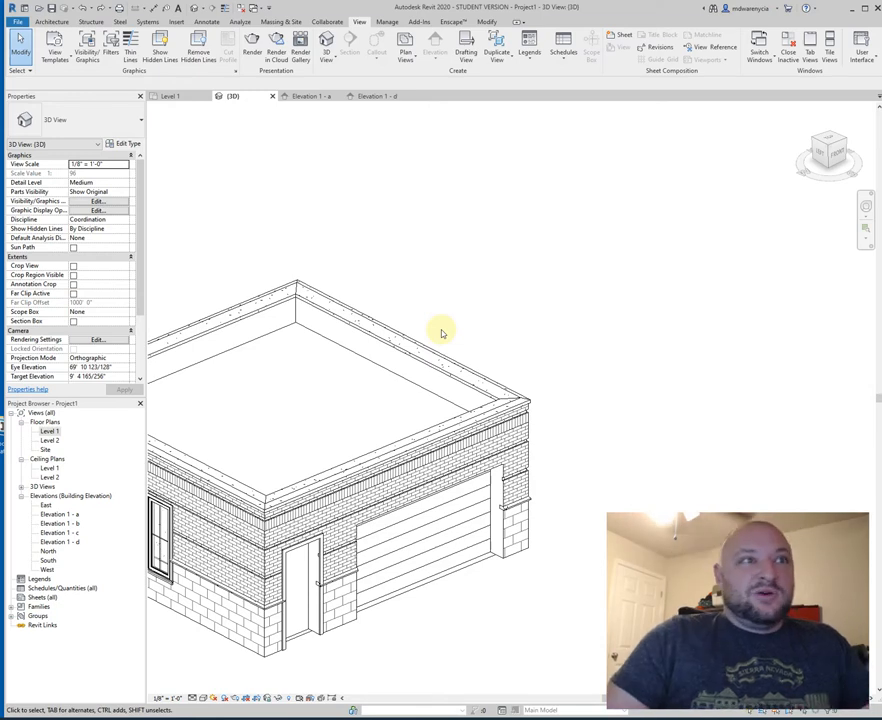
pyautogui.click(356, 328)
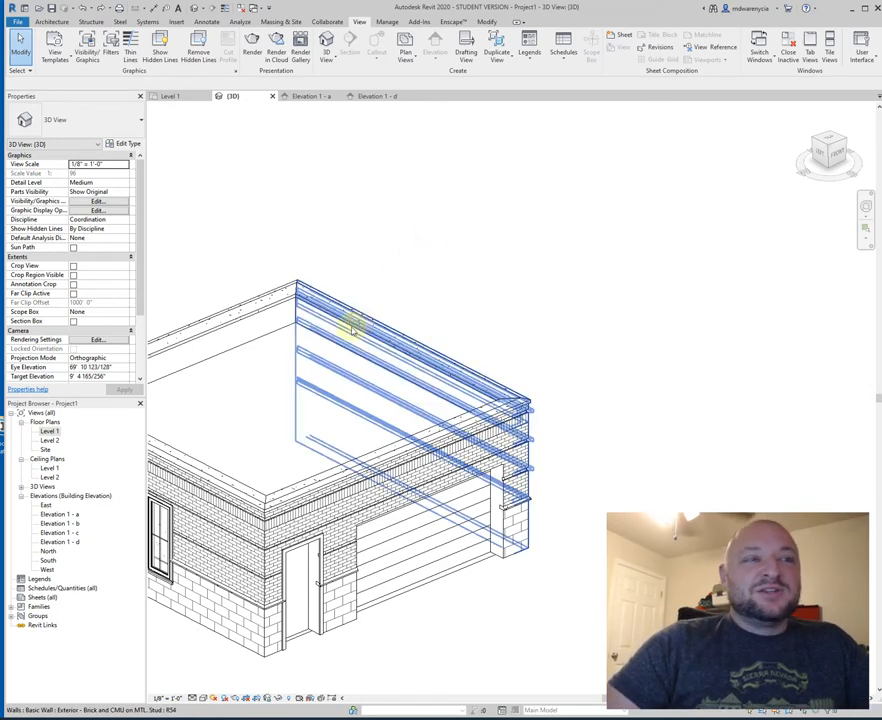
pyautogui.moveTo(352, 332)
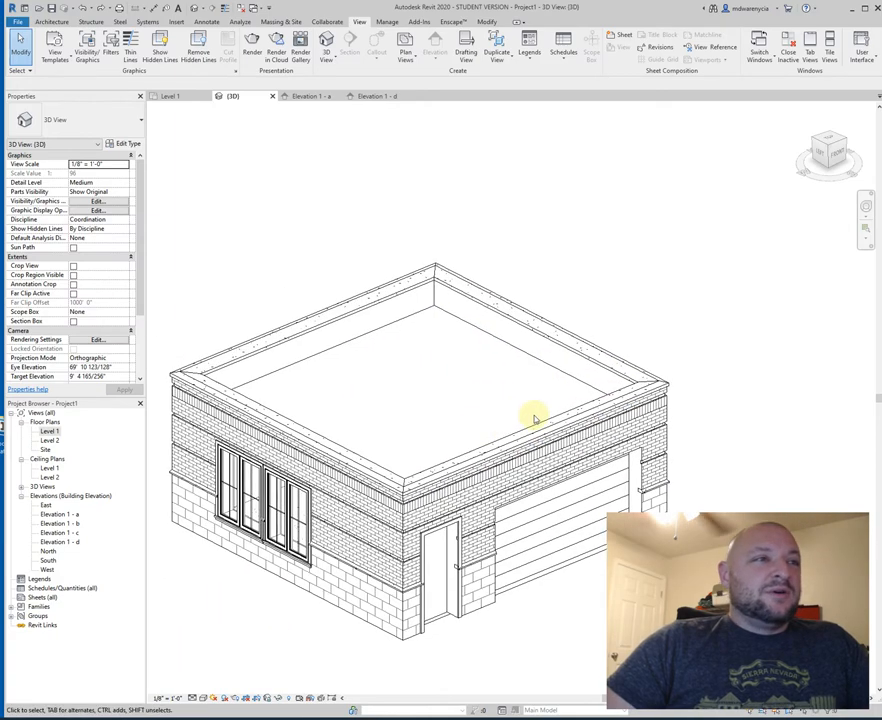
pyautogui.click(290, 500)
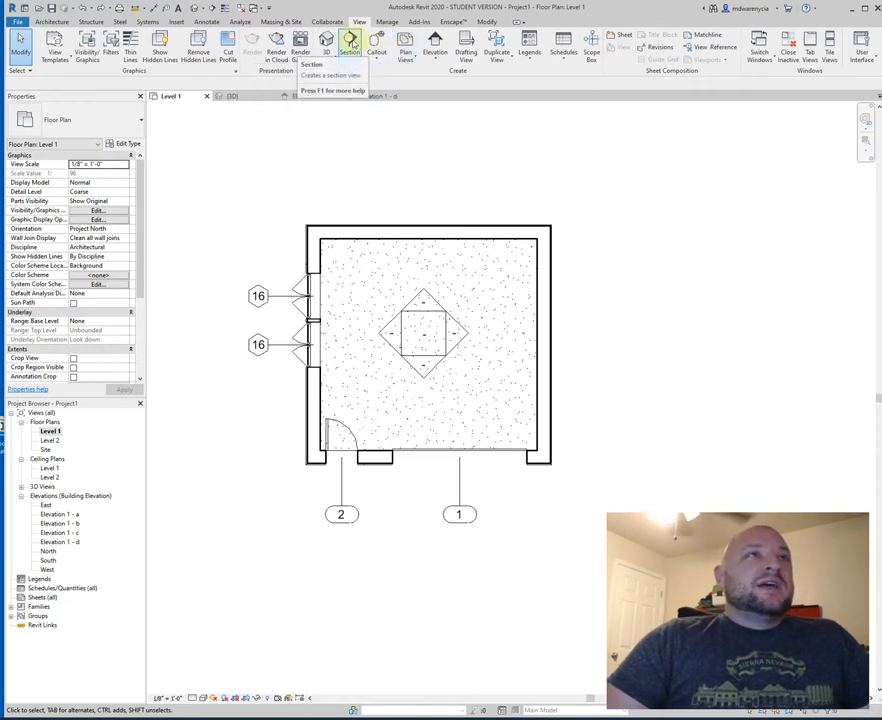
# Draw a section line from above the room to below it through its middle
pyautogui.click(348, 48)
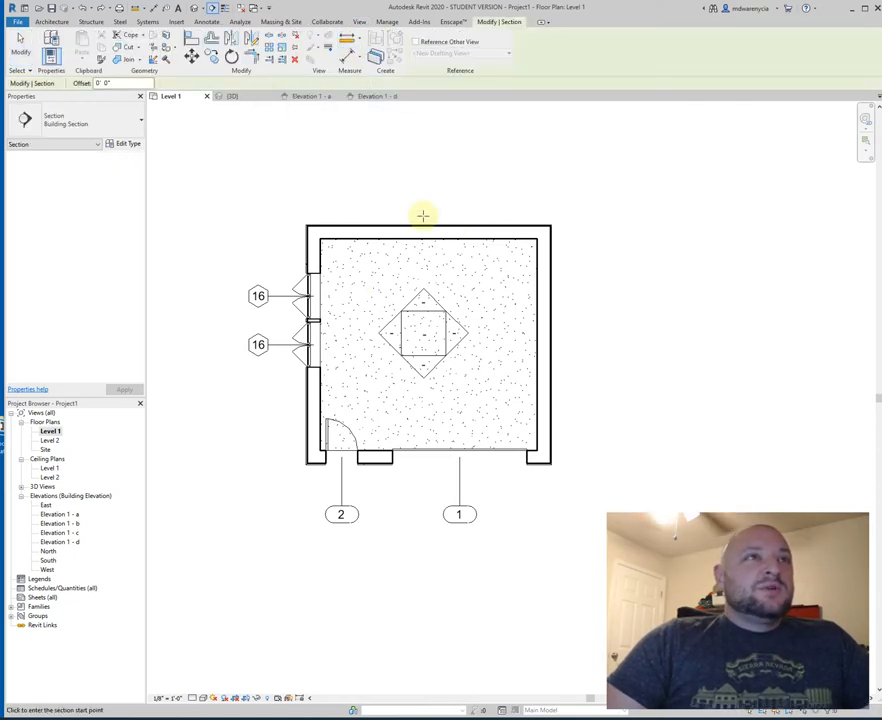
pyautogui.click(360, 20)
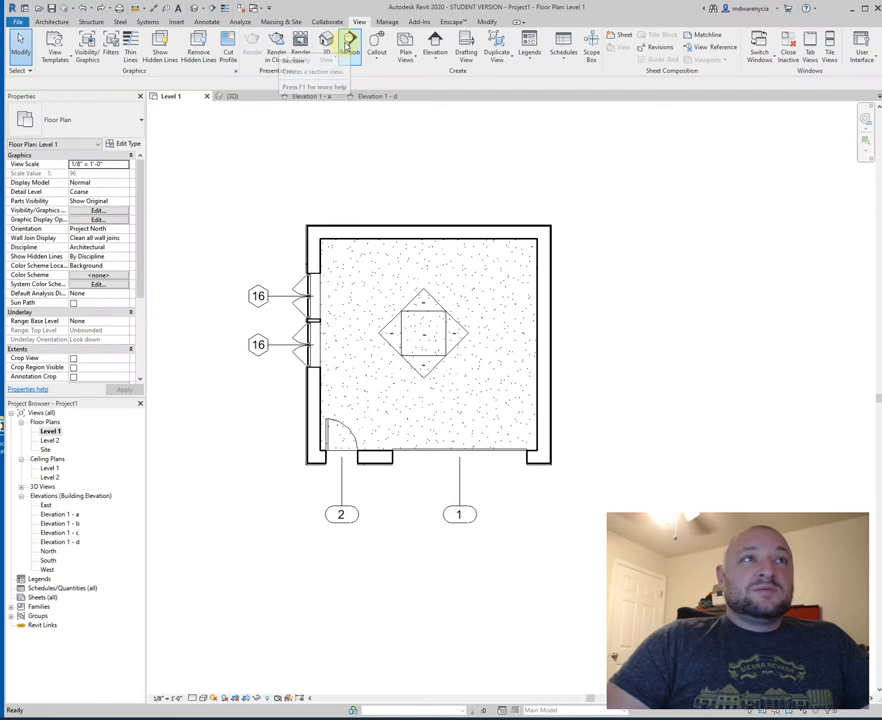
pyautogui.click(348, 42)
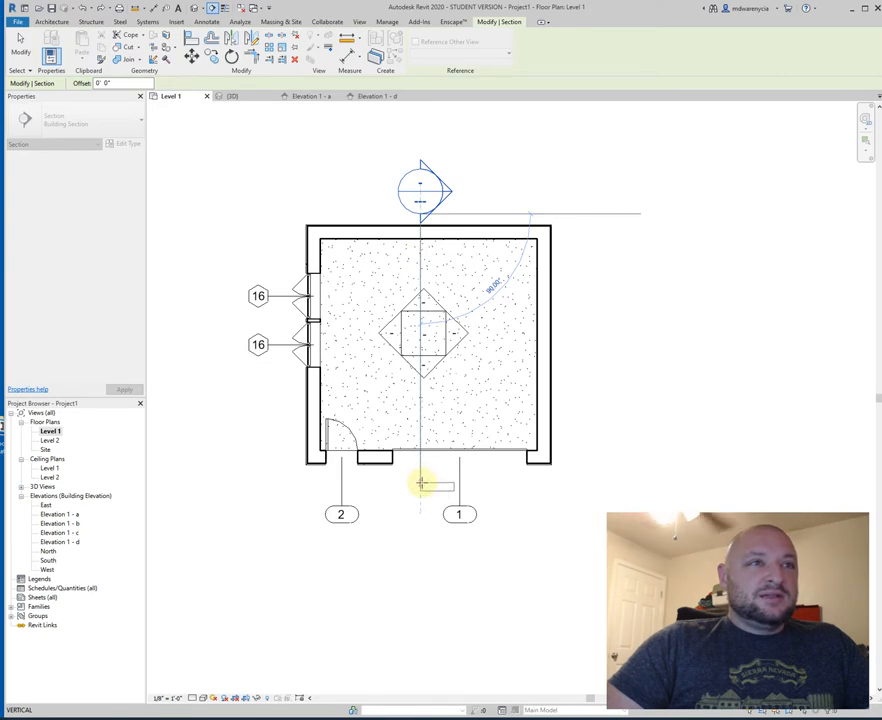
pyautogui.click(420, 486)
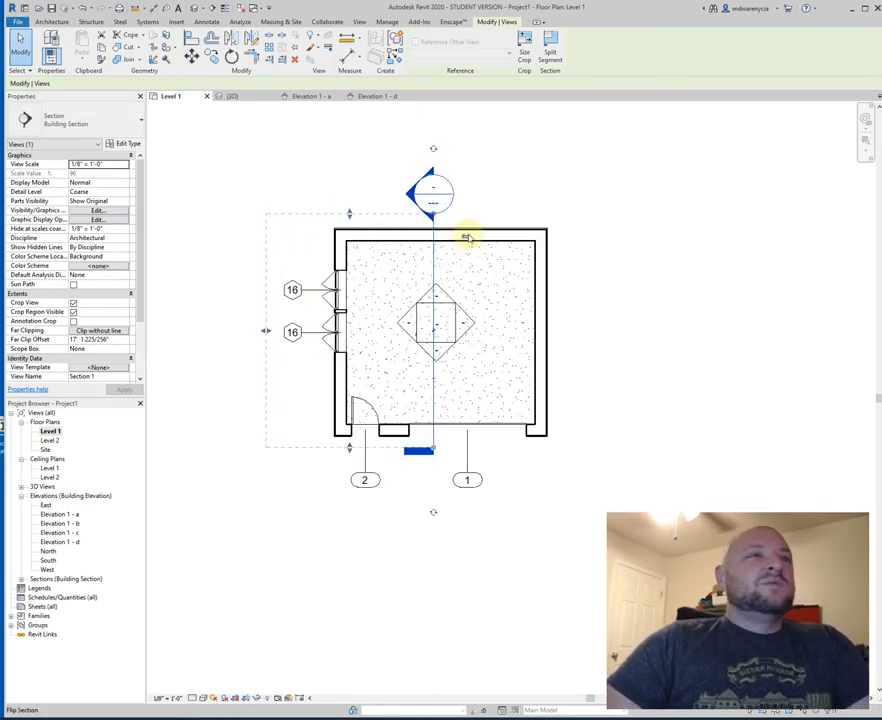
pyautogui.moveTo(466, 236)
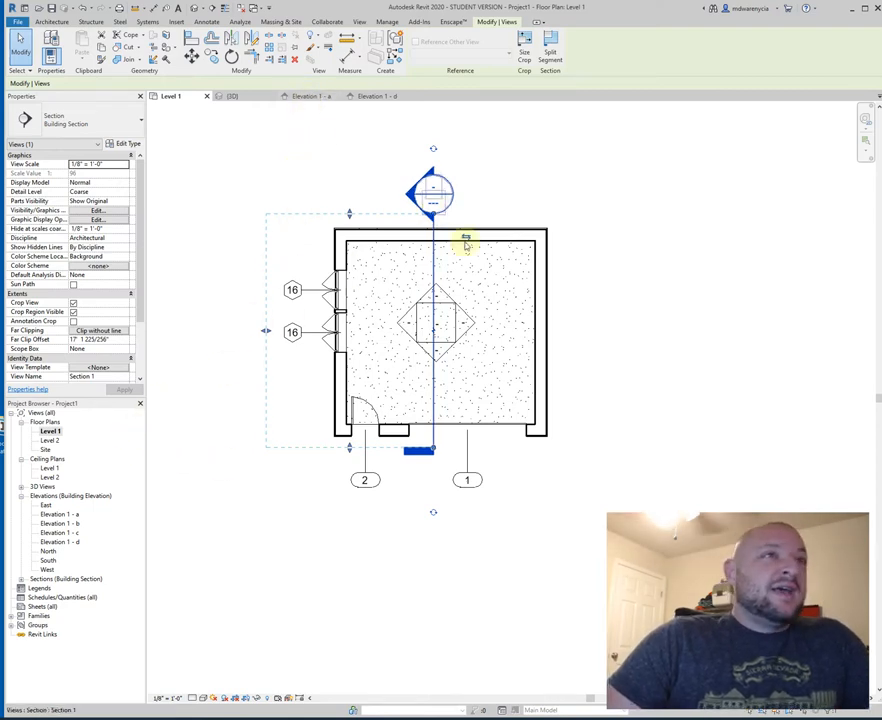
pyautogui.rightClick(420, 210)
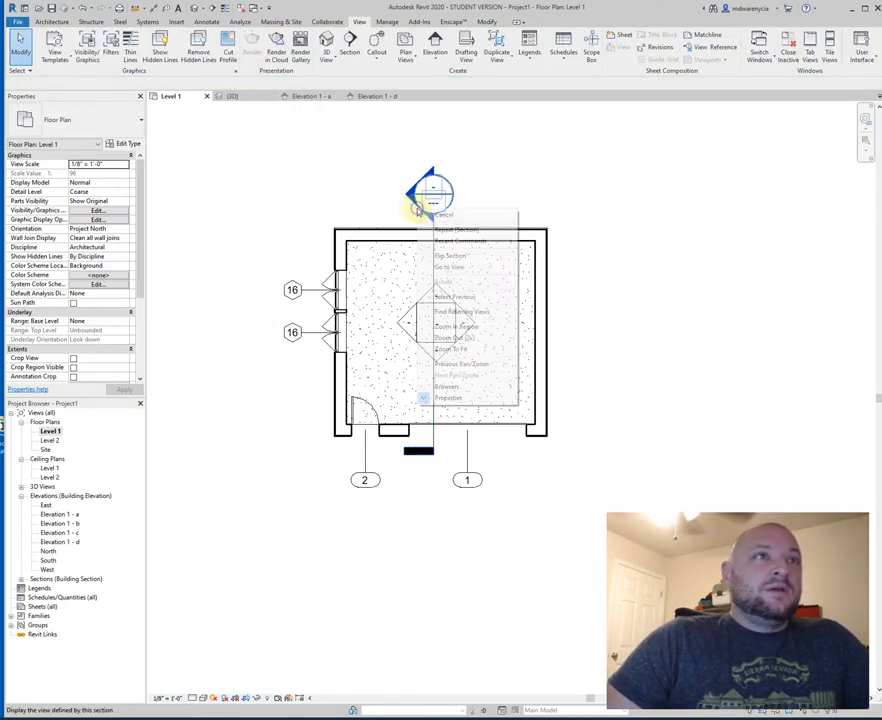
# Go to the Section 1 view from the section head, then reopen it from the Project Browser
pyautogui.click(450, 268)
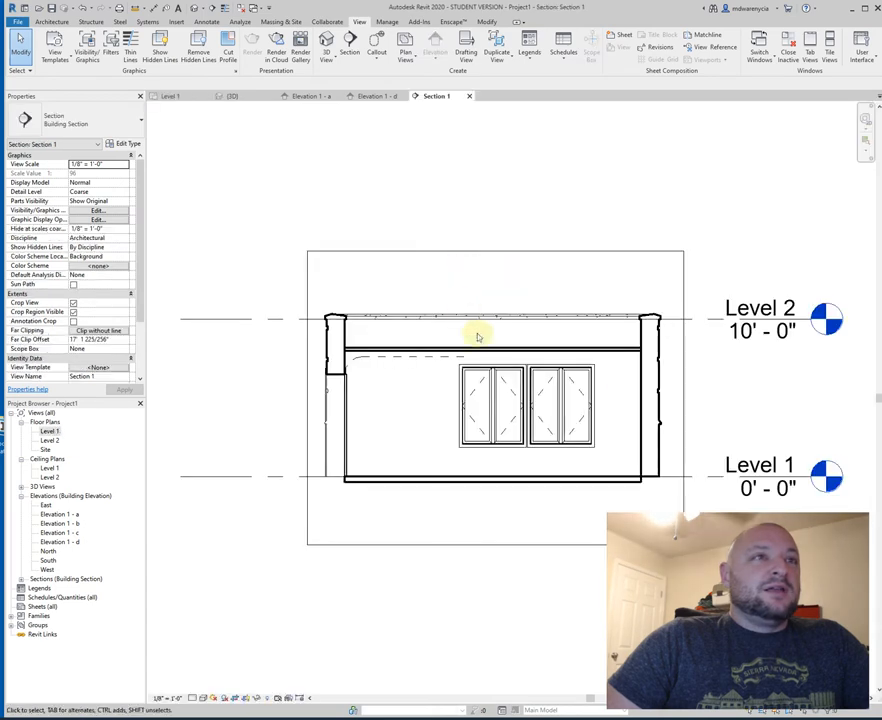
pyautogui.click(560, 404)
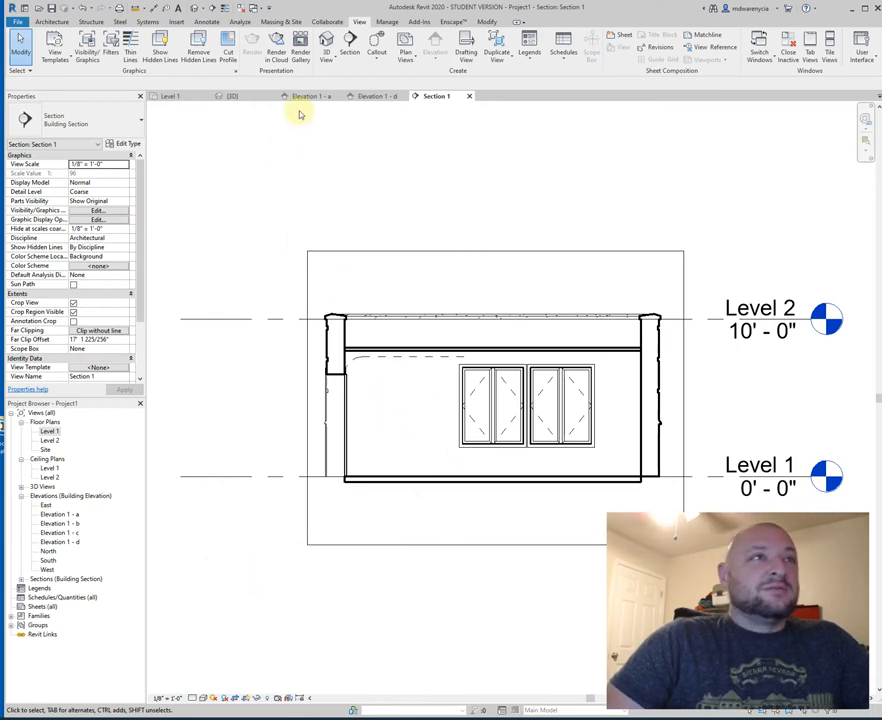
pyautogui.click(168, 96)
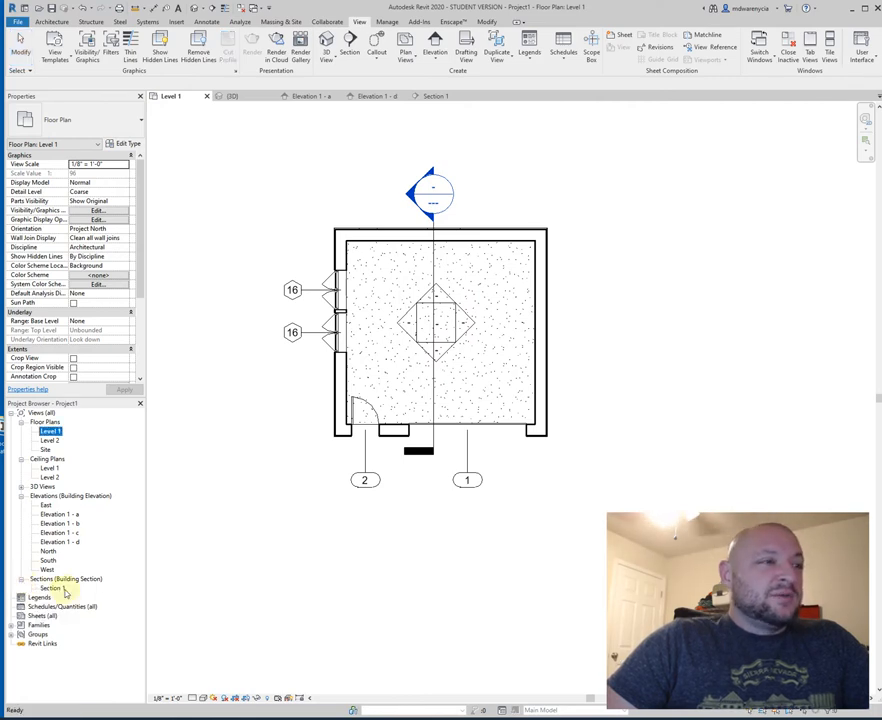
pyautogui.doubleClick(50, 588)
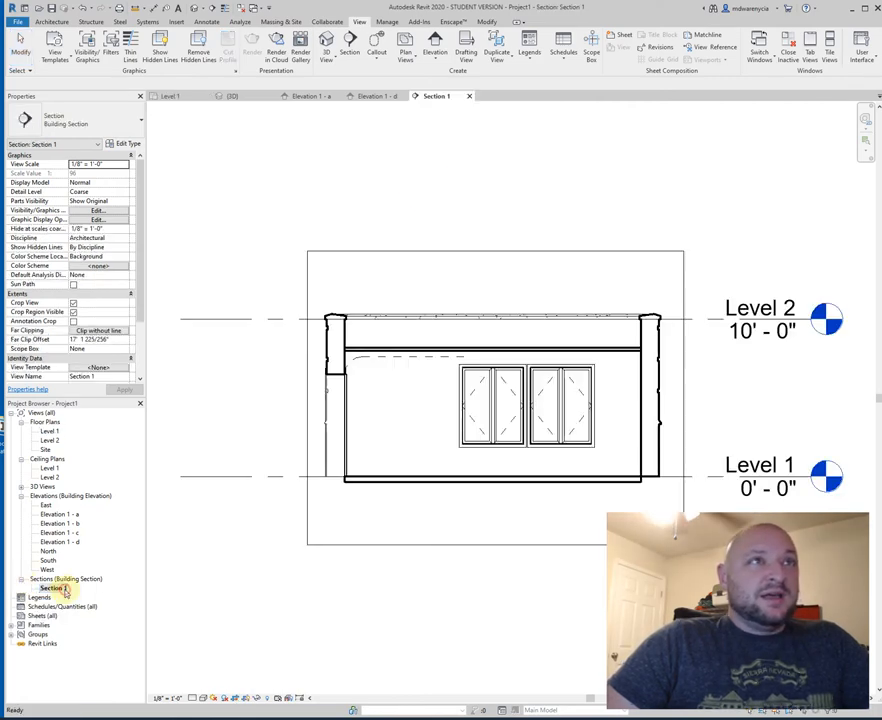
pyautogui.click(564, 400)
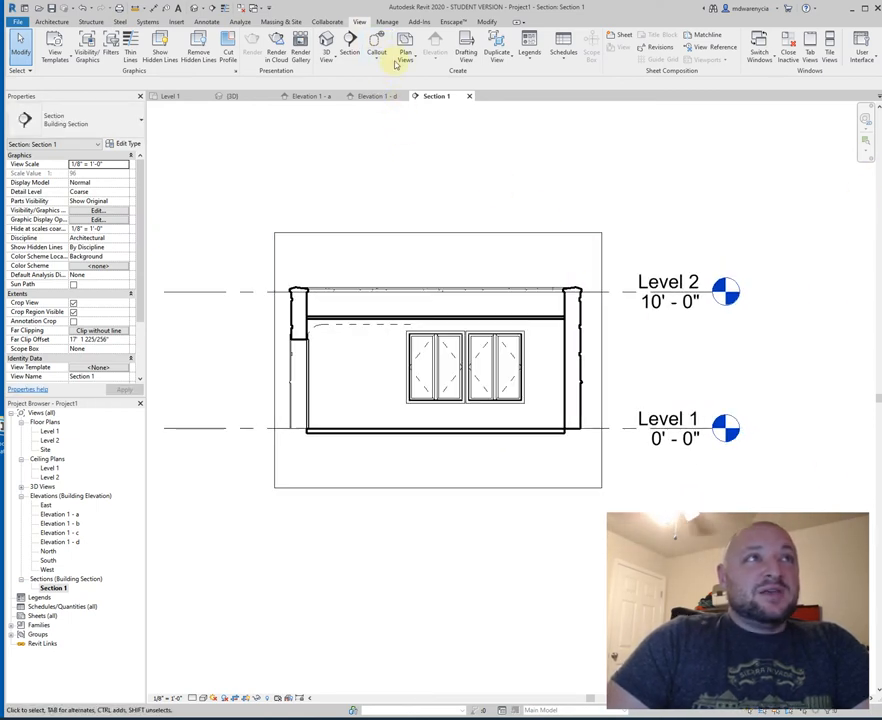
pyautogui.moveTo(376, 48)
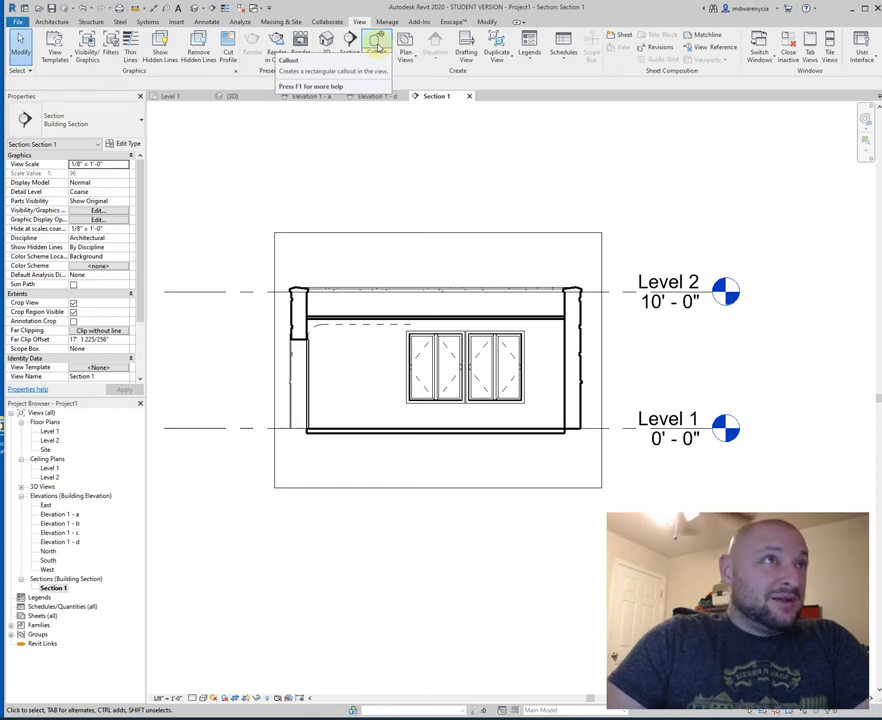
# Draw a callout around the wall's right edge in Section 1 and go to its detail view
pyautogui.click(376, 44)
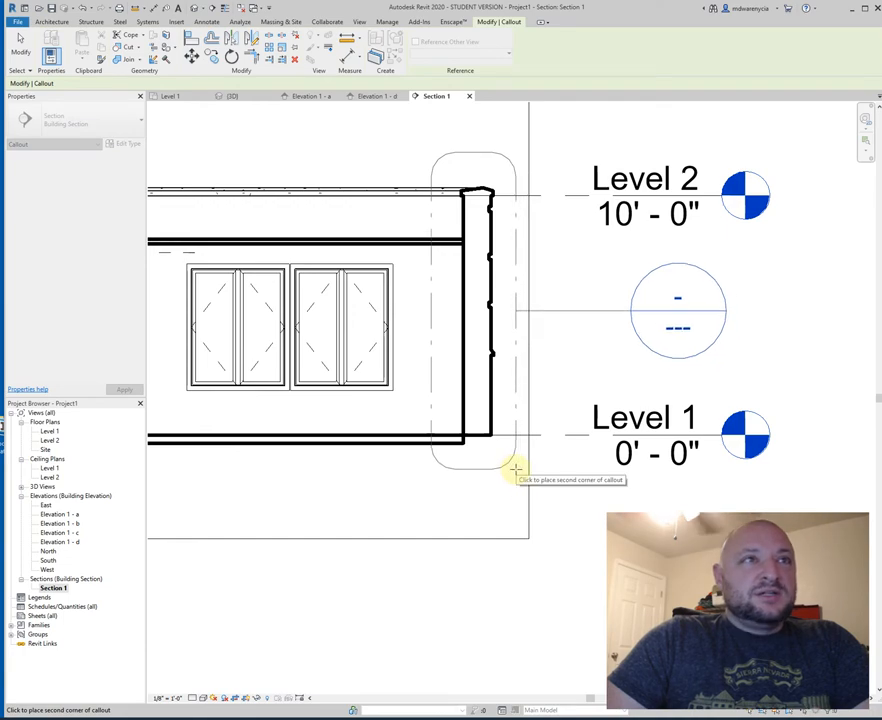
pyautogui.click(518, 468)
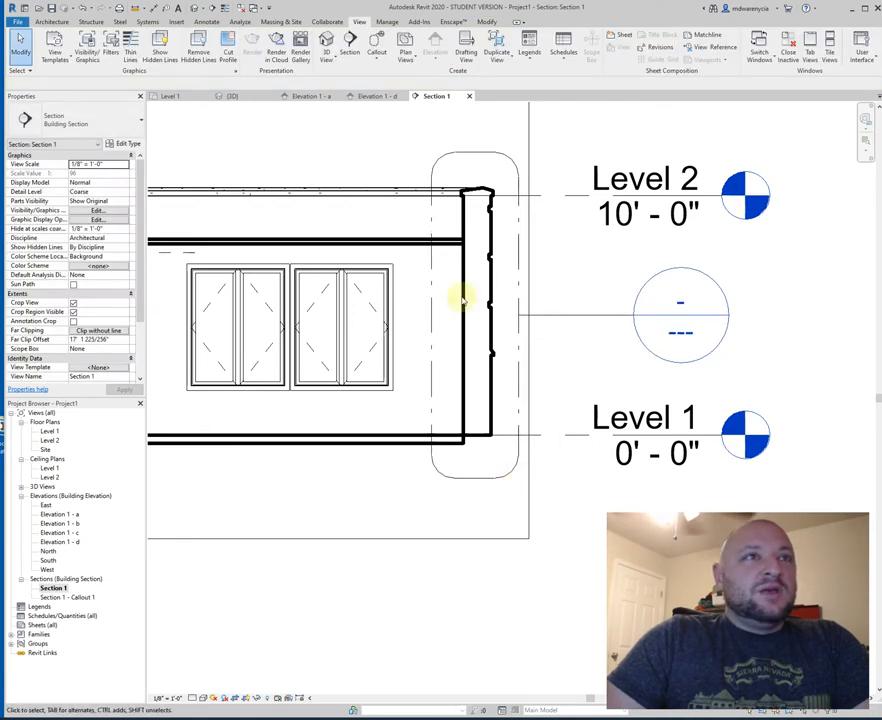
pyautogui.rightClick(460, 300)
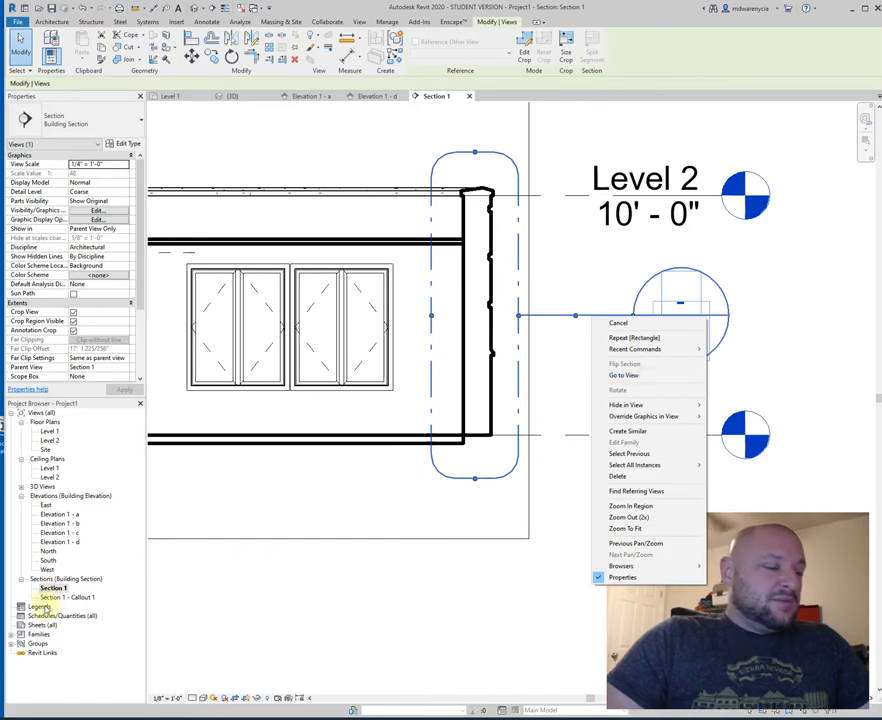
pyautogui.moveTo(624, 376)
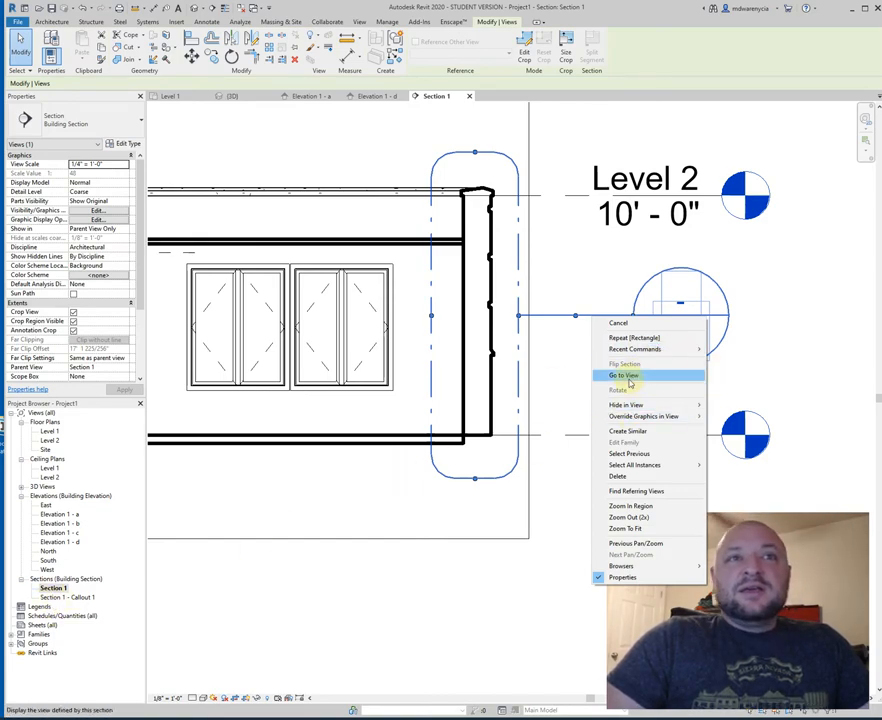
pyautogui.click(624, 376)
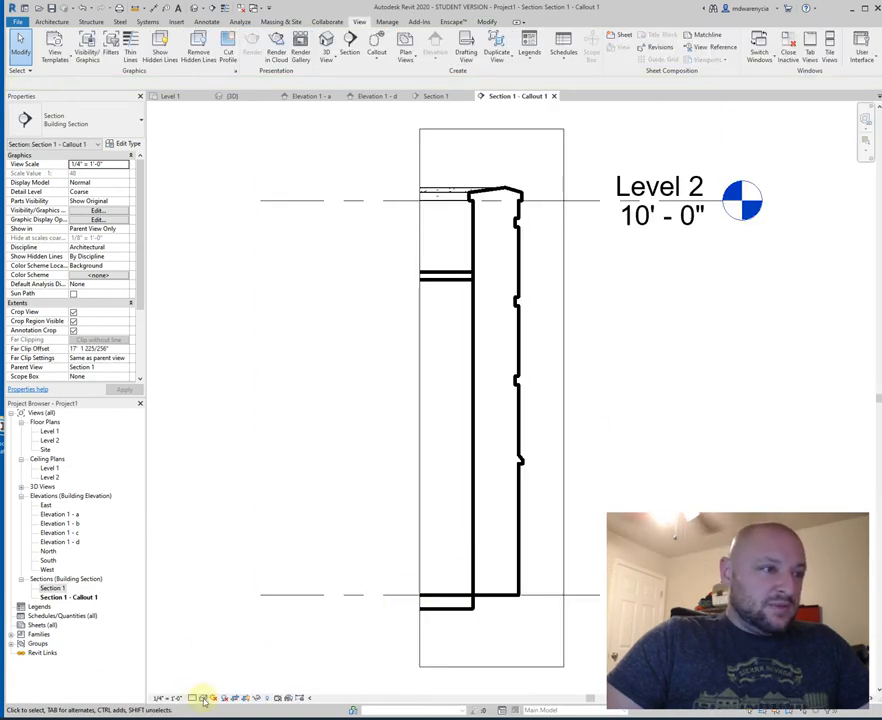
# Change the callout view's display style, then return to the Level 1 plan
pyautogui.click(204, 696)
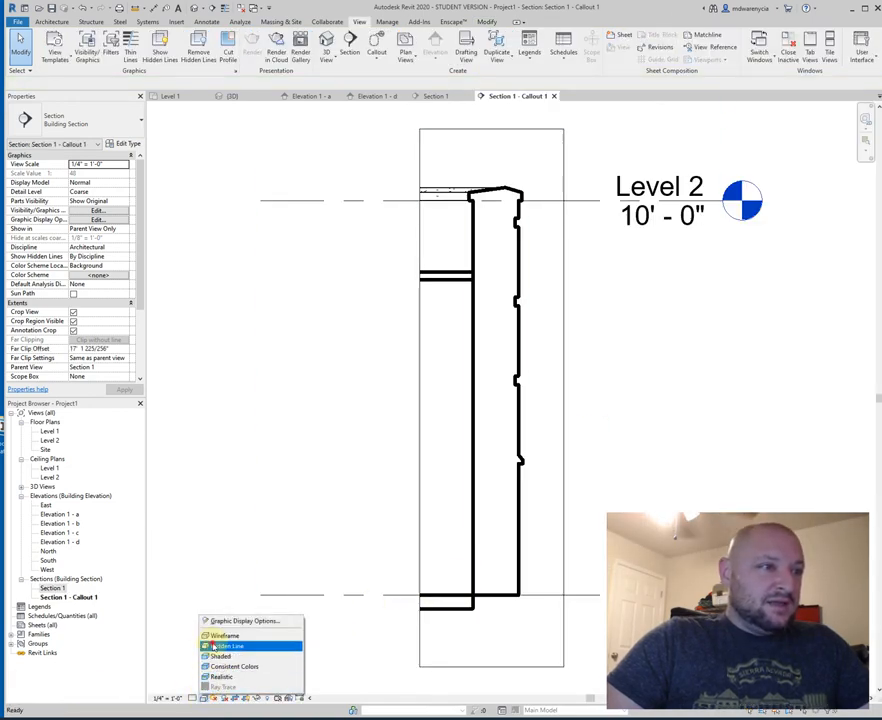
pyautogui.click(228, 646)
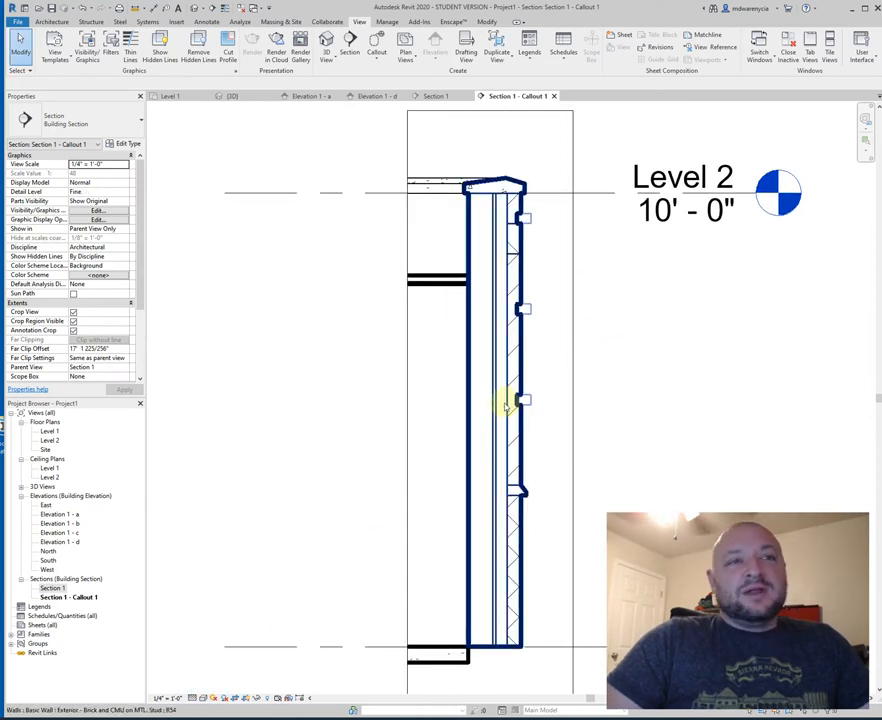
pyautogui.moveTo(510, 404)
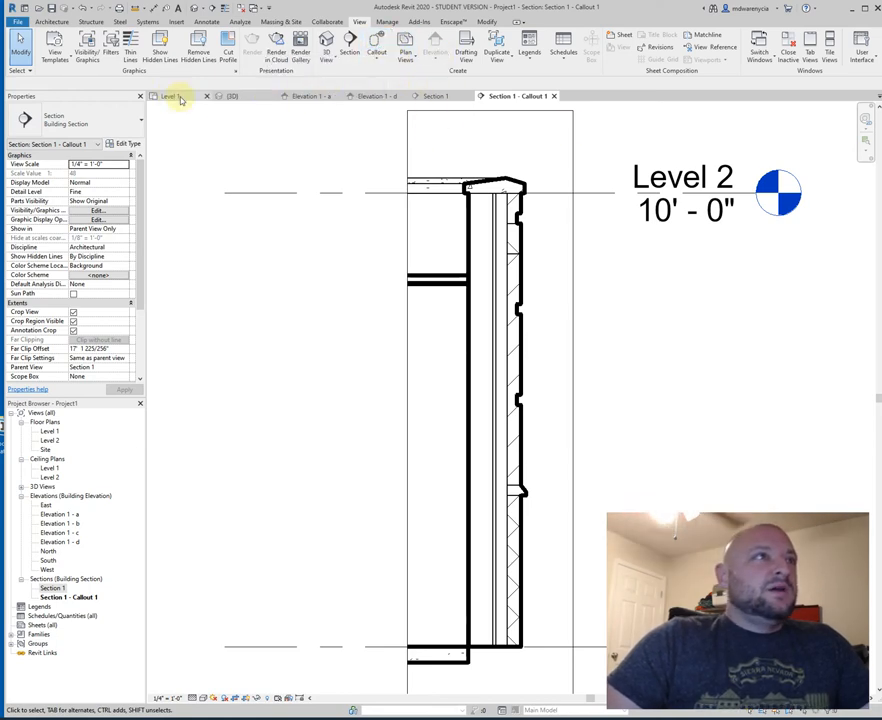
pyautogui.click(168, 96)
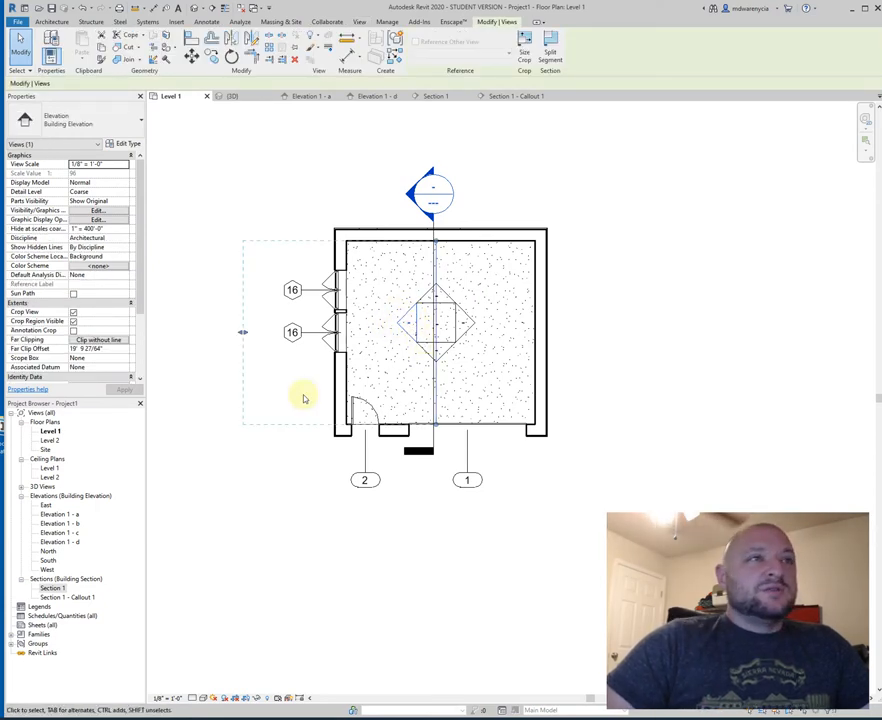
# Delete the top elevation marker and section line, accepting removal of their associated views
pyautogui.click(340, 370)
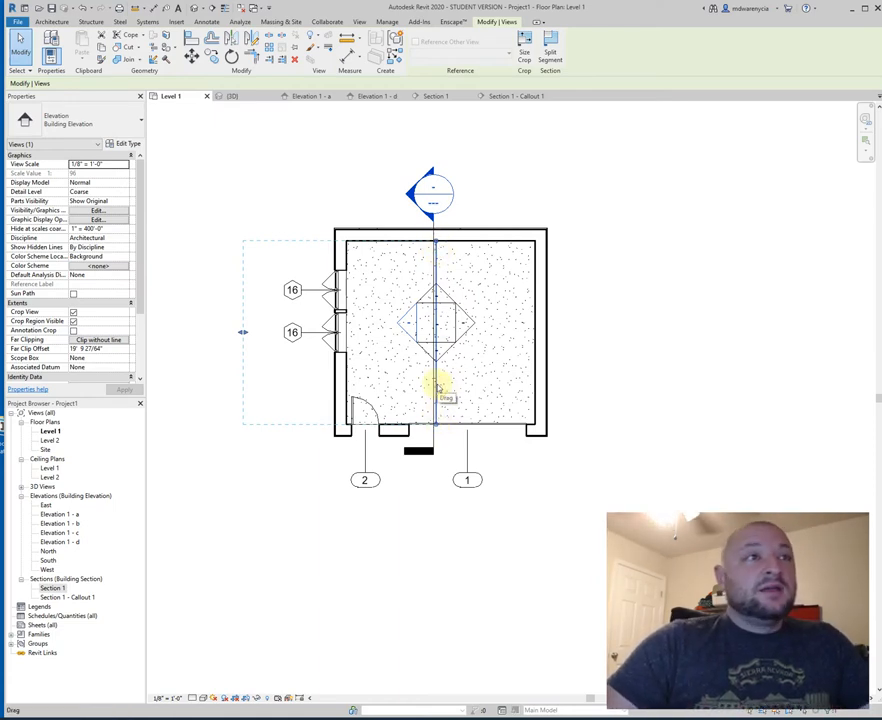
pyautogui.click(480, 240)
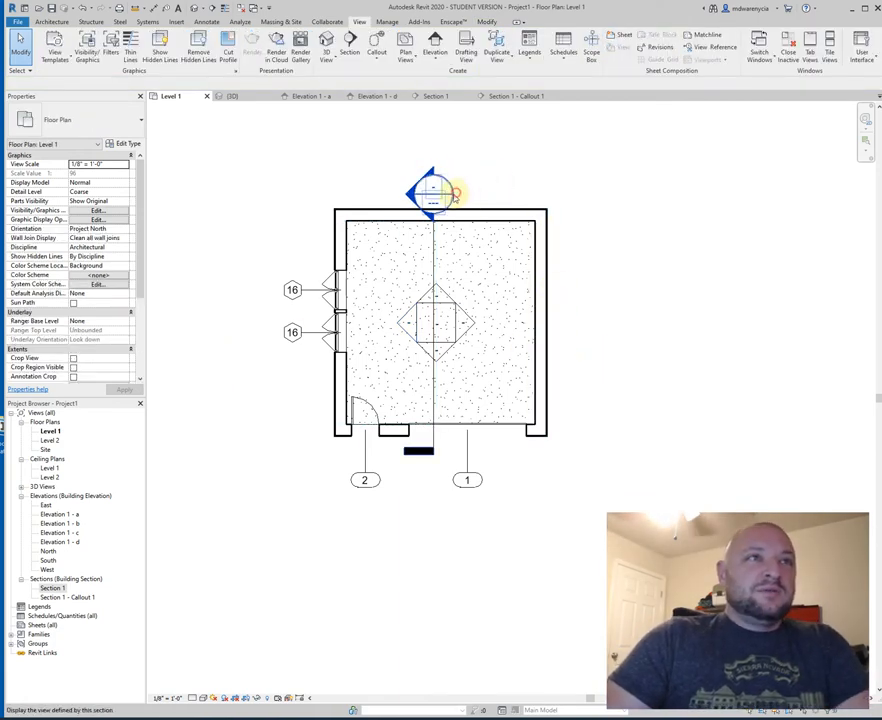
pyautogui.click(432, 192)
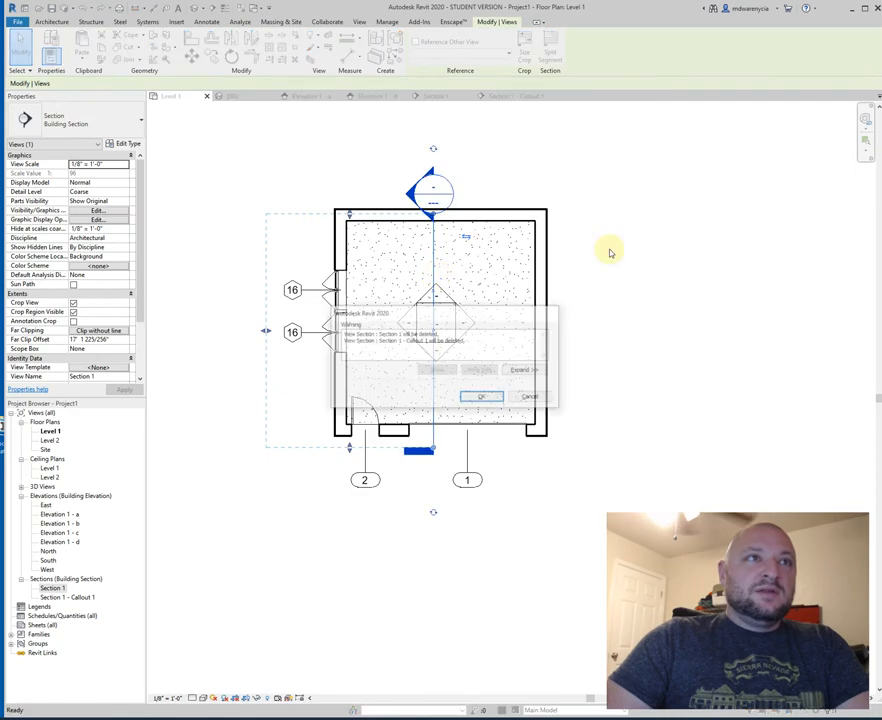
pyautogui.click(482, 396)
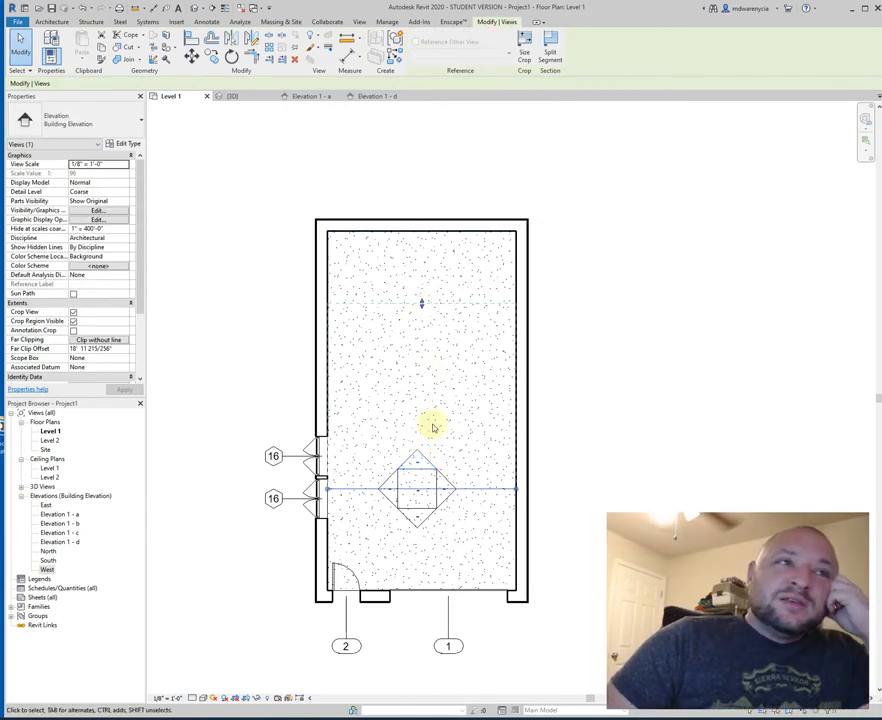
pyautogui.moveTo(420, 462)
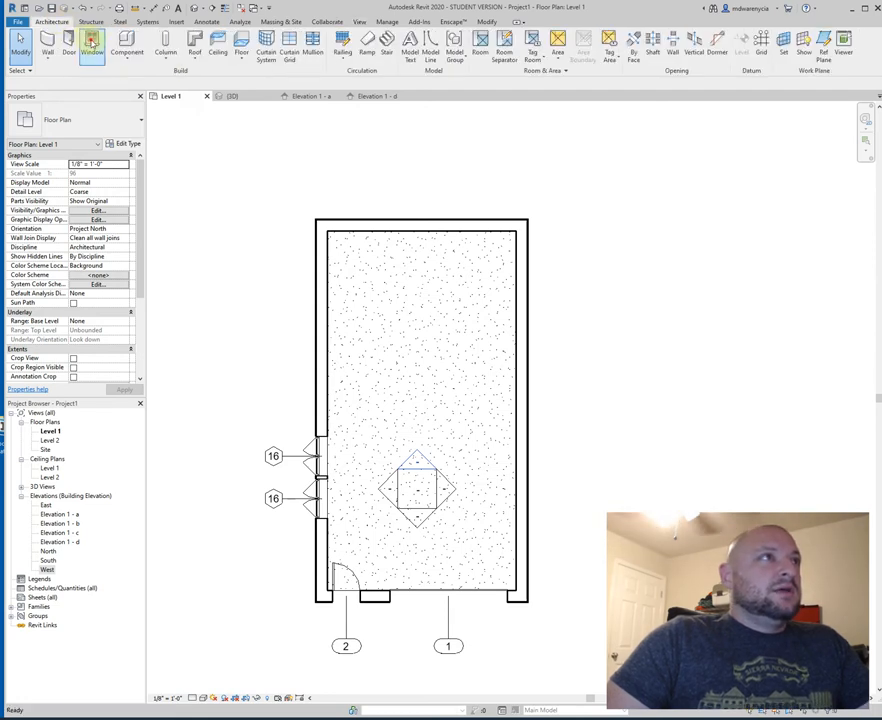
# Place a window in the top wall and stretch the Elevation 1-a extent toward that wall
pyautogui.click(68, 48)
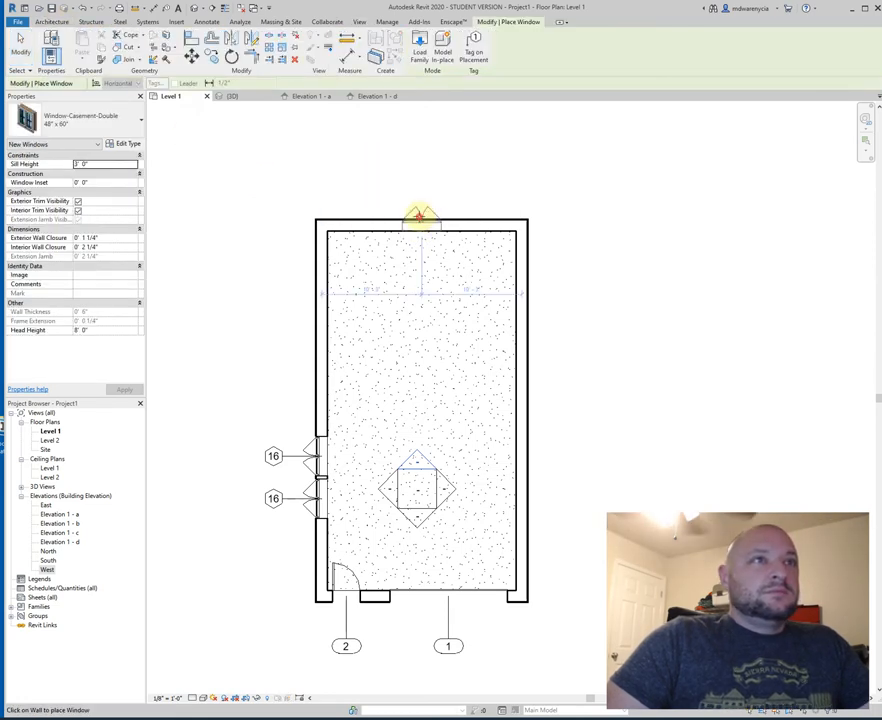
pyautogui.click(232, 96)
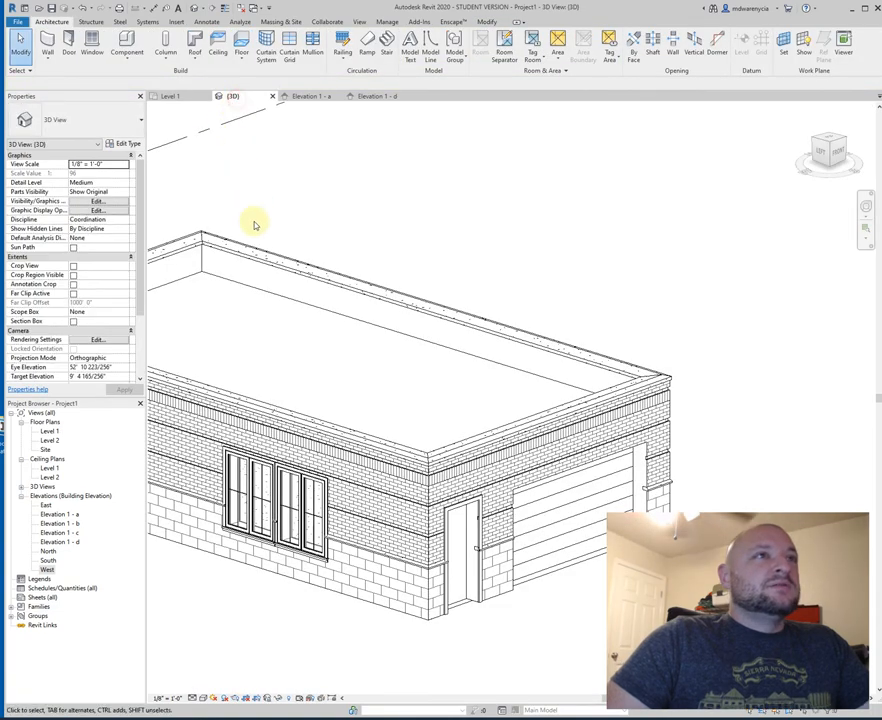
pyautogui.click(310, 96)
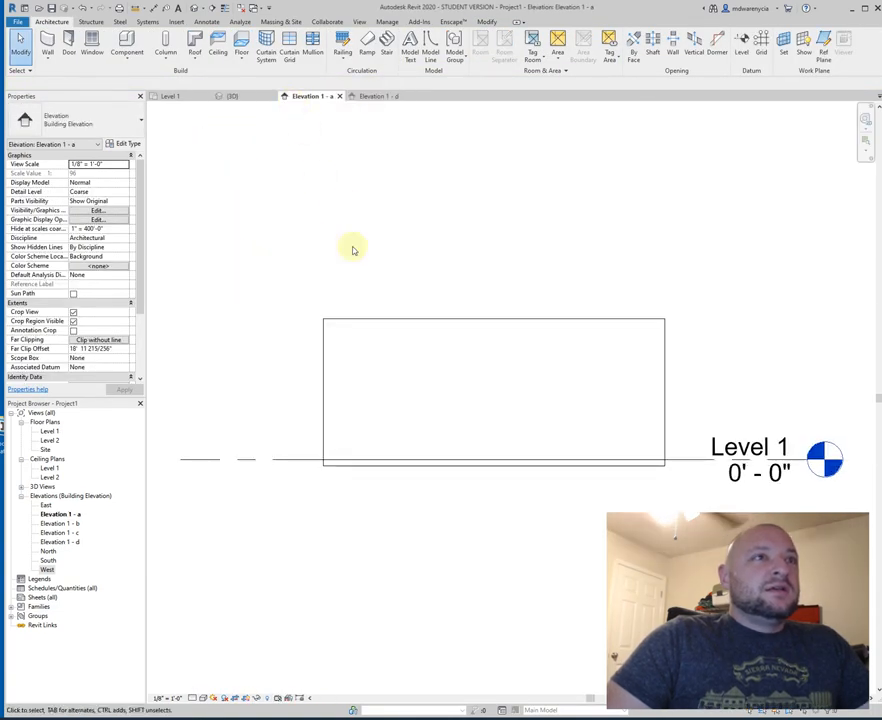
pyautogui.moveTo(376, 392)
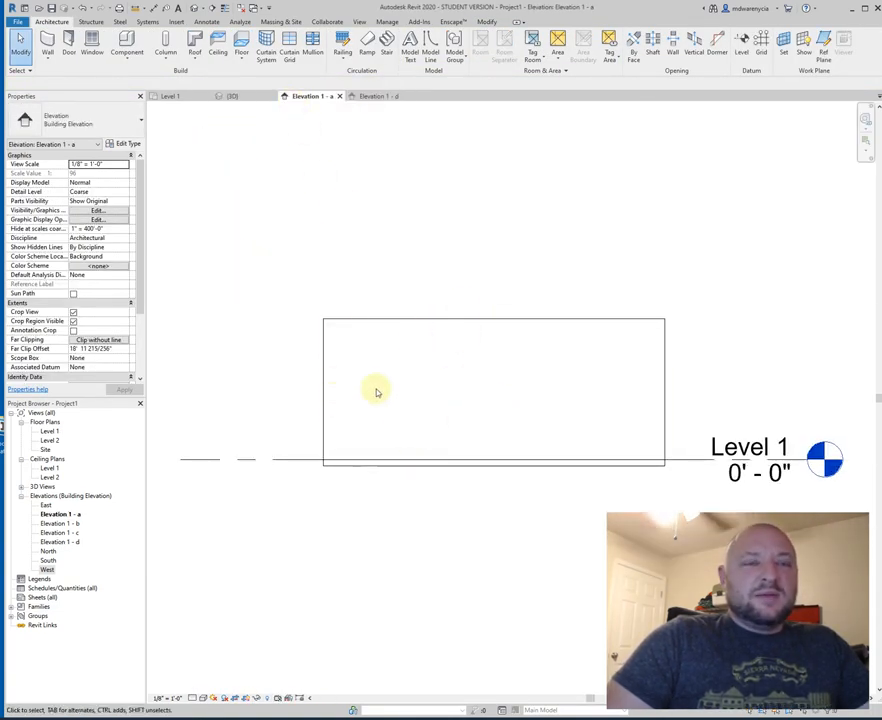
pyautogui.moveTo(488, 354)
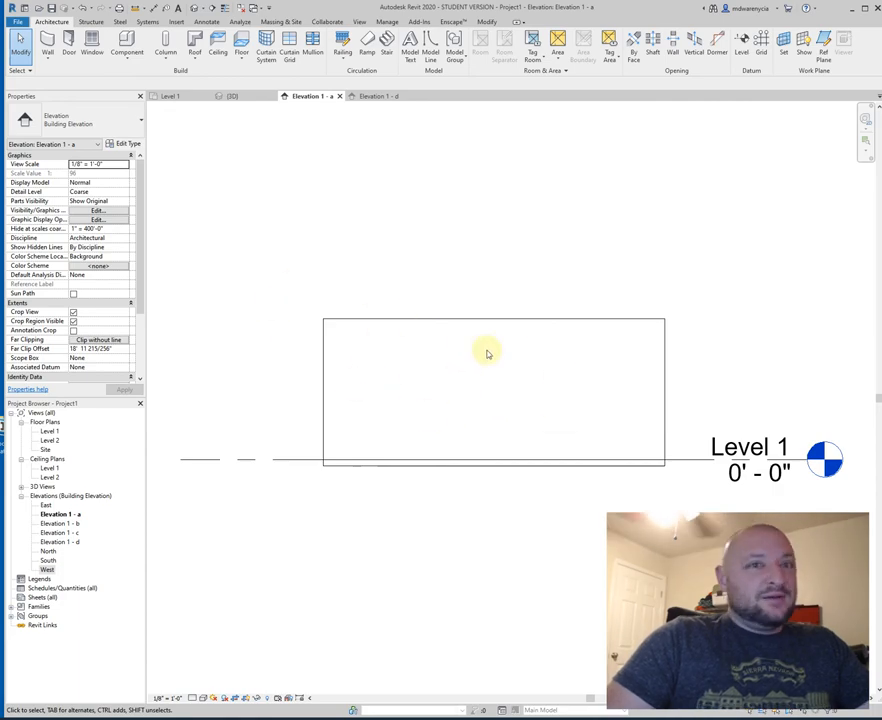
pyautogui.moveTo(248, 92)
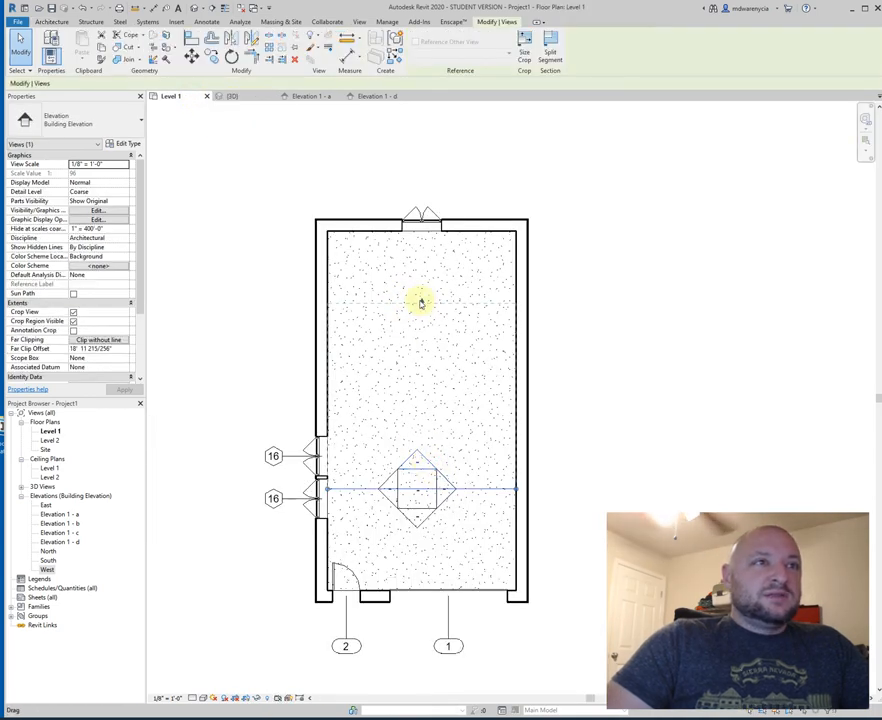
pyautogui.moveTo(420, 304); pyautogui.dragTo(420, 188)
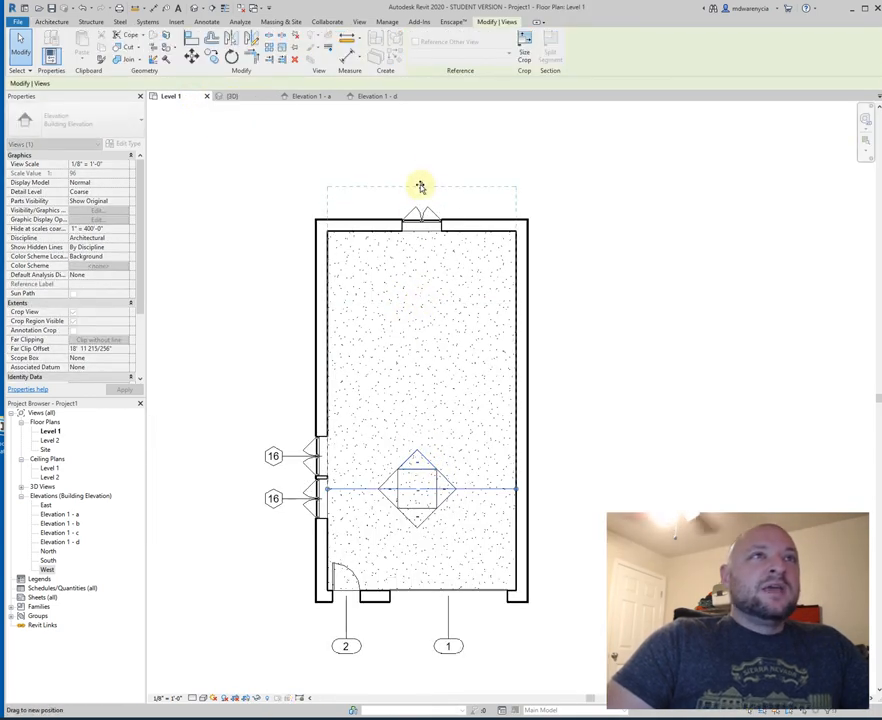
pyautogui.moveTo(420, 188); pyautogui.dragTo(420, 198)
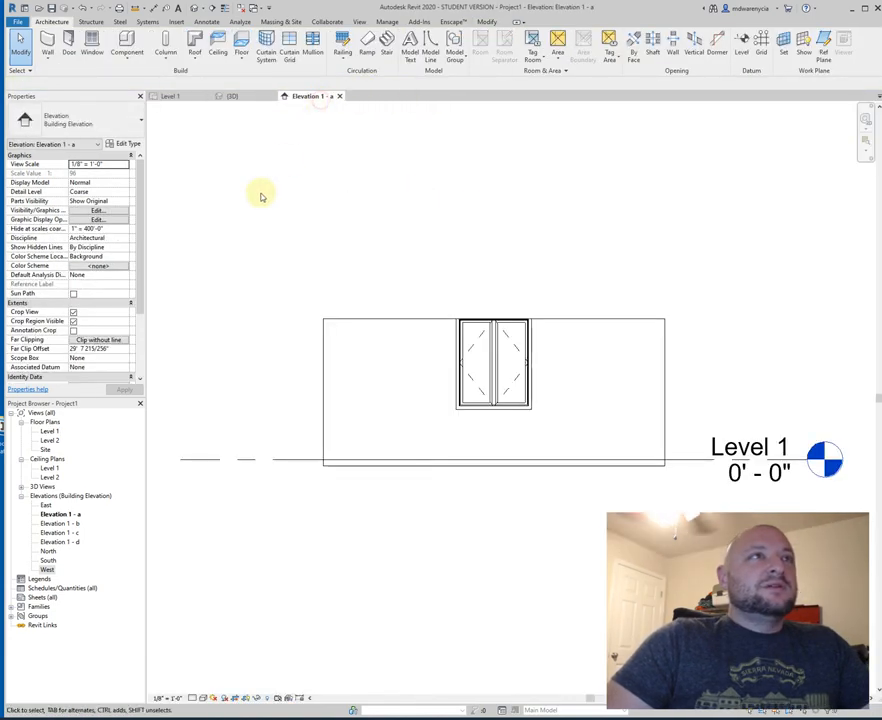
# On the Level 1 plan, drag the elevation marker's boundary past the top wall
pyautogui.click(494, 364)
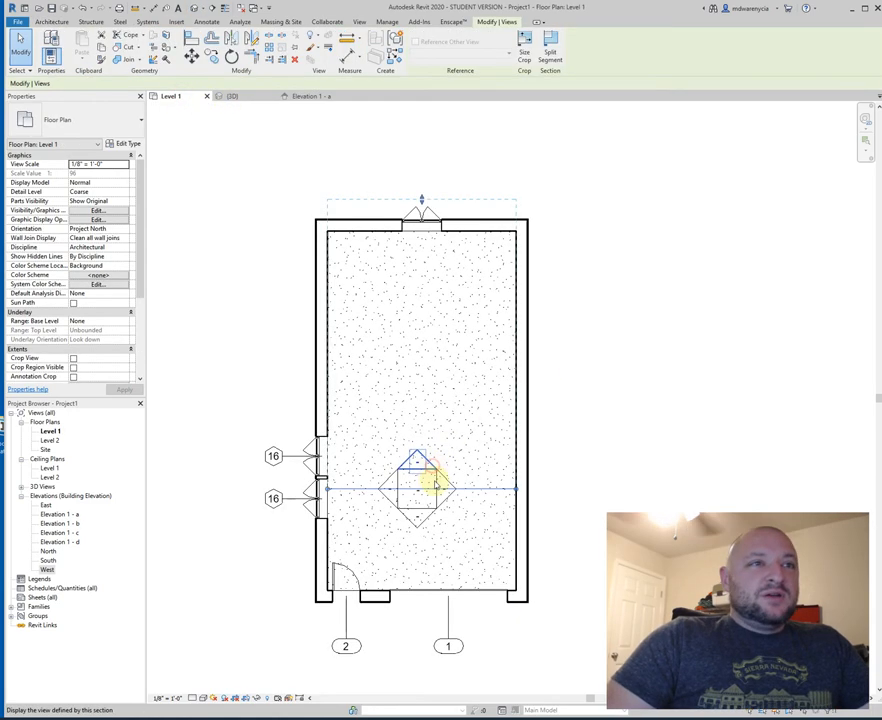
pyautogui.click(420, 464)
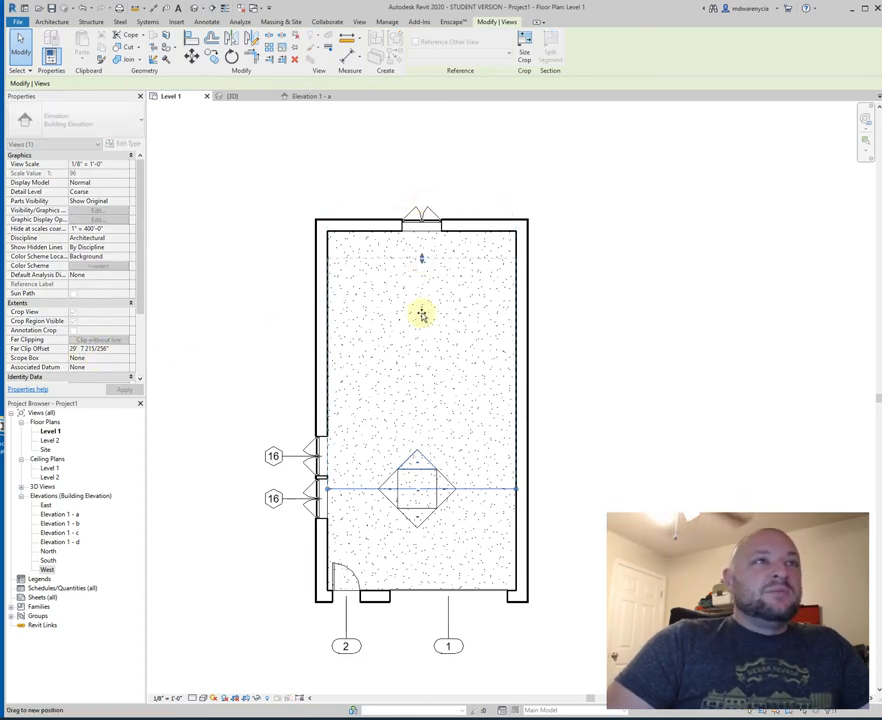
pyautogui.moveTo(420, 316); pyautogui.dragTo(420, 192)
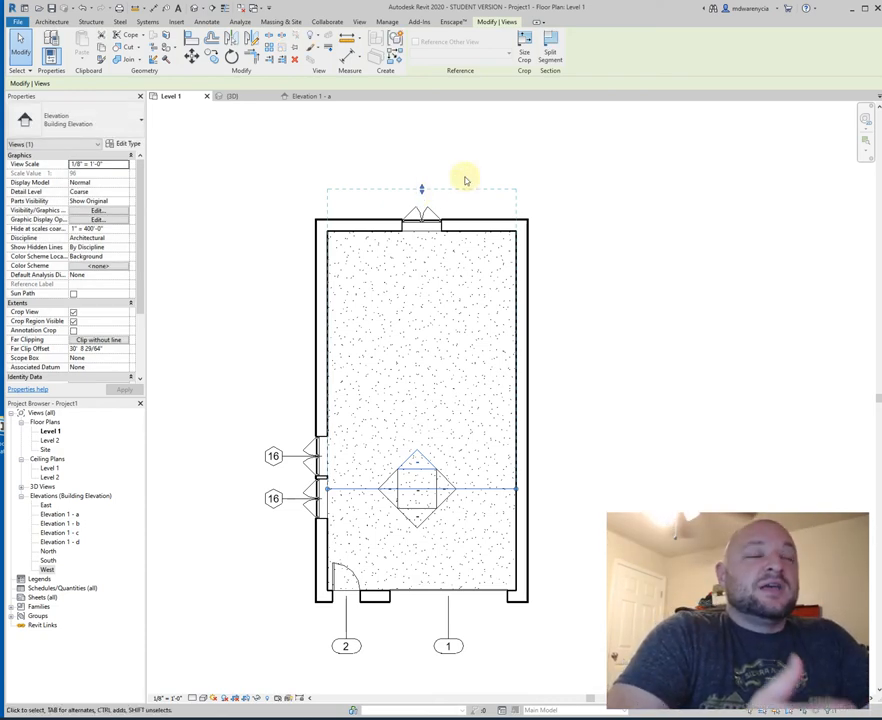
pyautogui.moveTo(476, 172)
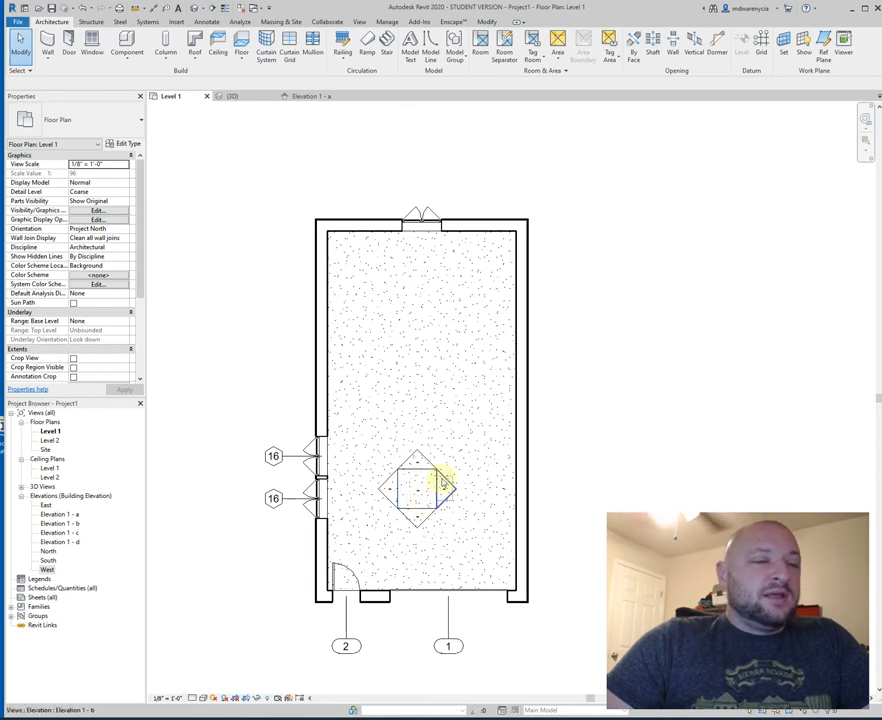
# Delete the selected interior elevation marker and confirm removal of its Elevation 1 views
pyautogui.click(420, 490)
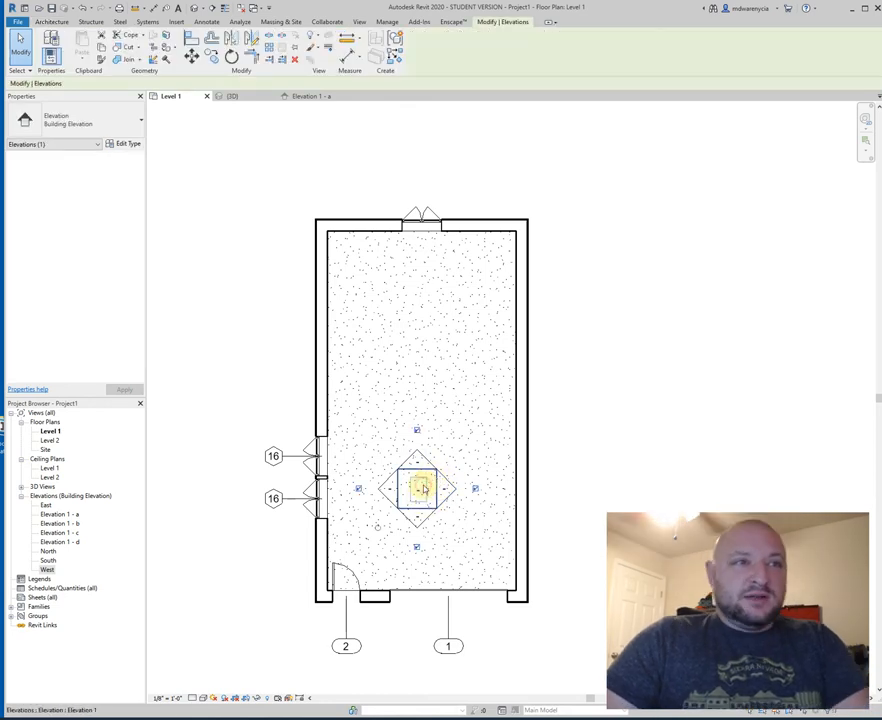
pyautogui.press('Delete')
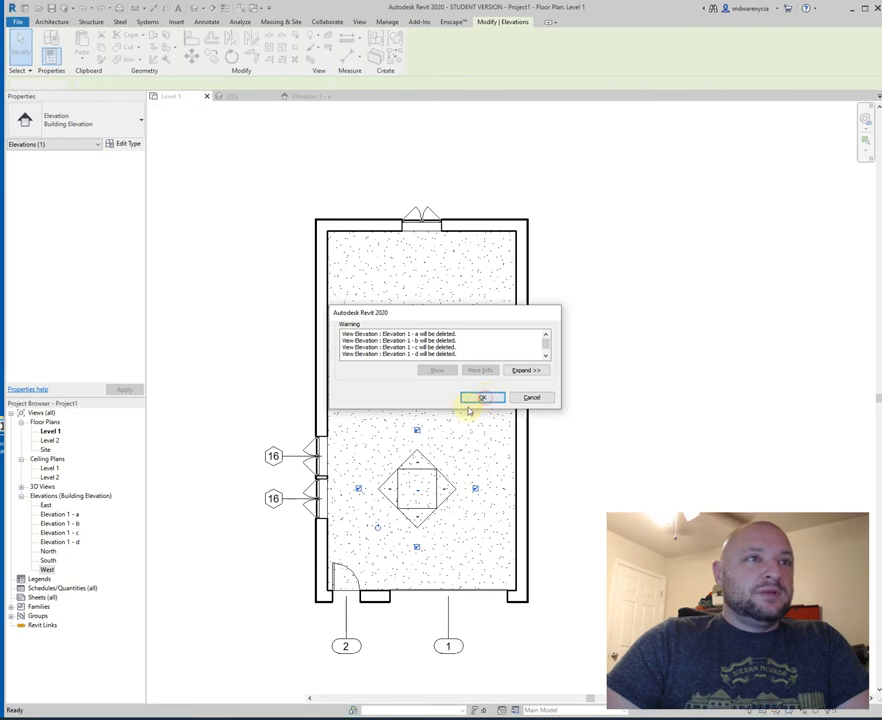
pyautogui.click(482, 396)
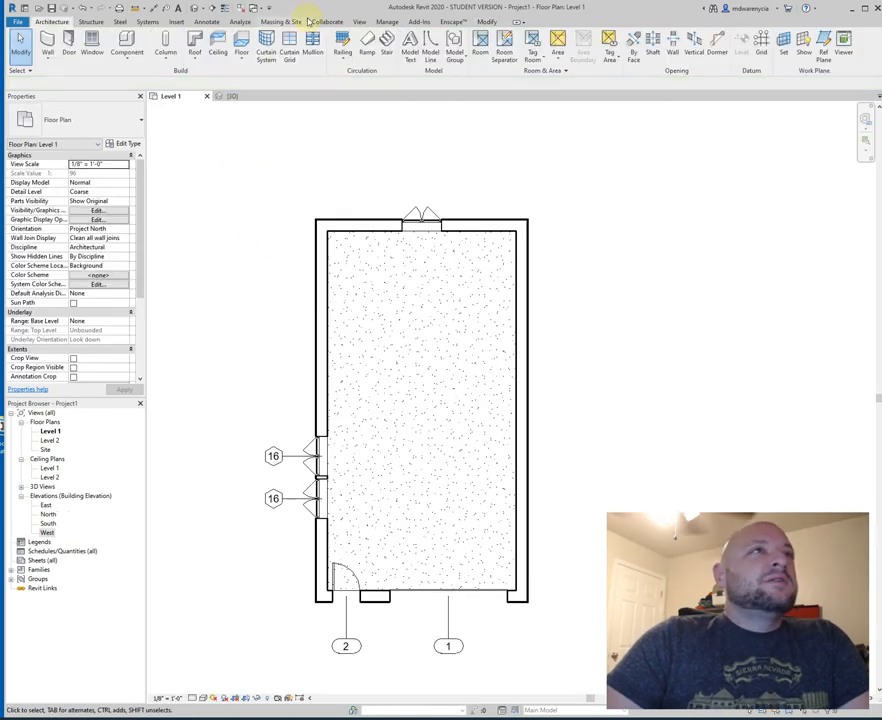
pyautogui.click(240, 20)
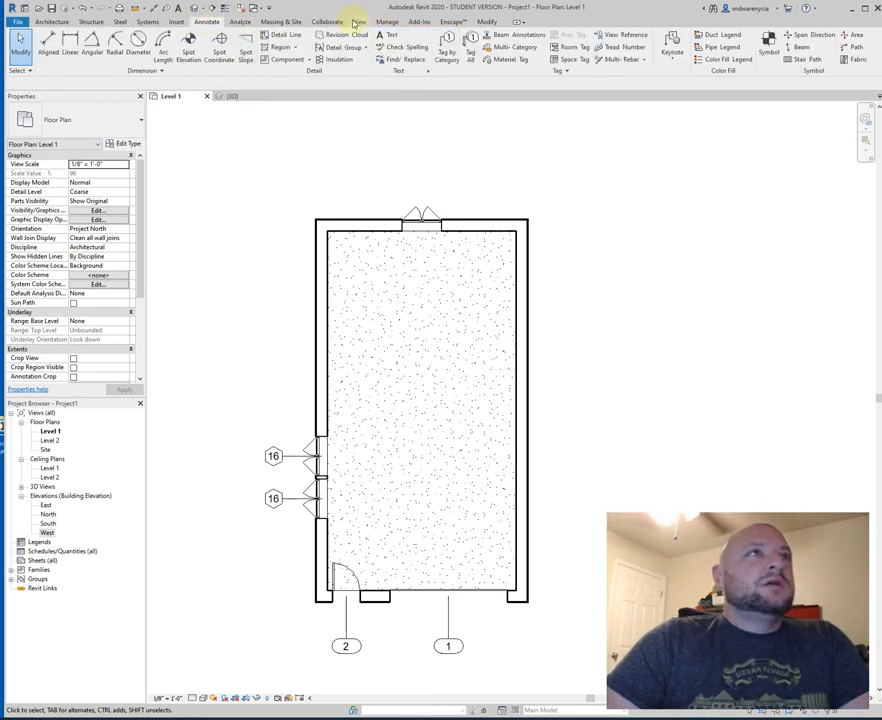
pyautogui.moveTo(518, 80)
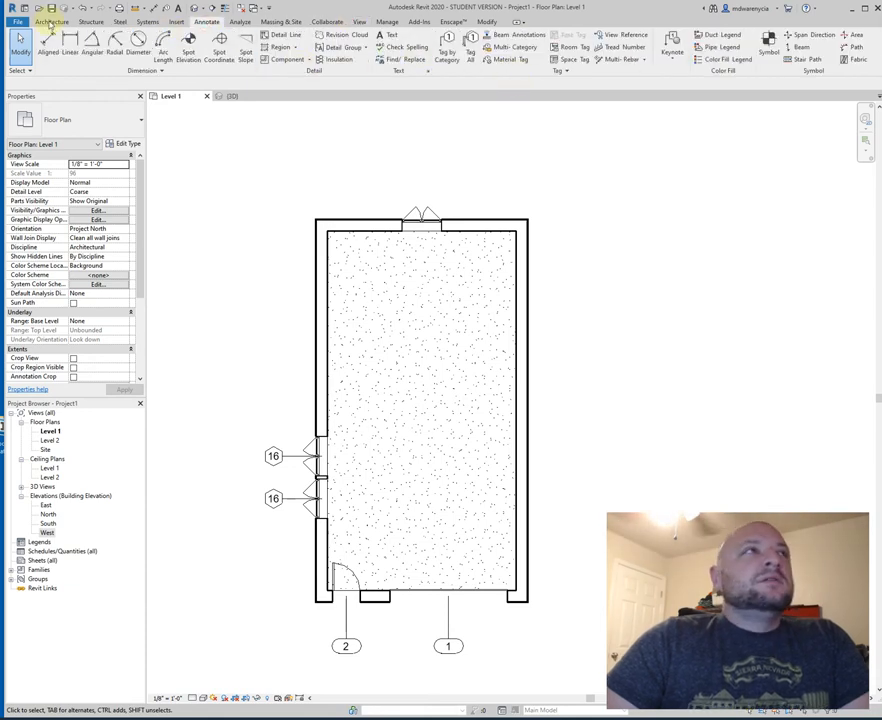
# Place rooms in the undivided outline, then remove them via Delete Room(s) in the duplicate warning
pyautogui.click(52, 20)
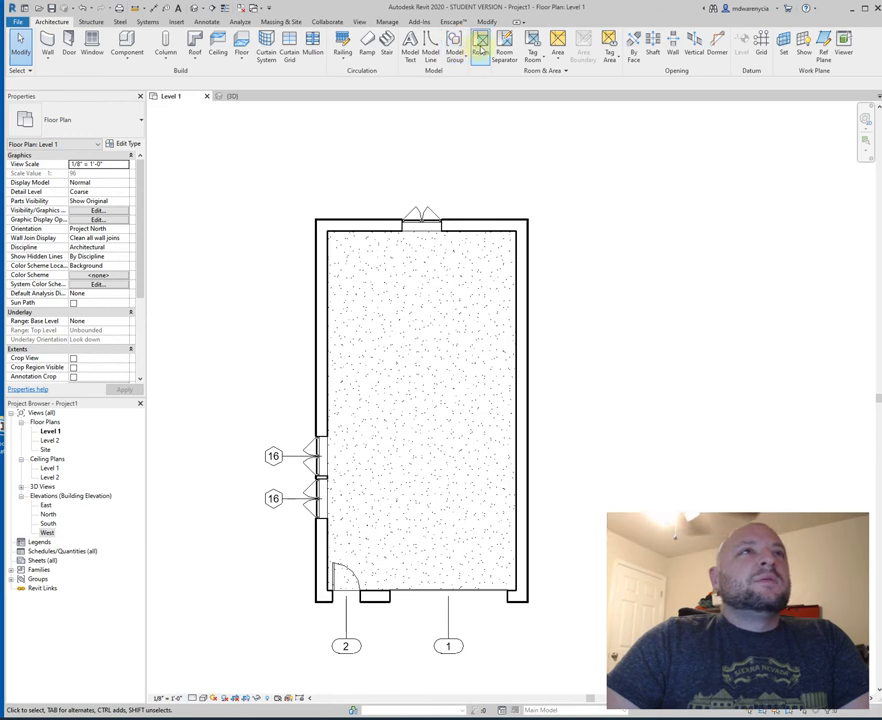
pyautogui.moveTo(480, 48)
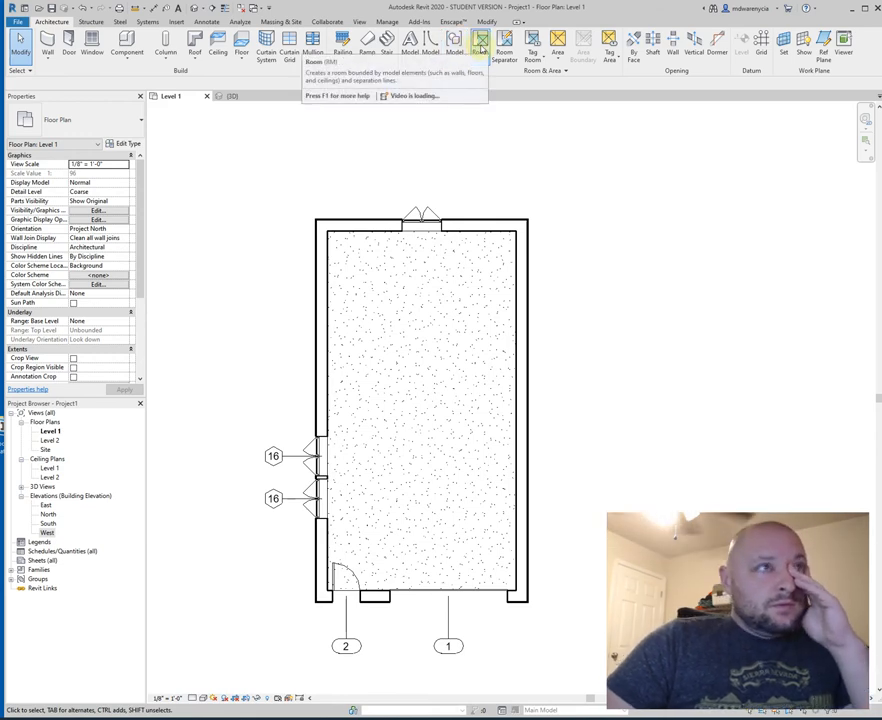
pyautogui.moveTo(480, 44)
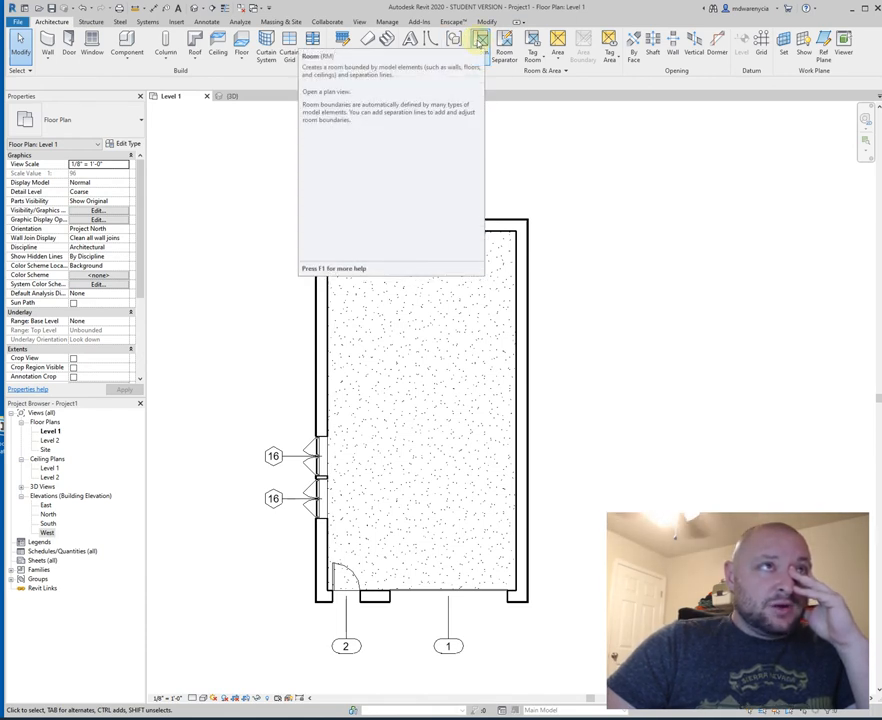
pyautogui.click(478, 42)
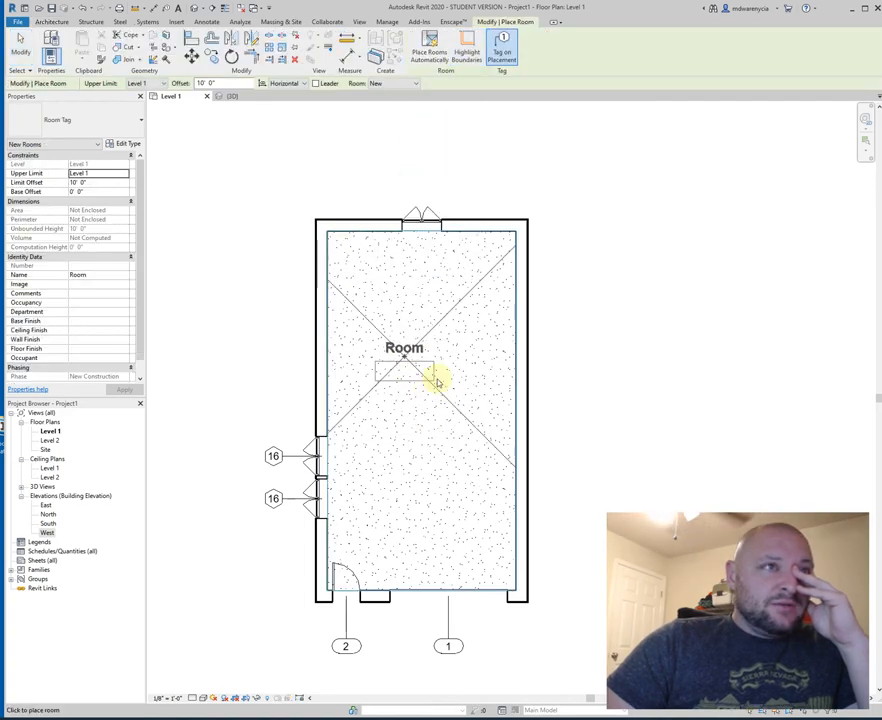
pyautogui.moveTo(456, 414)
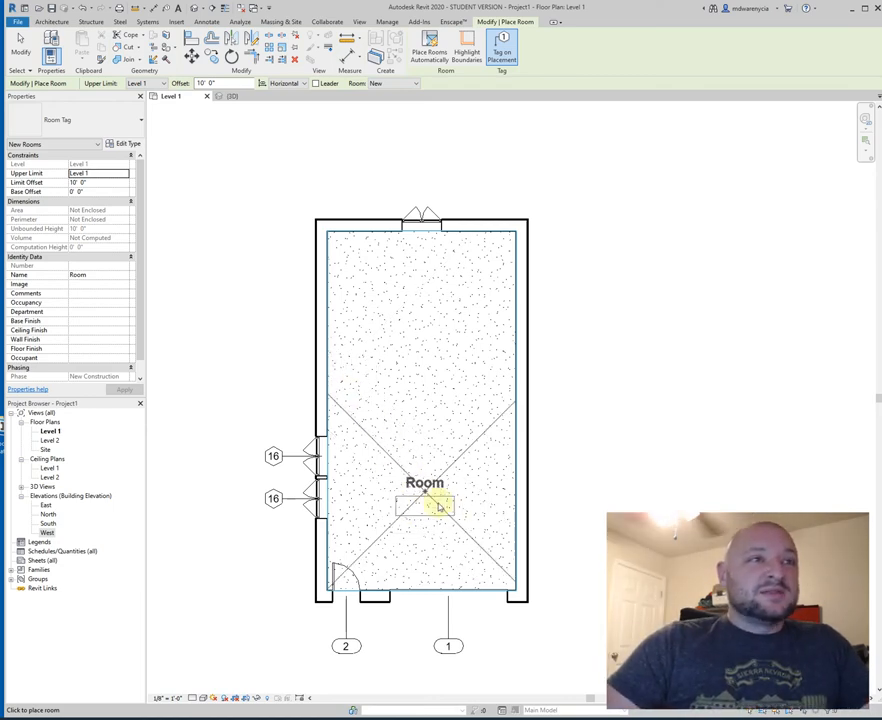
pyautogui.moveTo(420, 522)
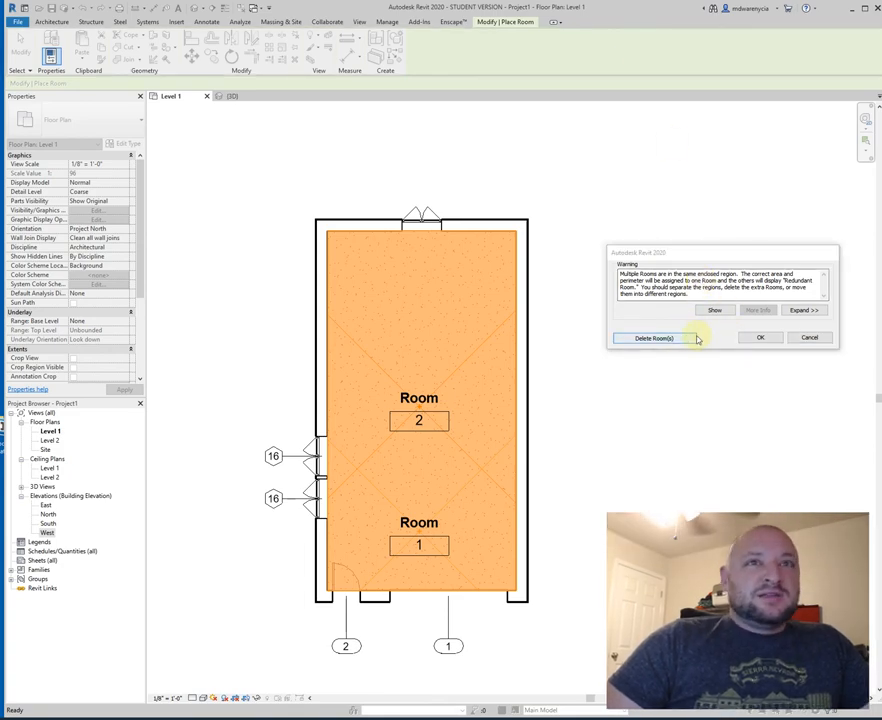
pyautogui.moveTo(654, 338)
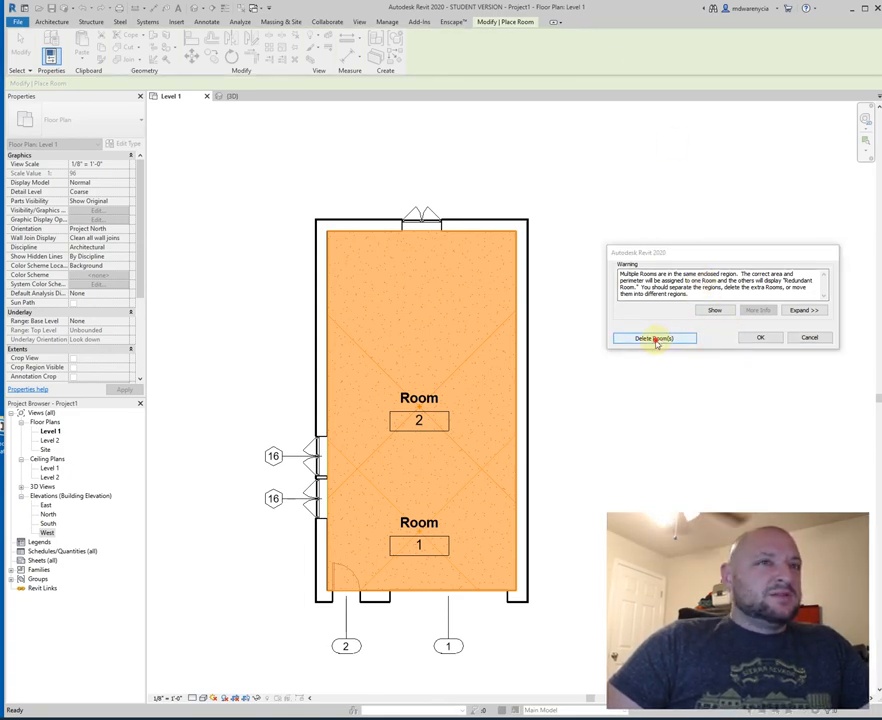
pyautogui.click(654, 338)
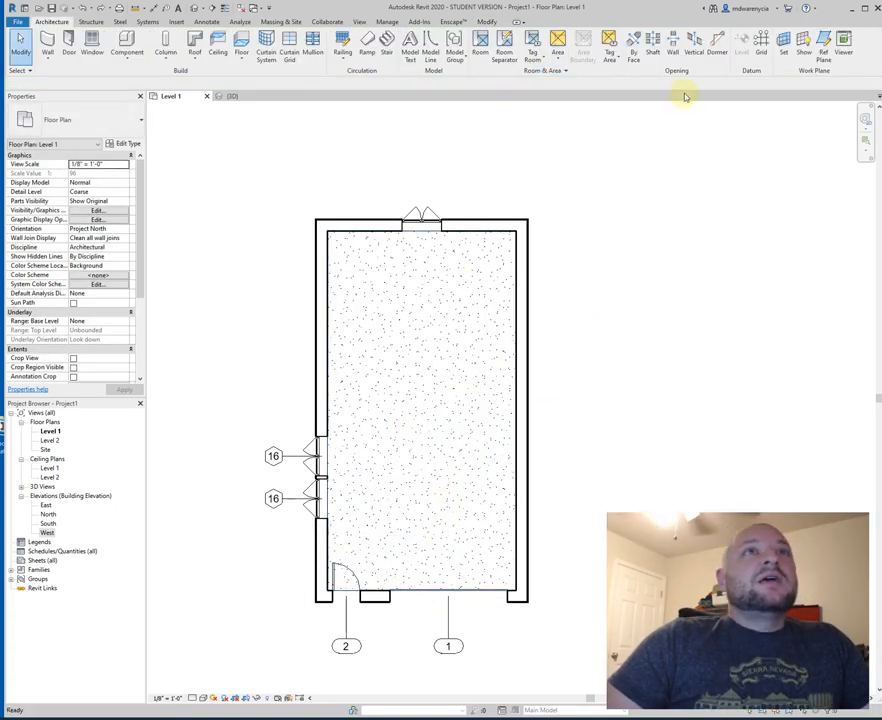
pyautogui.moveTo(506, 48)
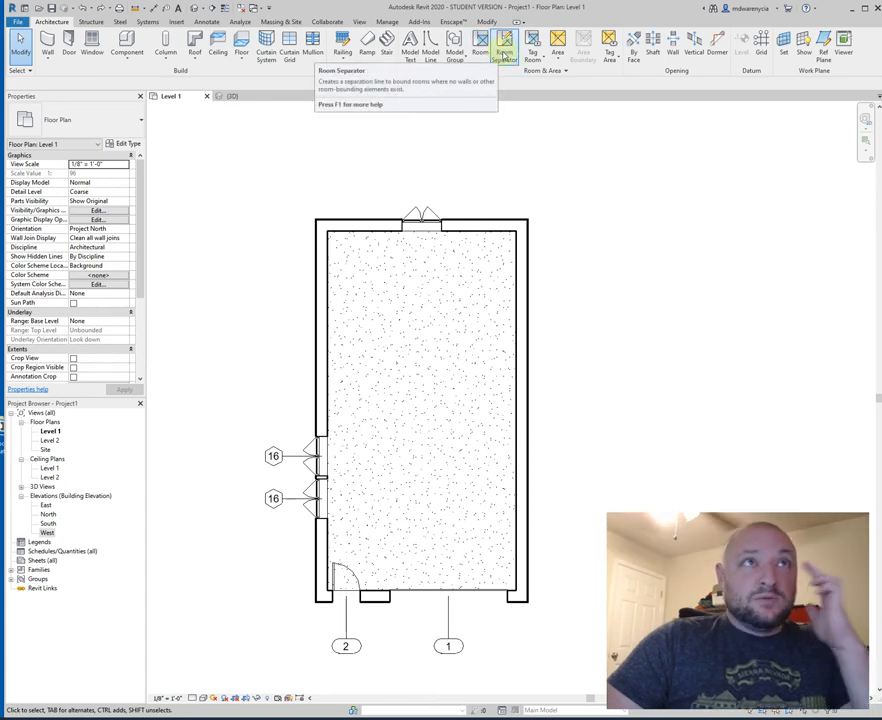
# Draw two horizontal room separator lines and place tagged rooms 1, 2 and 3 in the spaces
pyautogui.click(504, 48)
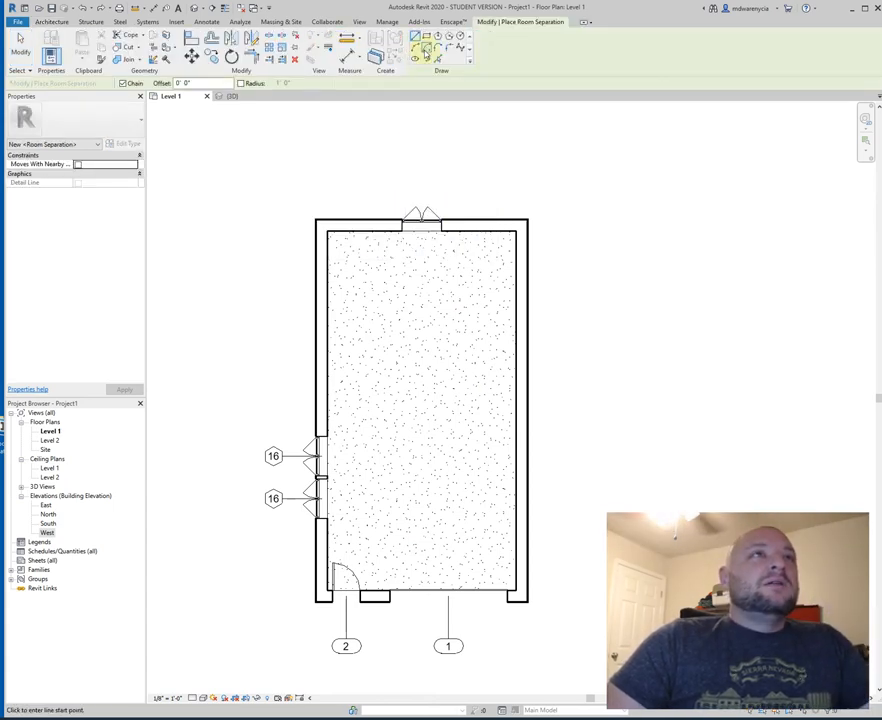
pyautogui.moveTo(512, 452)
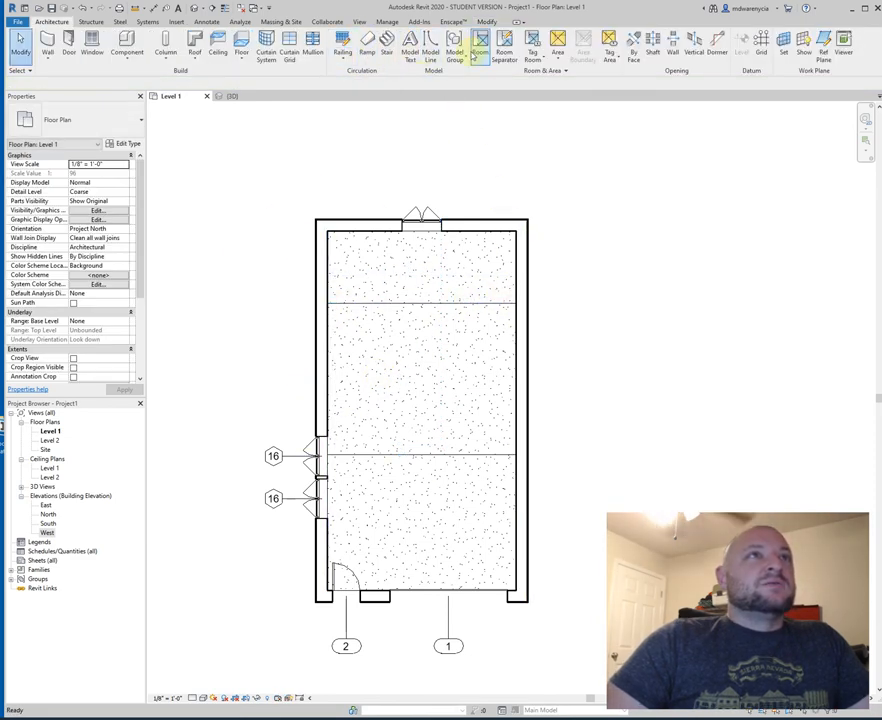
pyautogui.click(478, 48)
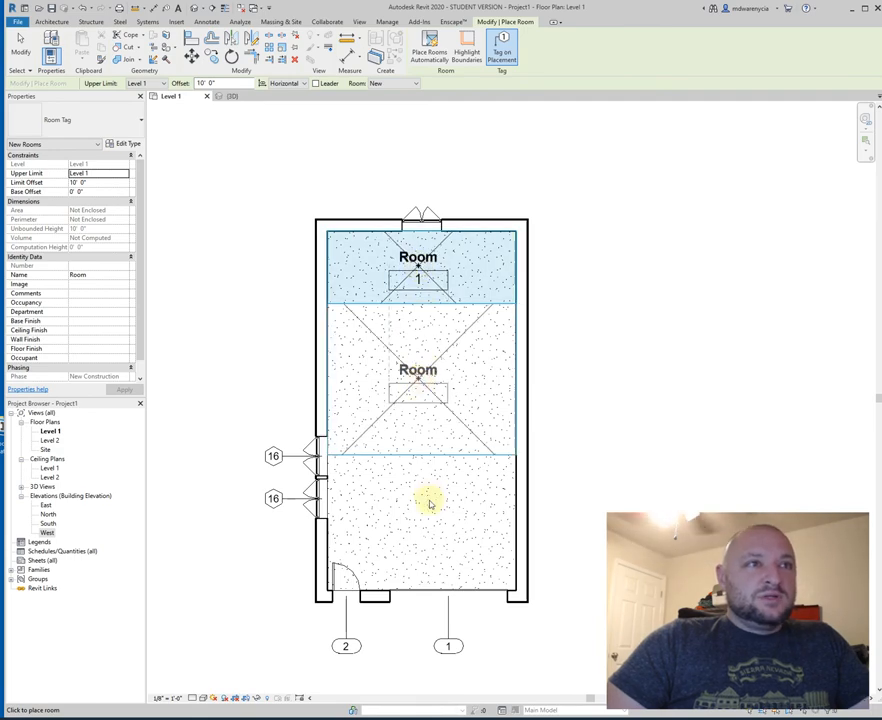
pyautogui.click(430, 500)
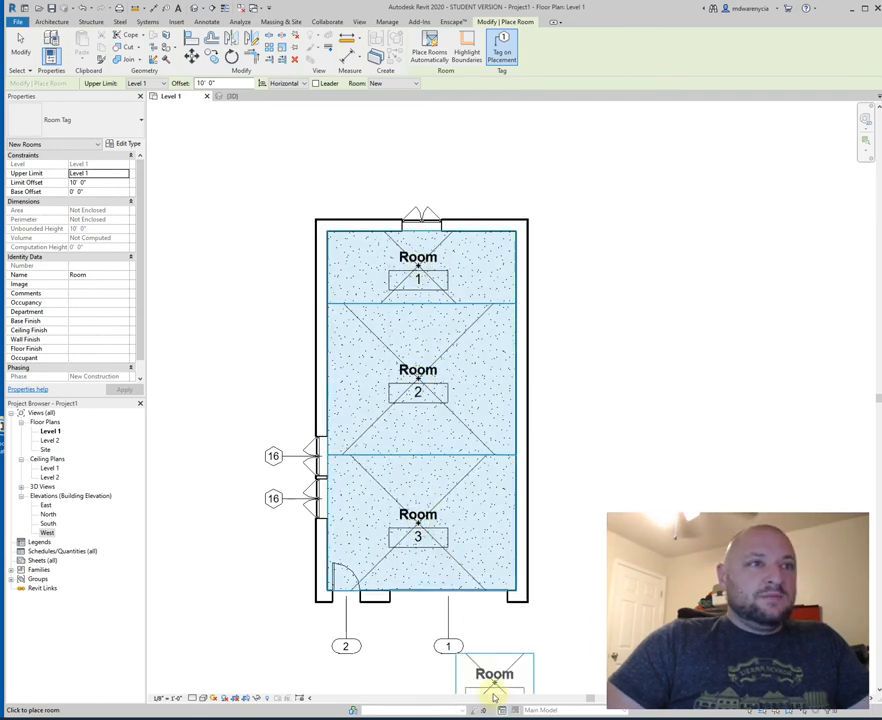
pyautogui.press('Escape')
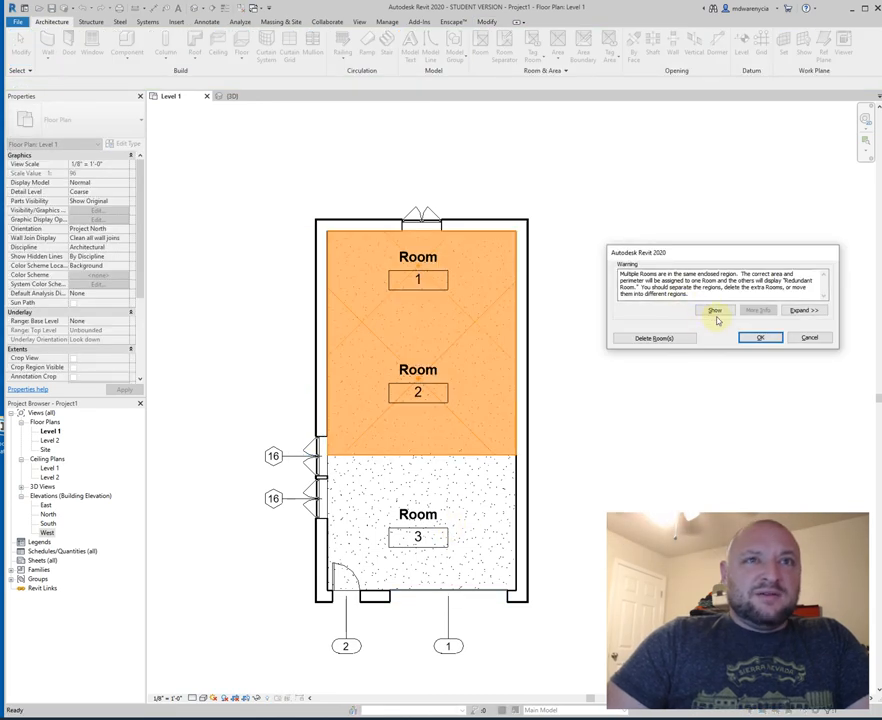
pyautogui.click(760, 336)
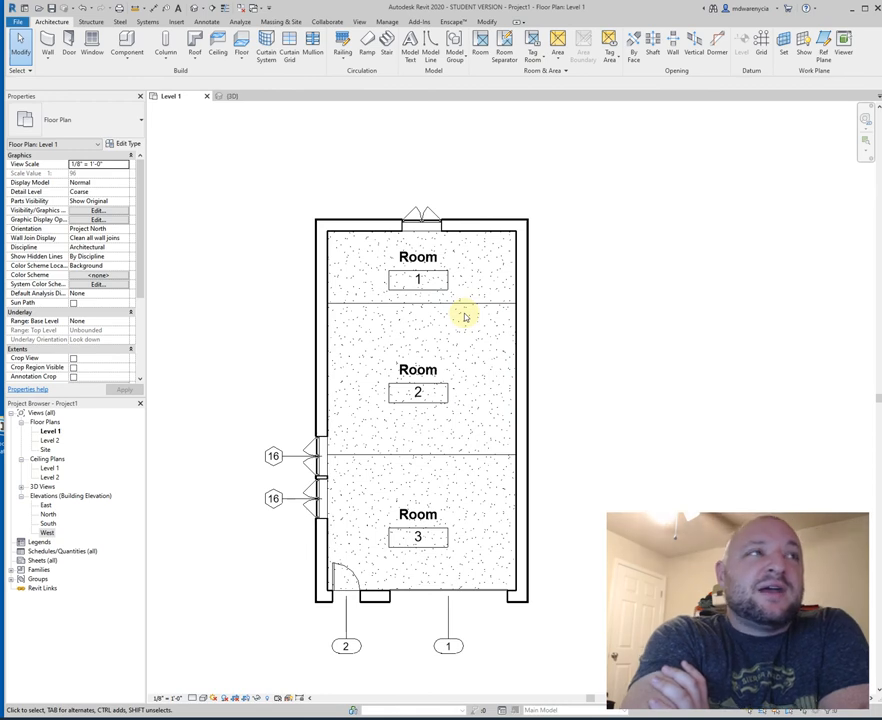
pyautogui.moveTo(296, 120)
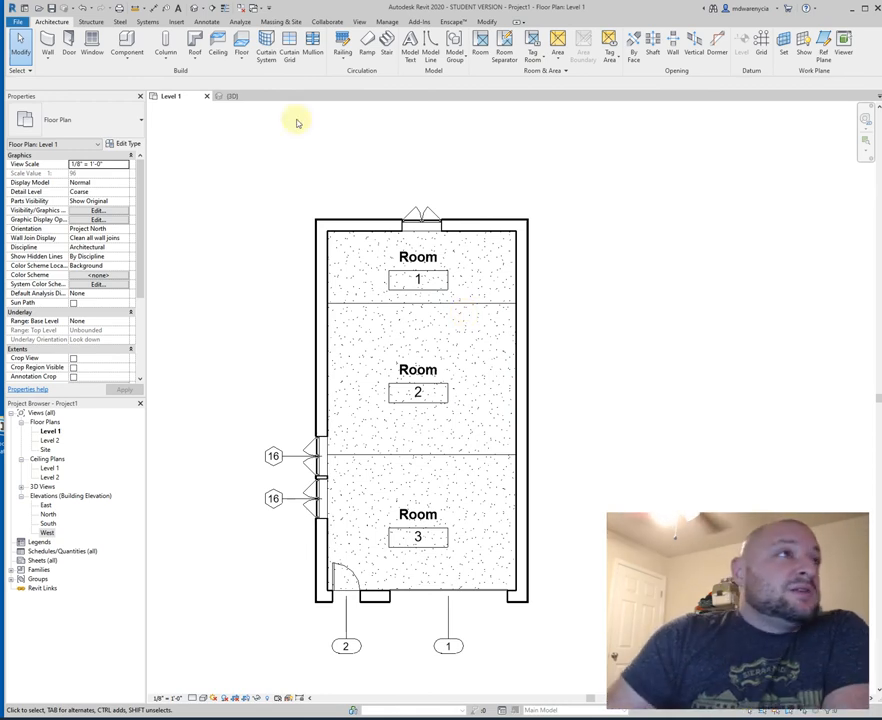
pyautogui.moveTo(80, 218)
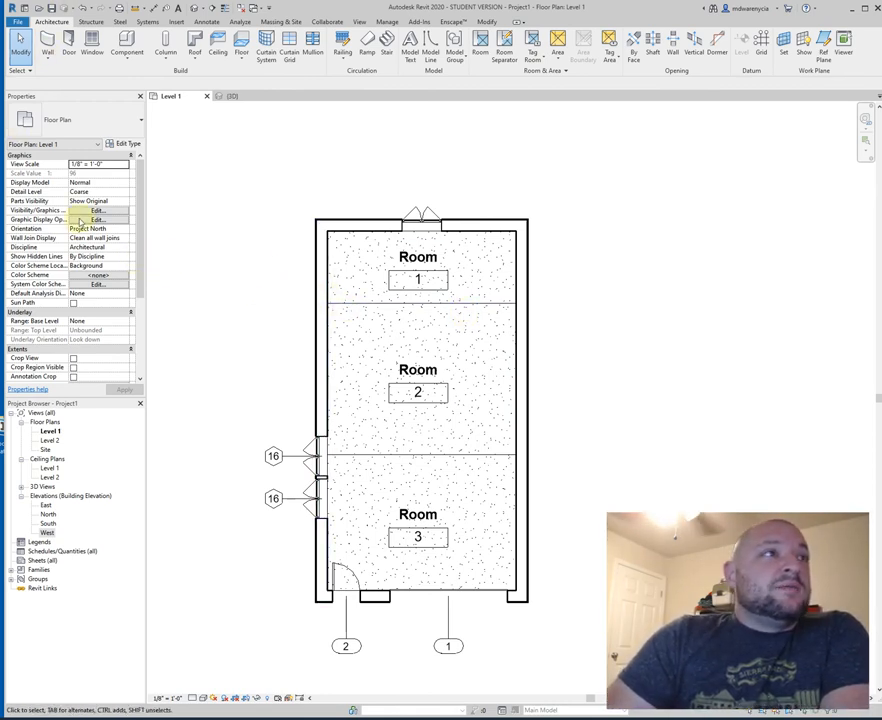
pyautogui.click(96, 210)
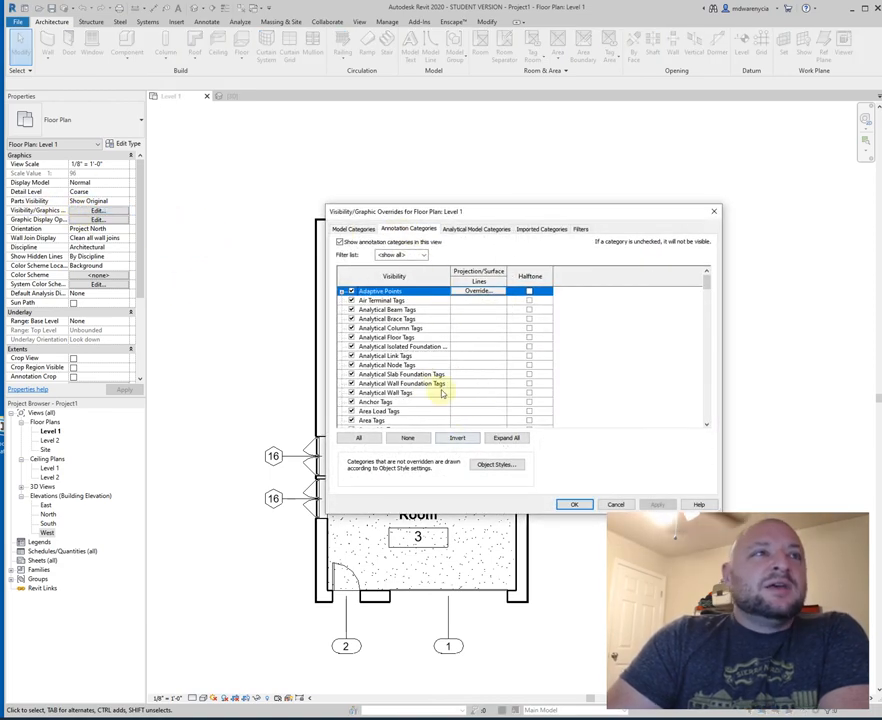
pyautogui.scroll(-3)
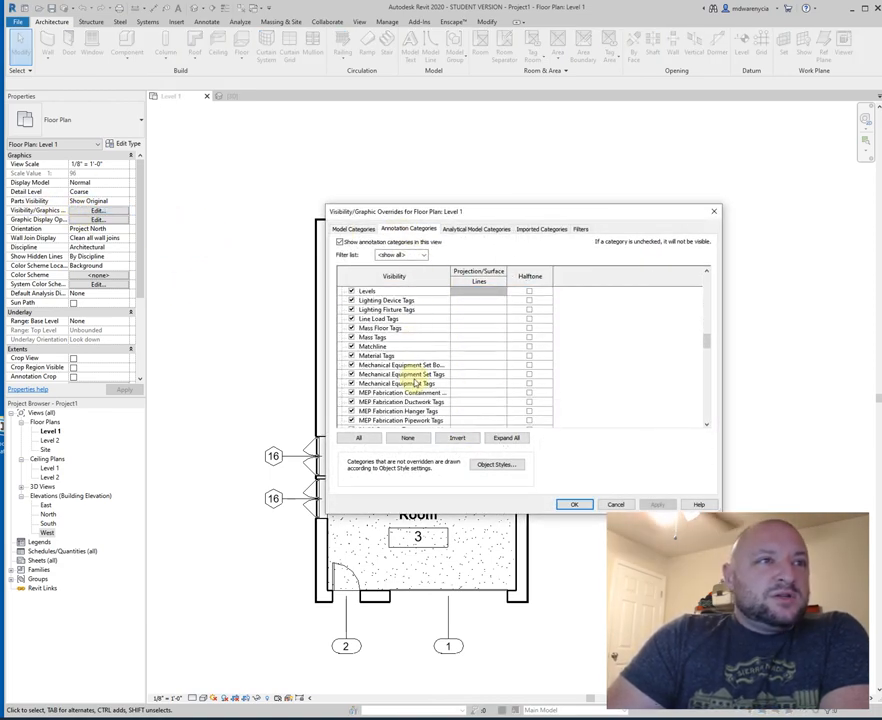
pyautogui.scroll(-3)
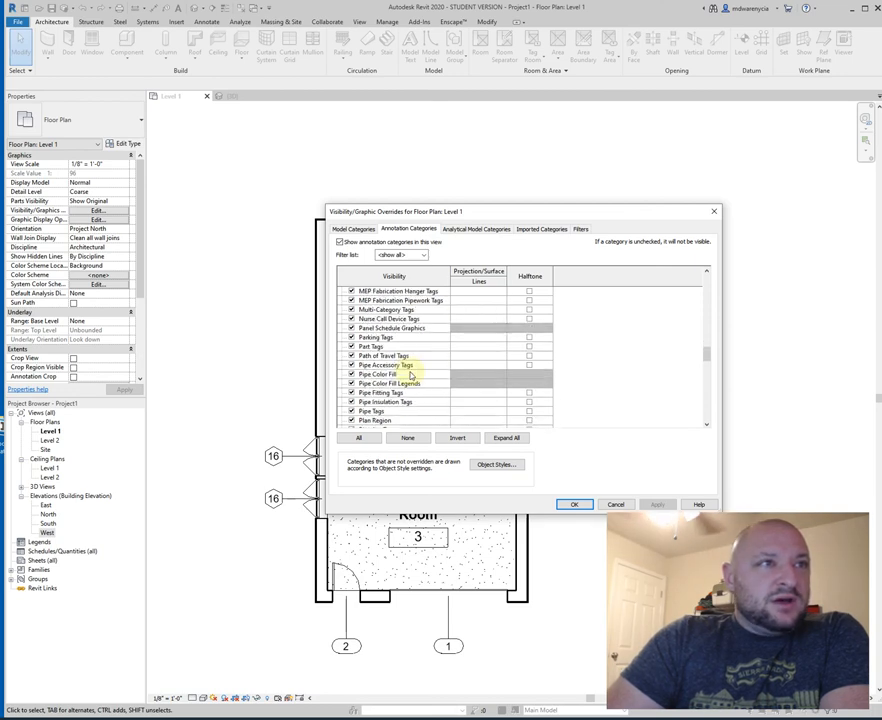
pyautogui.scroll(-3)
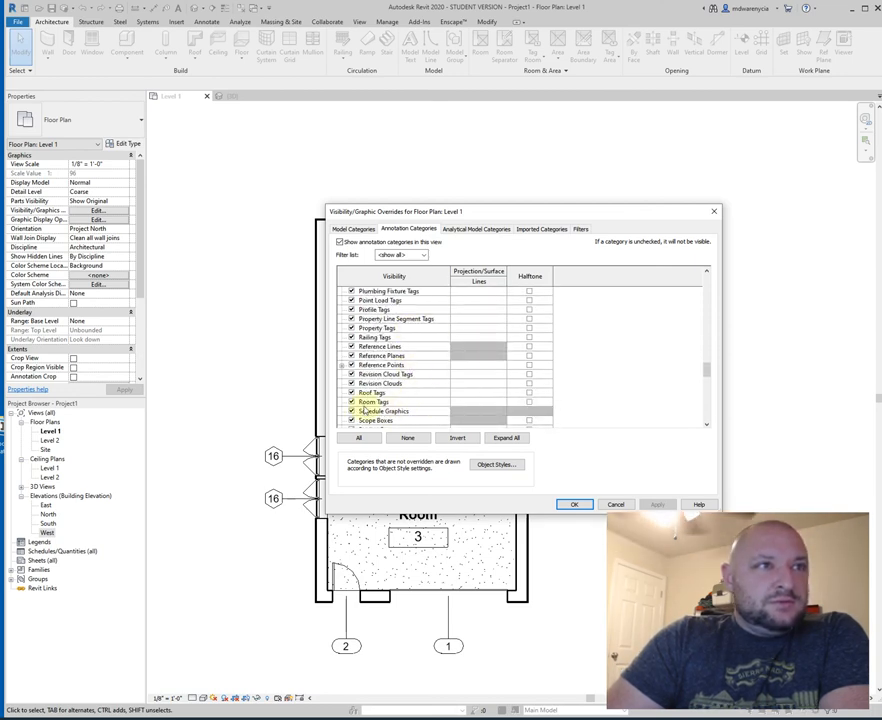
pyautogui.scroll(3)
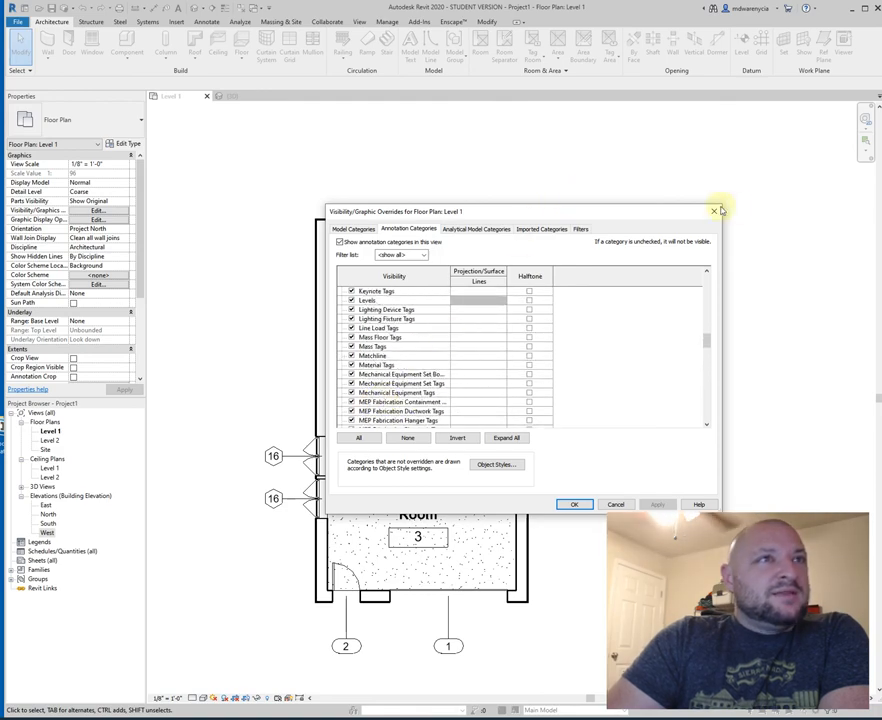
pyautogui.click(714, 212)
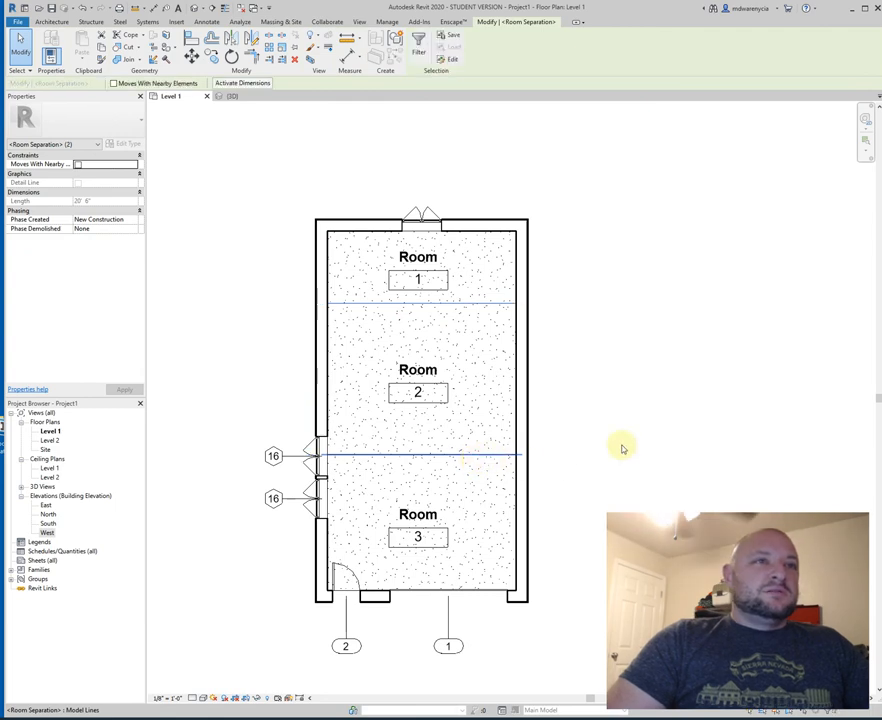
pyautogui.click(484, 304)
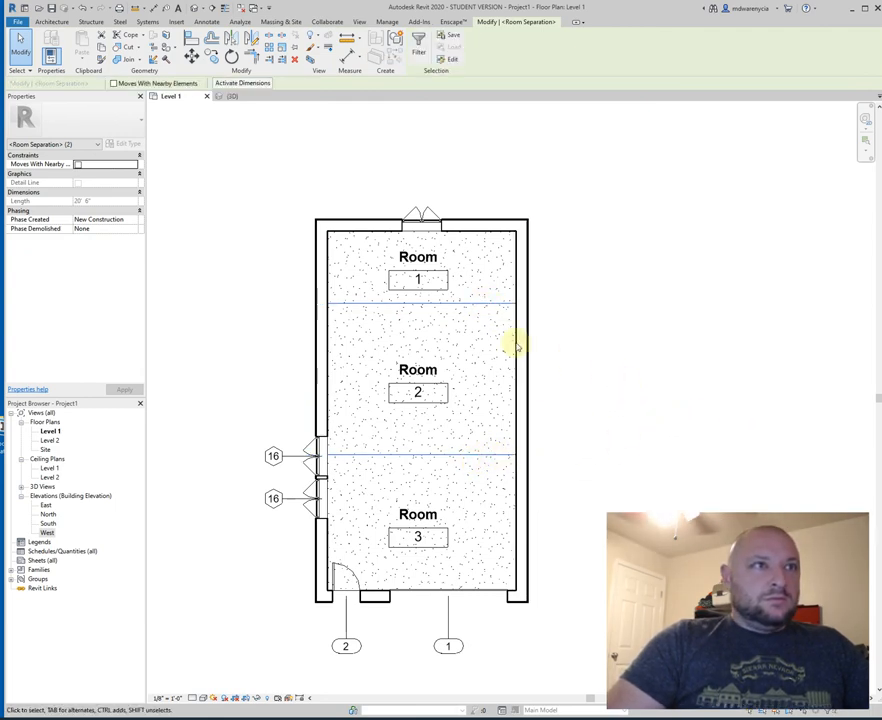
pyautogui.moveTo(456, 304)
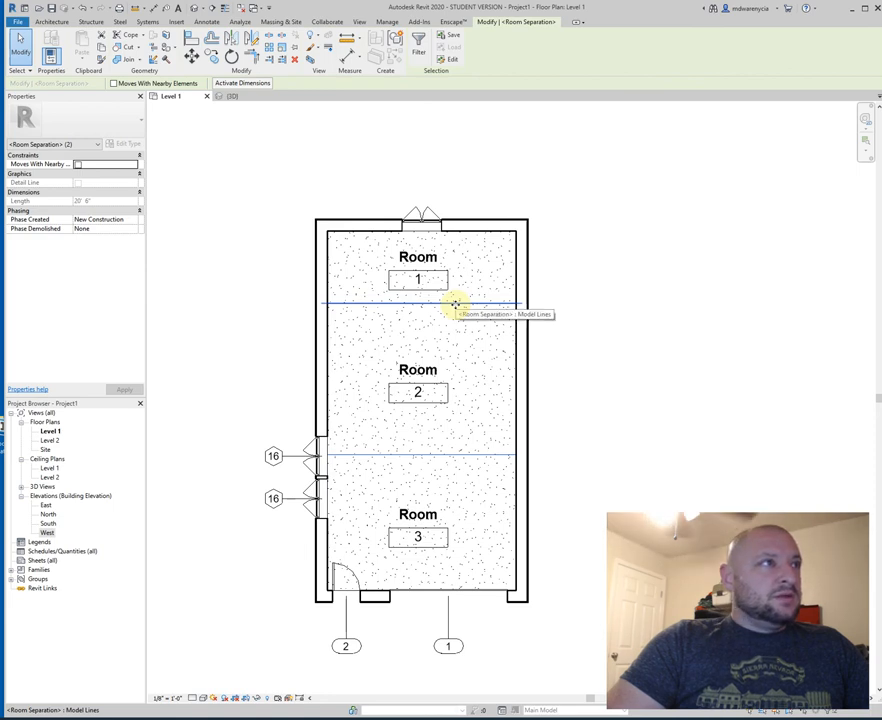
pyautogui.rightClick(456, 304)
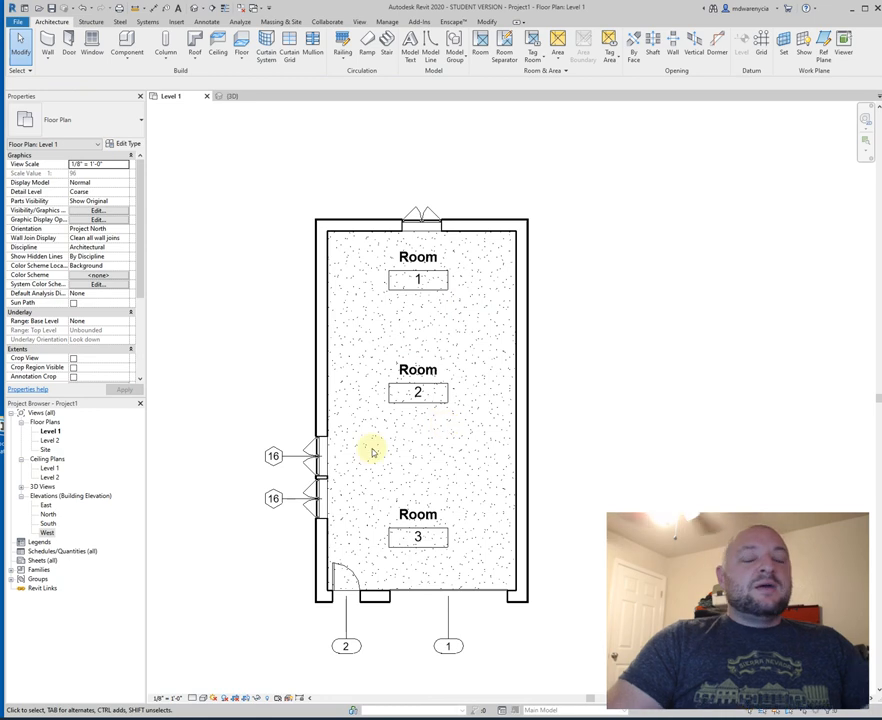
pyautogui.moveTo(496, 324)
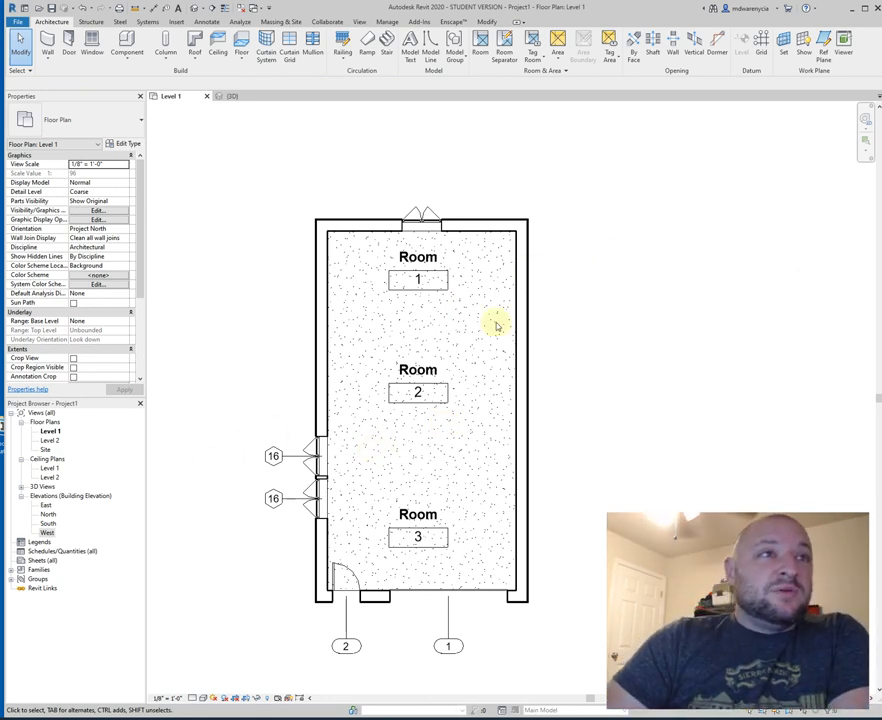
pyautogui.click(418, 392)
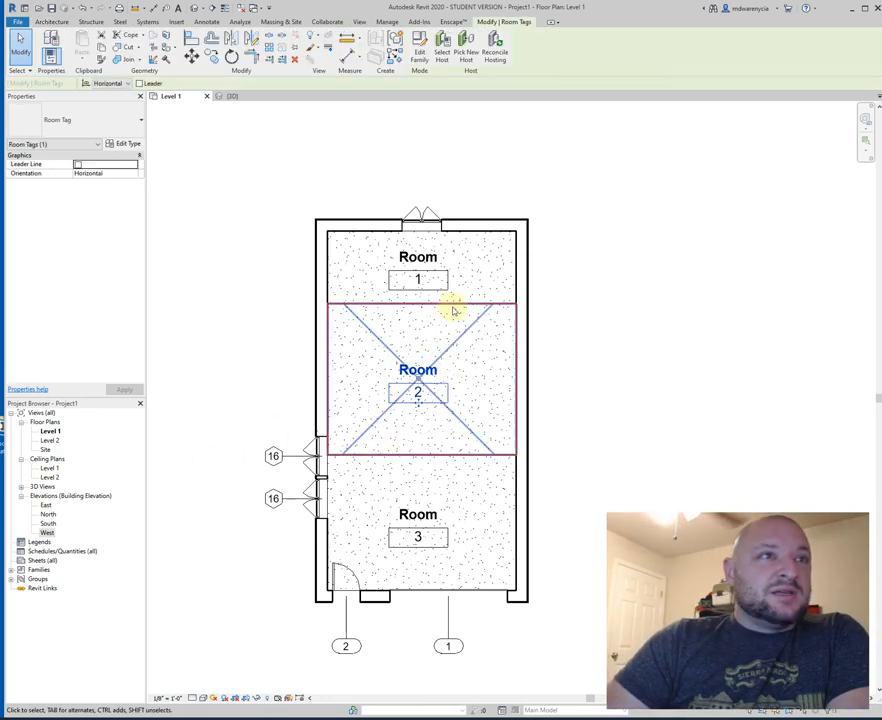
pyautogui.click(468, 300)
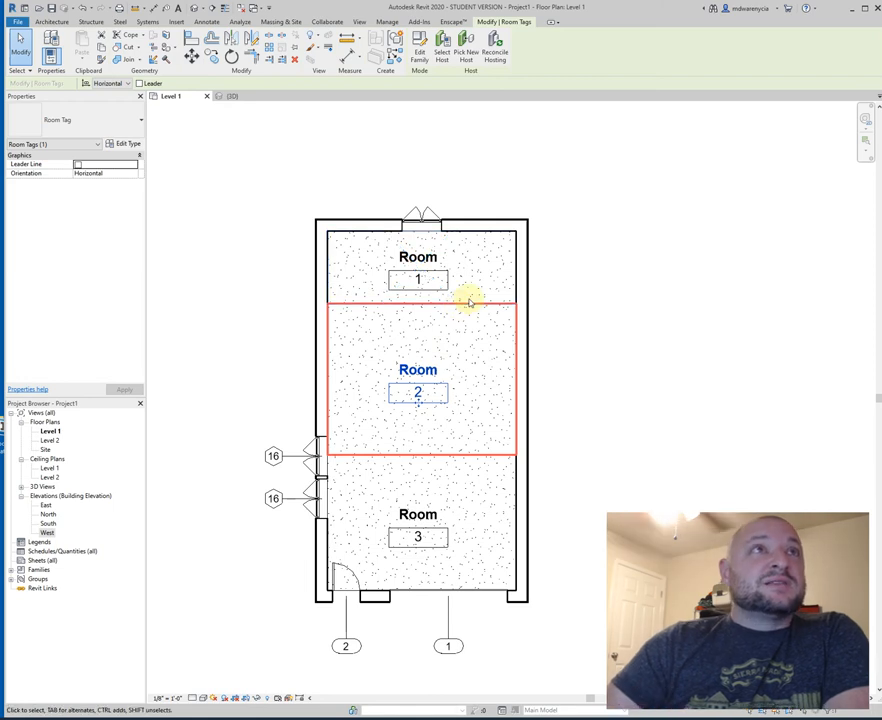